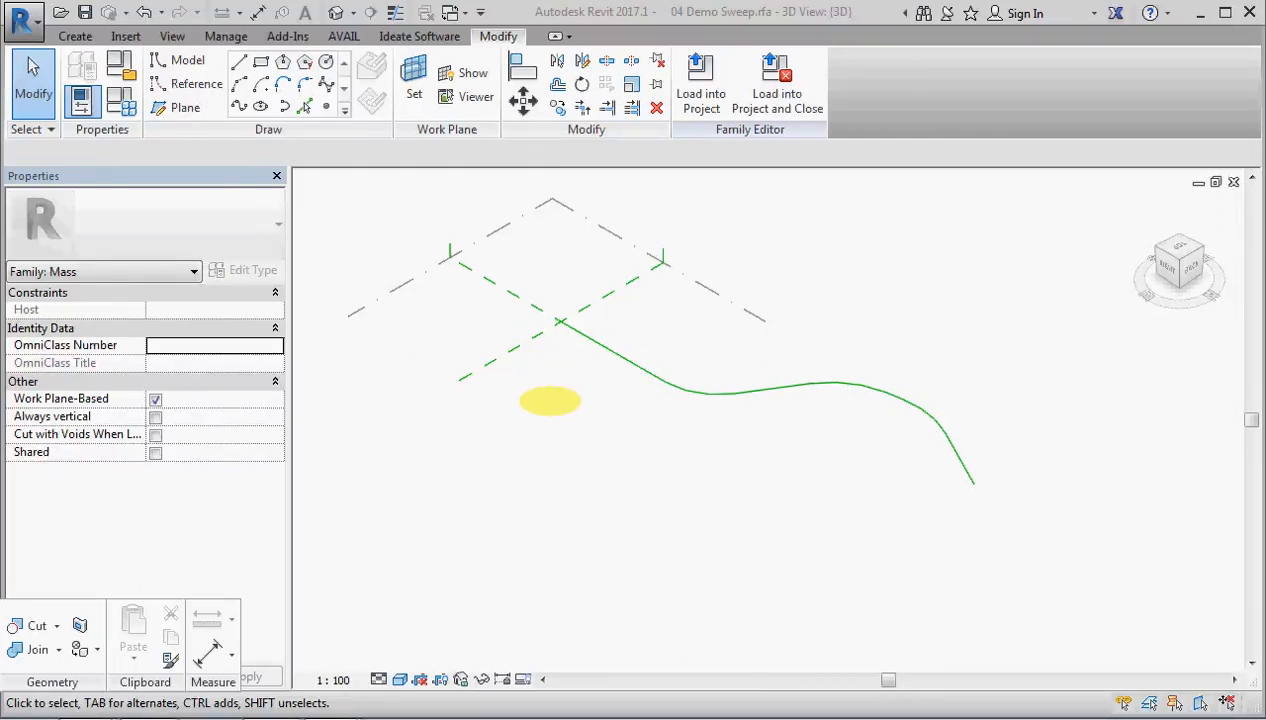
Place a Point Element on the curved reference line near its start and select it.
left_click_drag(550, 400, 617, 330)
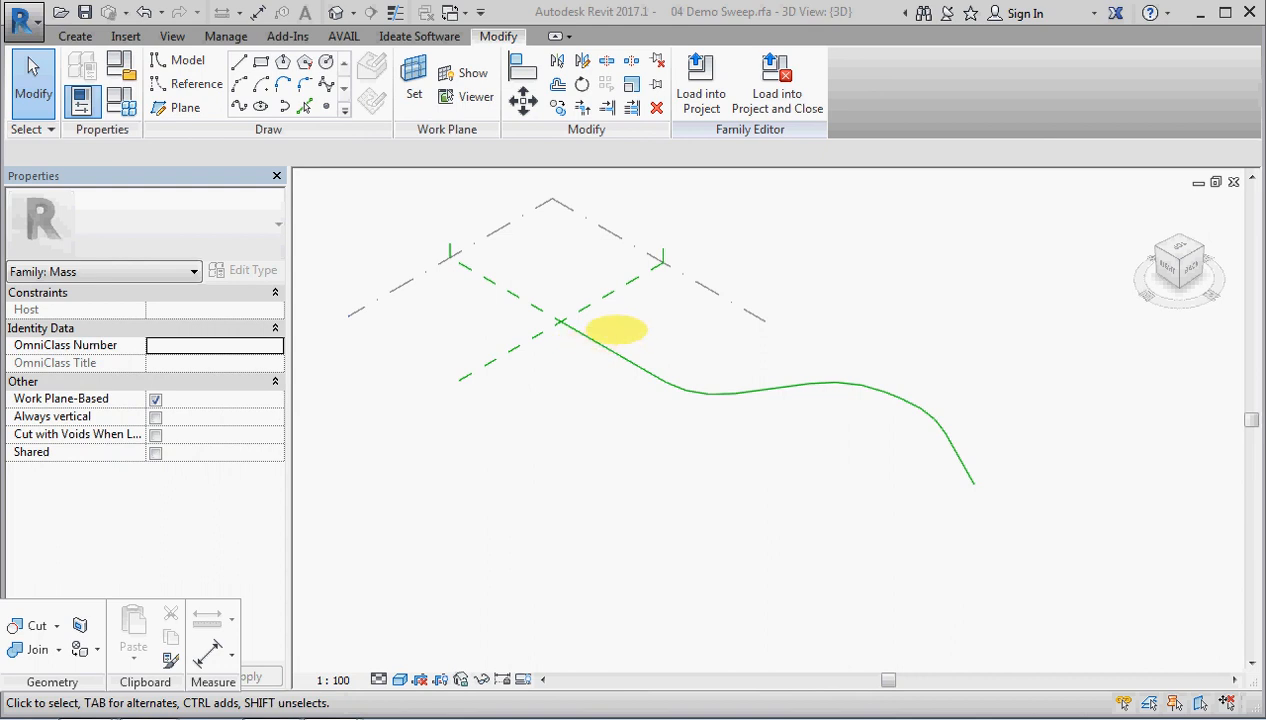
left_click(700, 388)
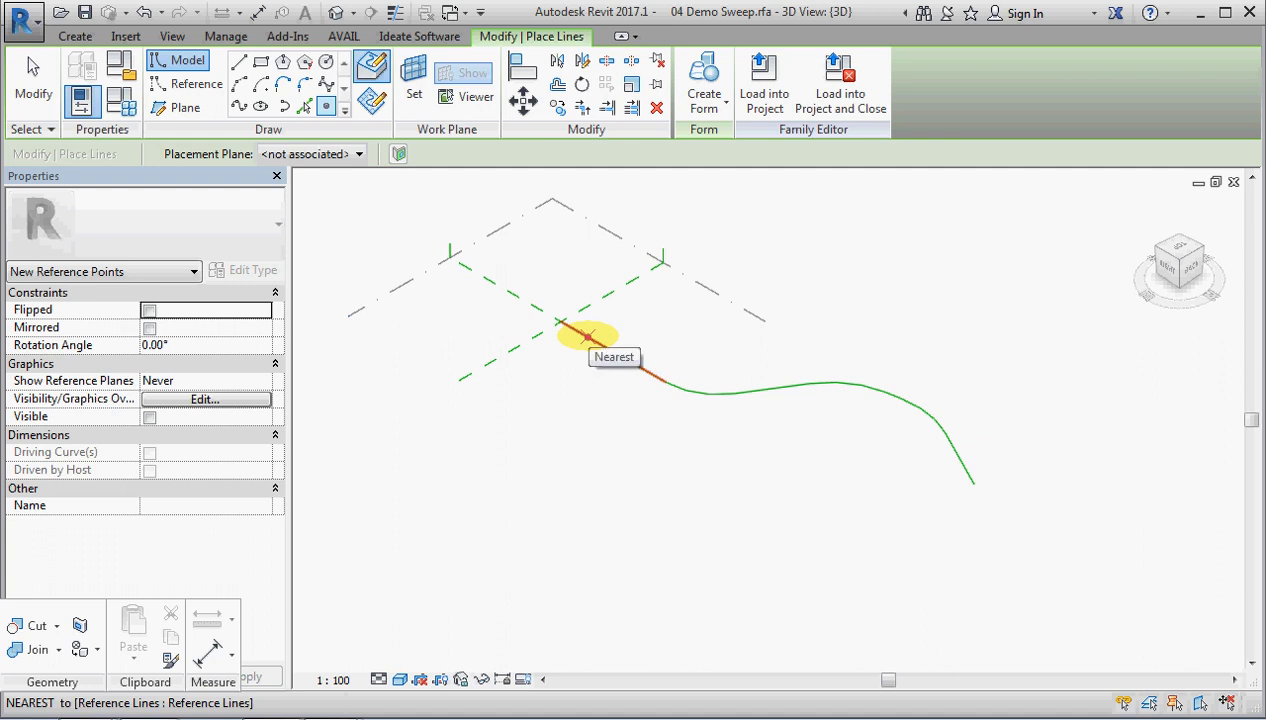
left_click(550, 355)
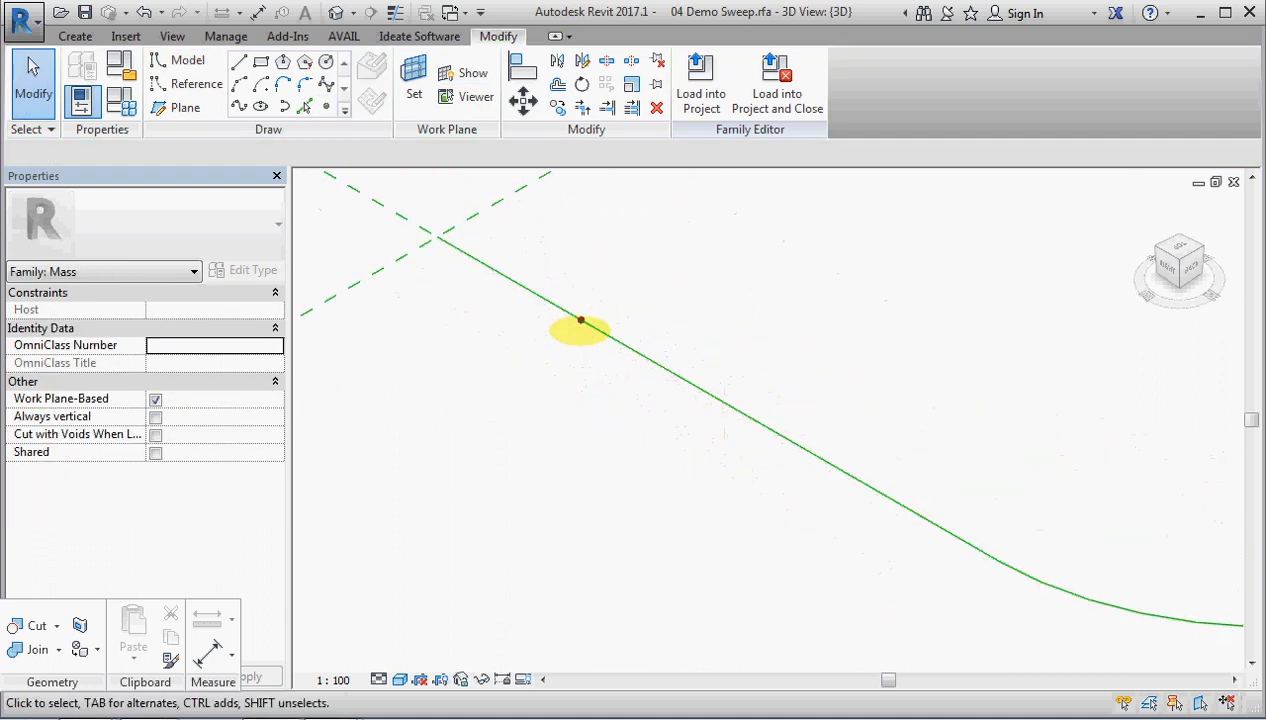
left_click(581, 320)
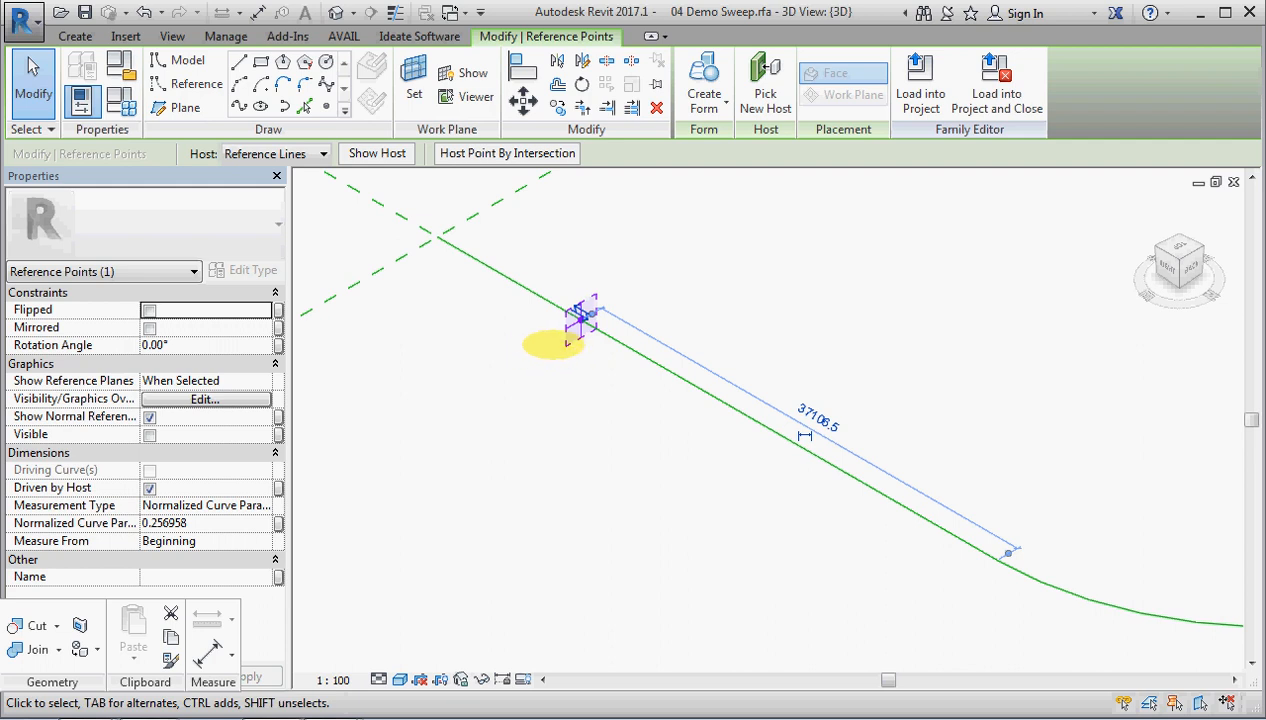
Slide the reference point slightly along the path and set Show Reference Planes to Always.
left_click(585, 323)
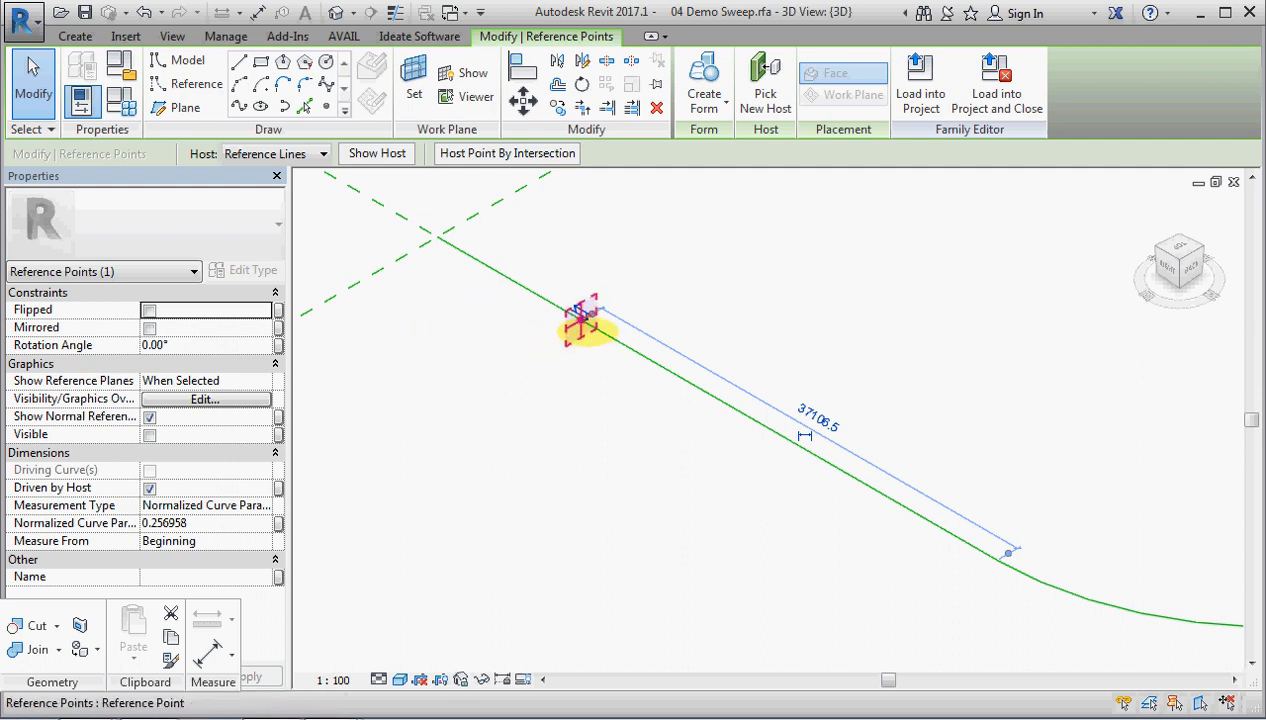
left_click_drag(583, 322, 523, 283)
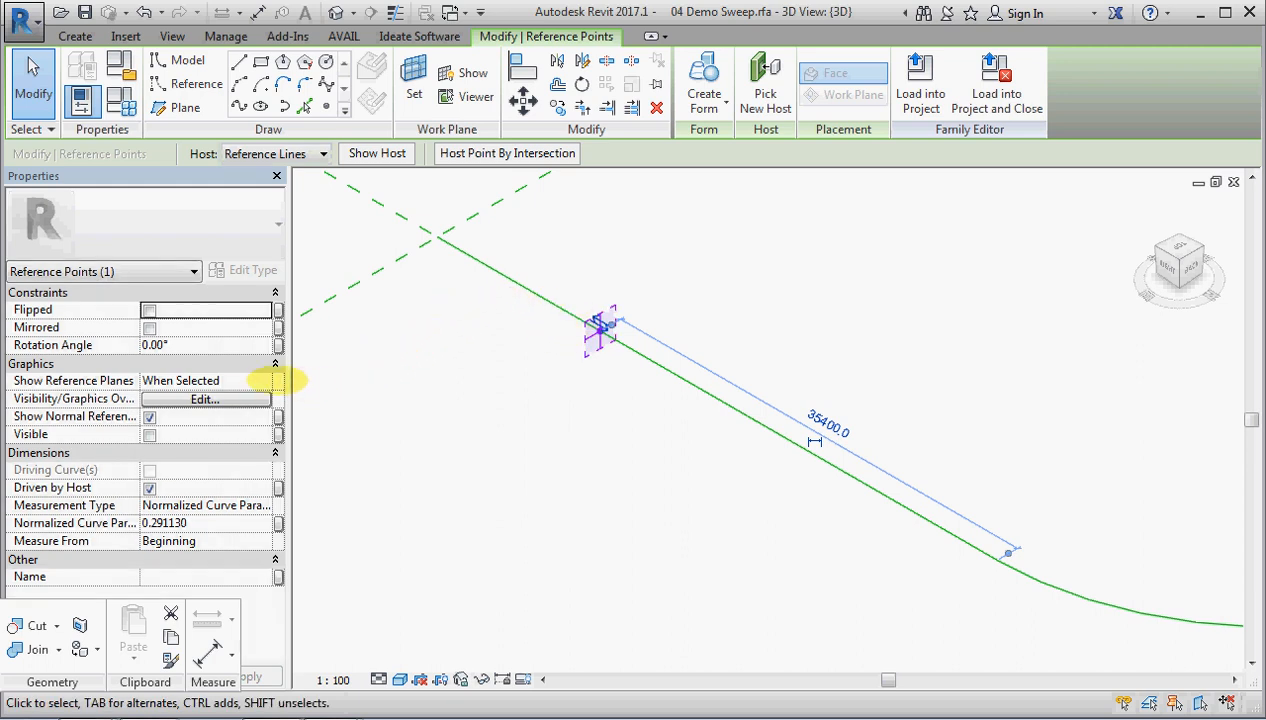
left_click(263, 380)
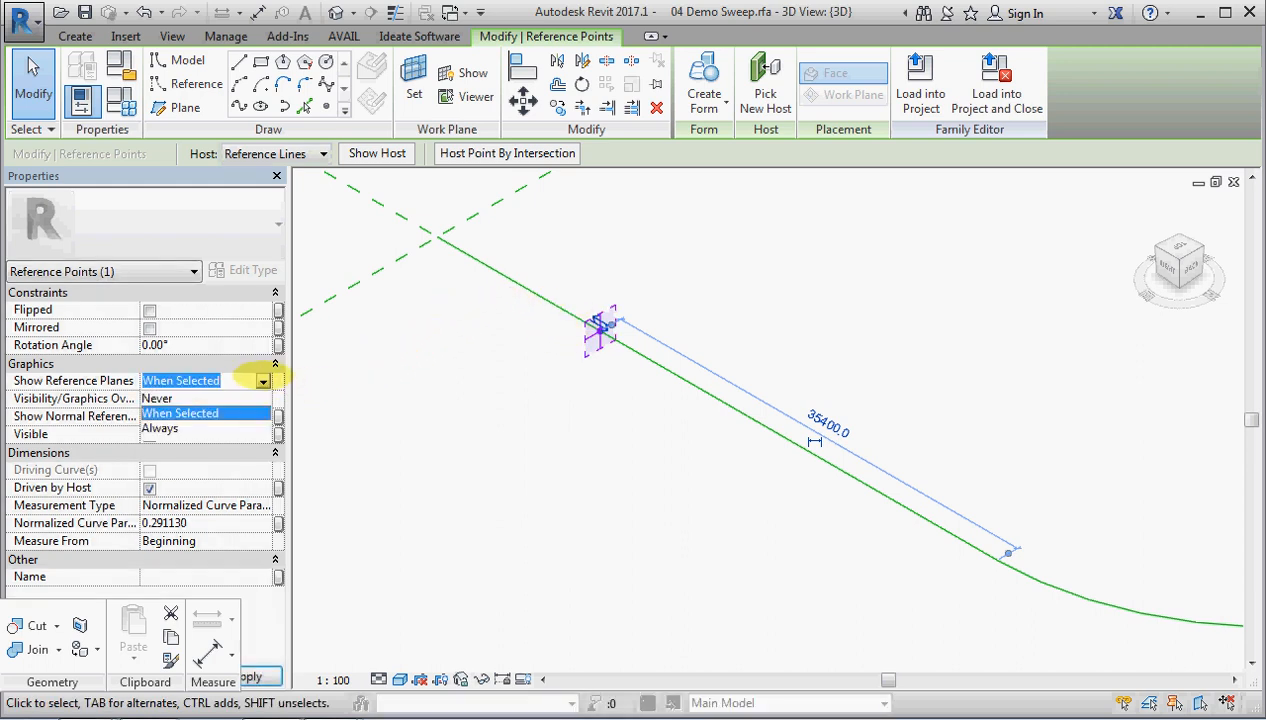
mouse_move(170, 428)
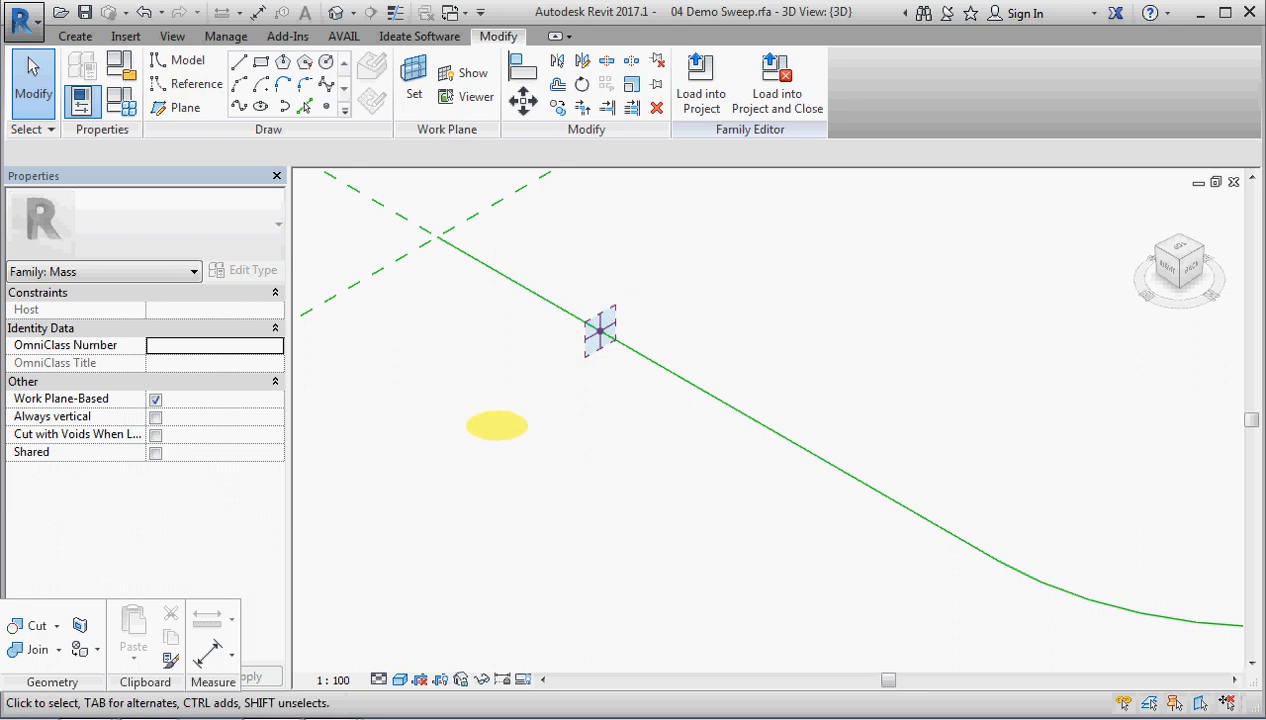
left_click_drag(497, 425, 565, 357)
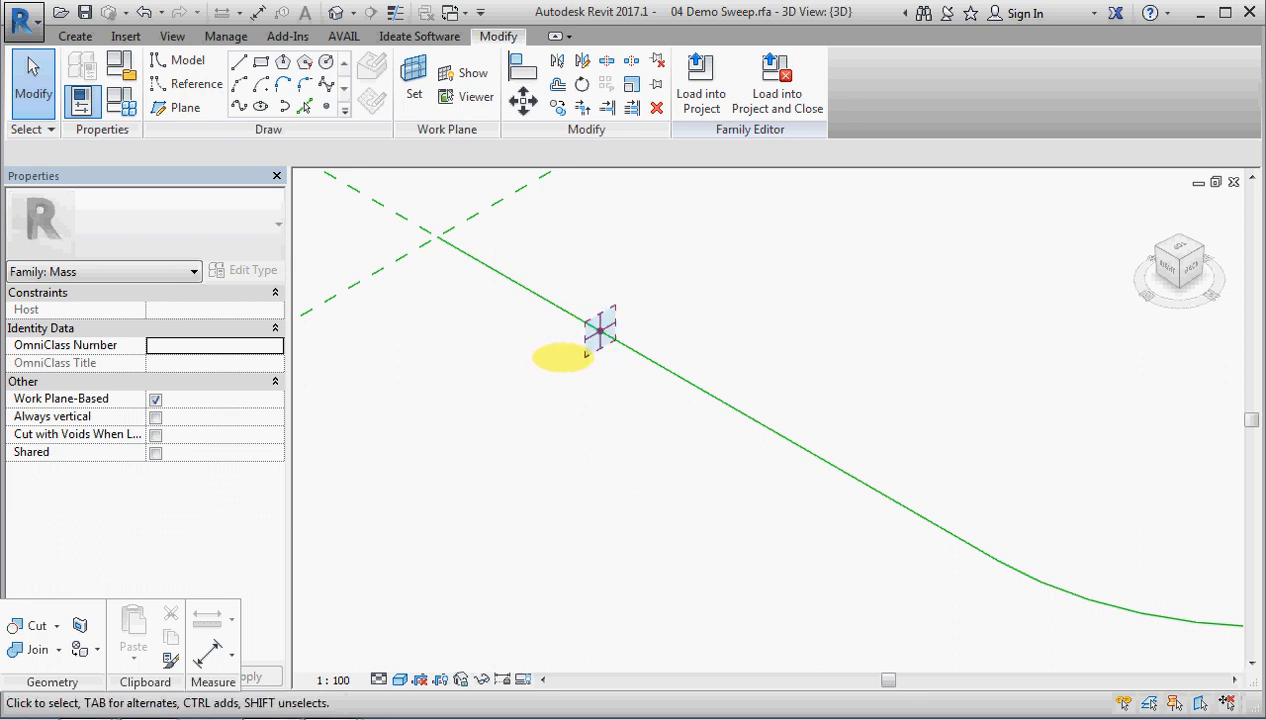
left_click(413, 83)
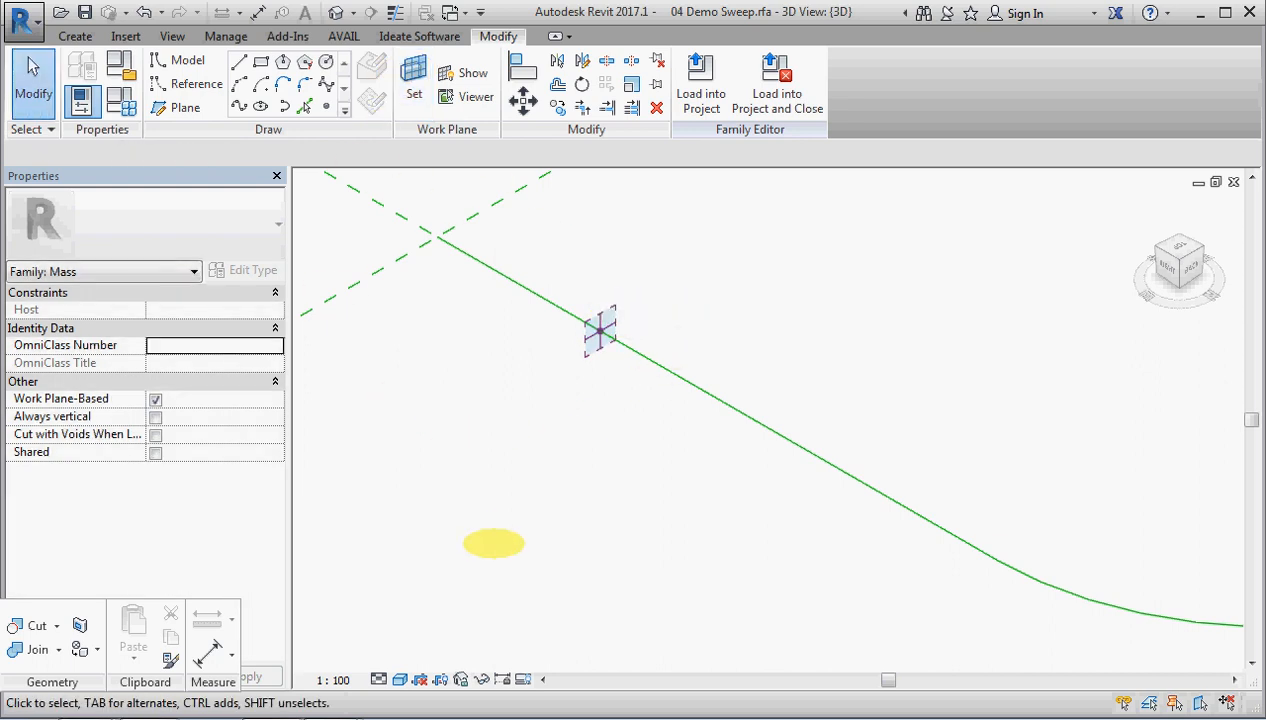
Draw a circle on the reference point's plane as the profile for the solid sweep.
left_click(325, 62)
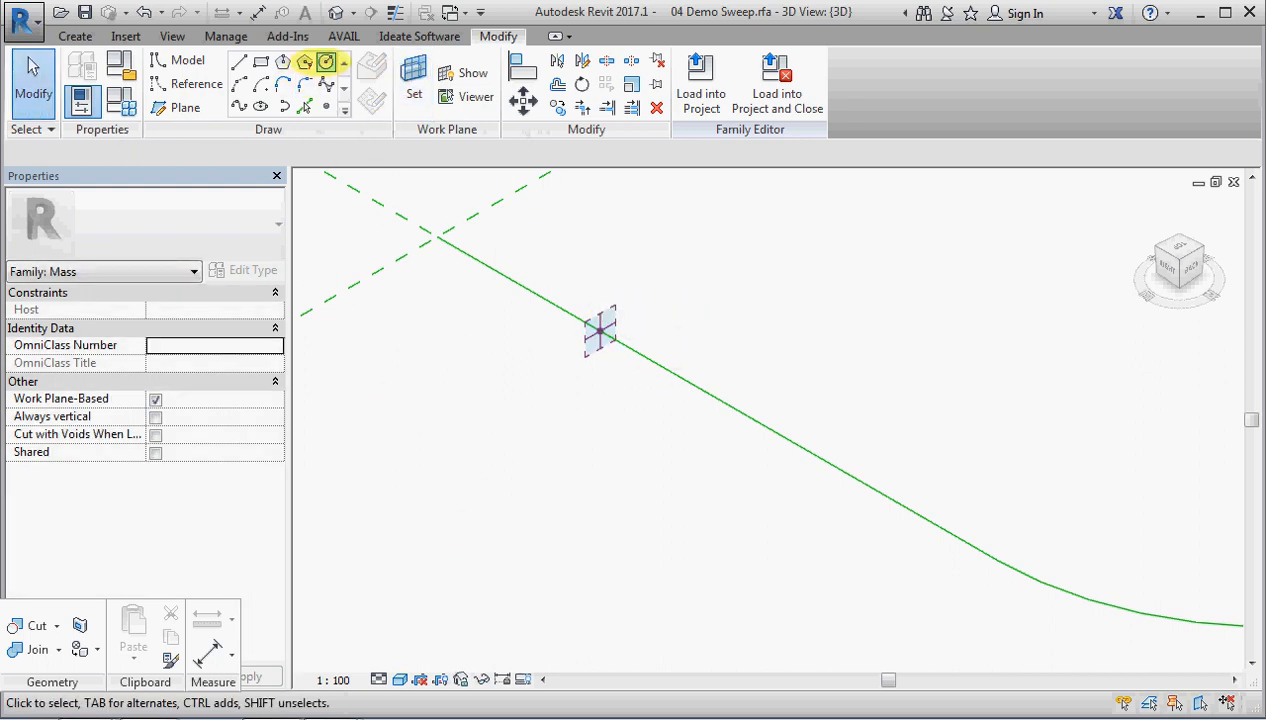
left_click(159, 60)
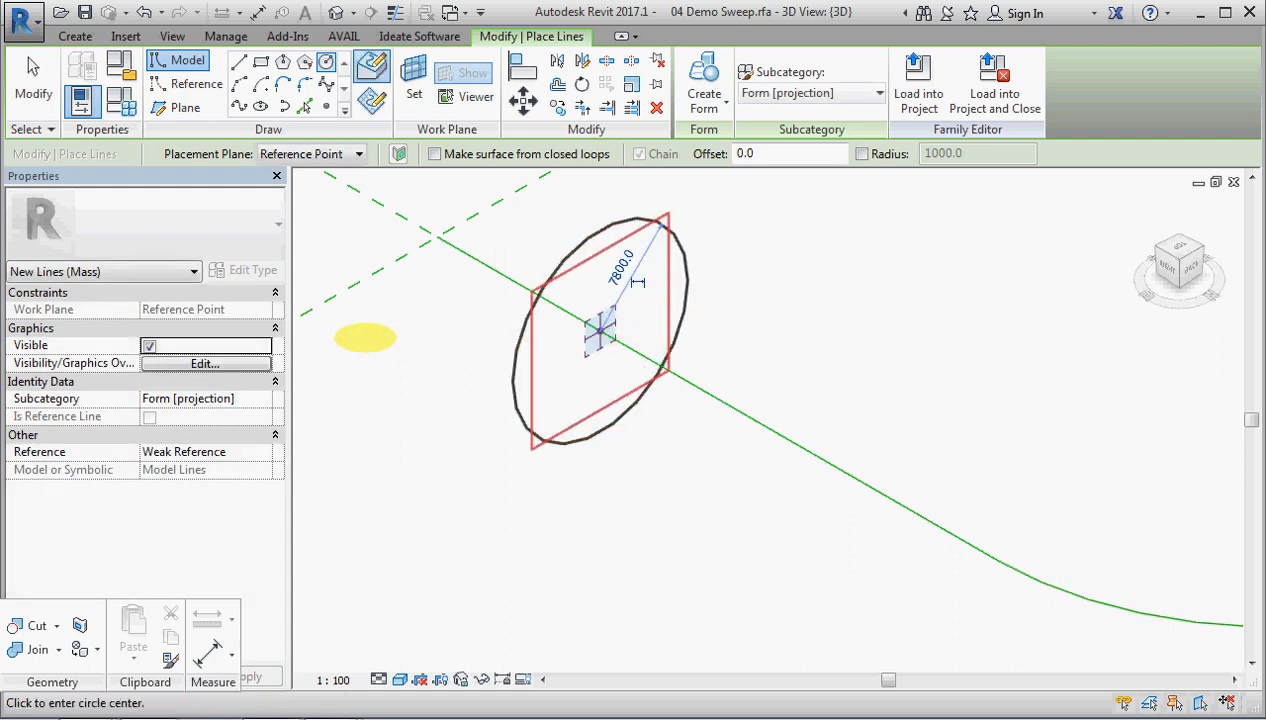
key("Escape")
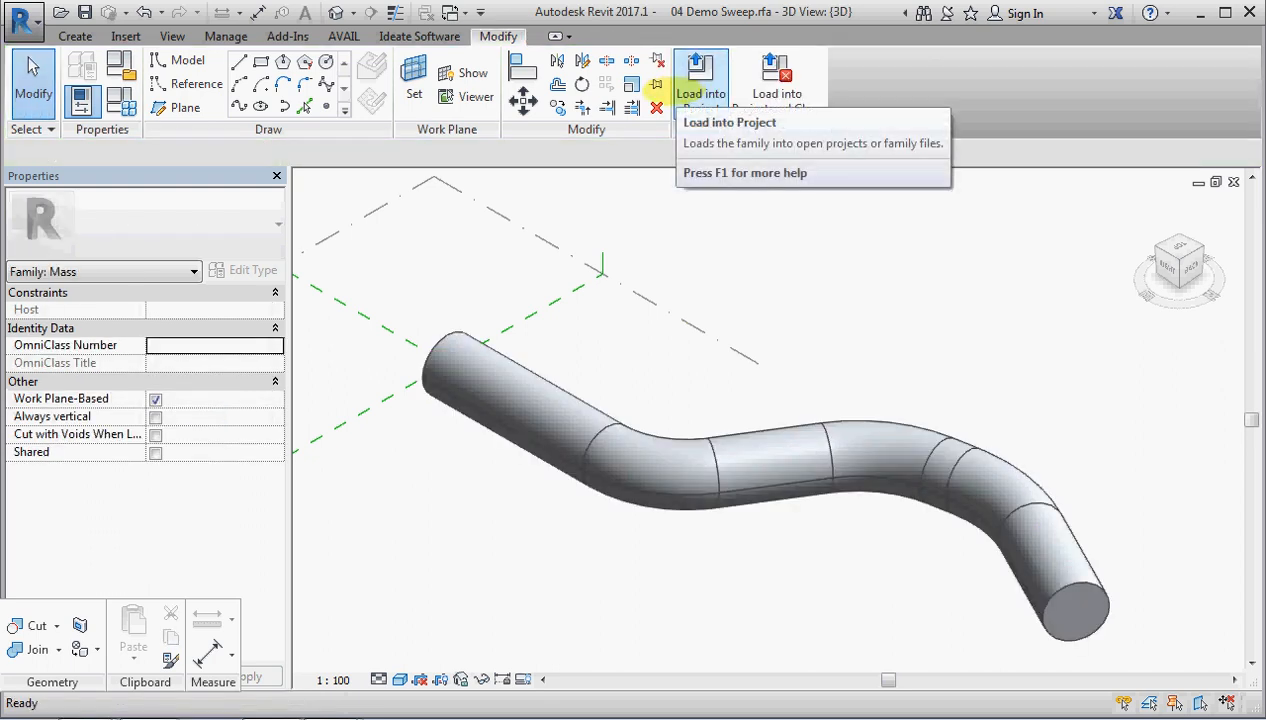
mouse_move(535, 335)
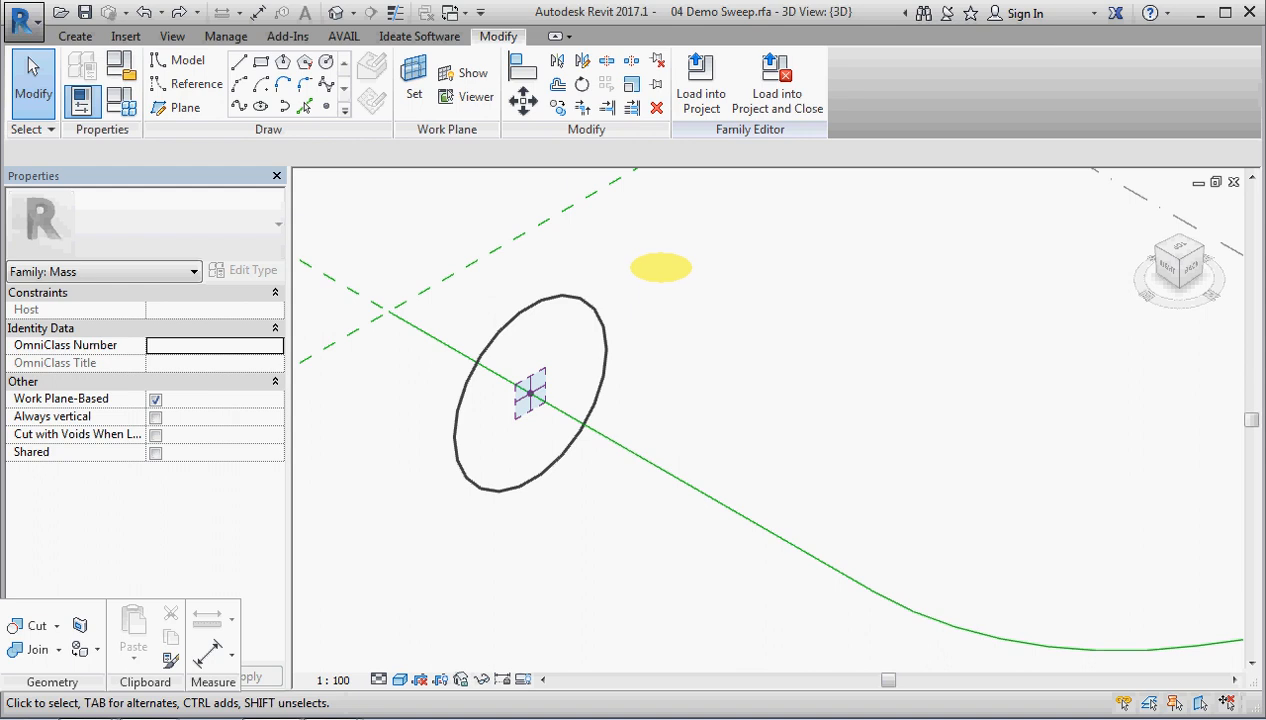
mouse_move(325, 62)
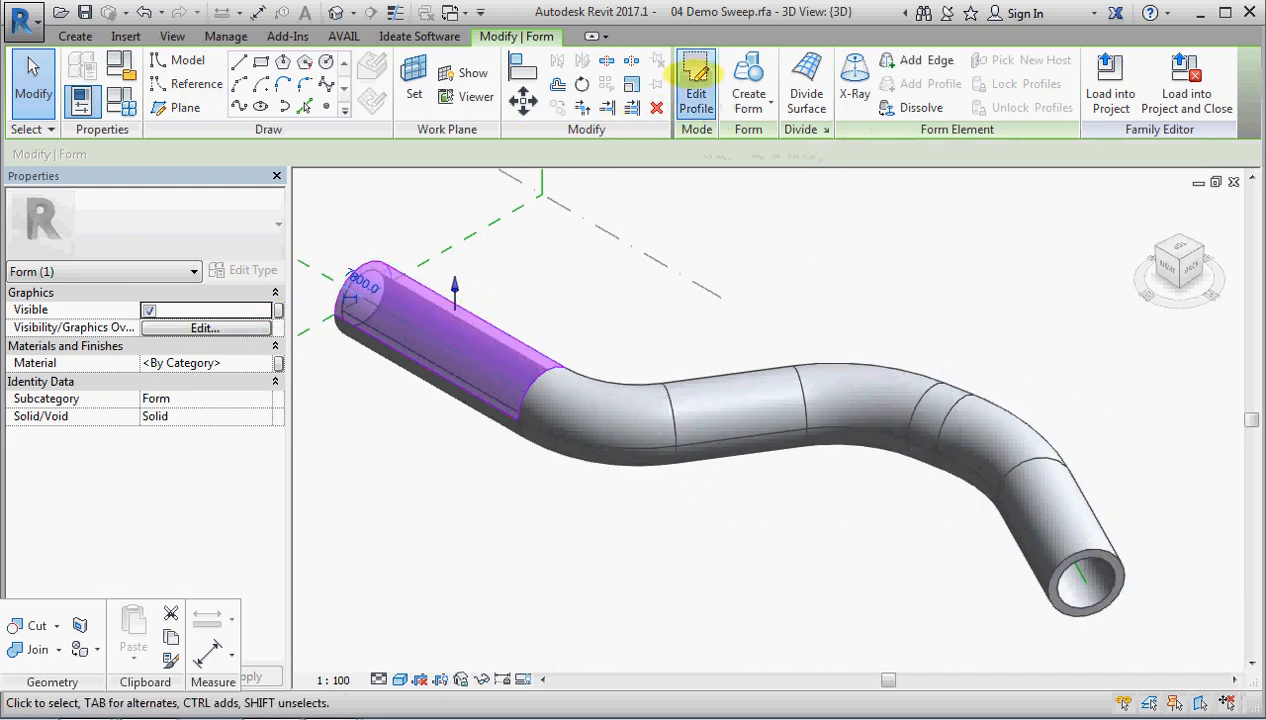
Edit the profile, change the inner circle's radius from 5900 to 2000, and finish editing.
left_click(696, 85)
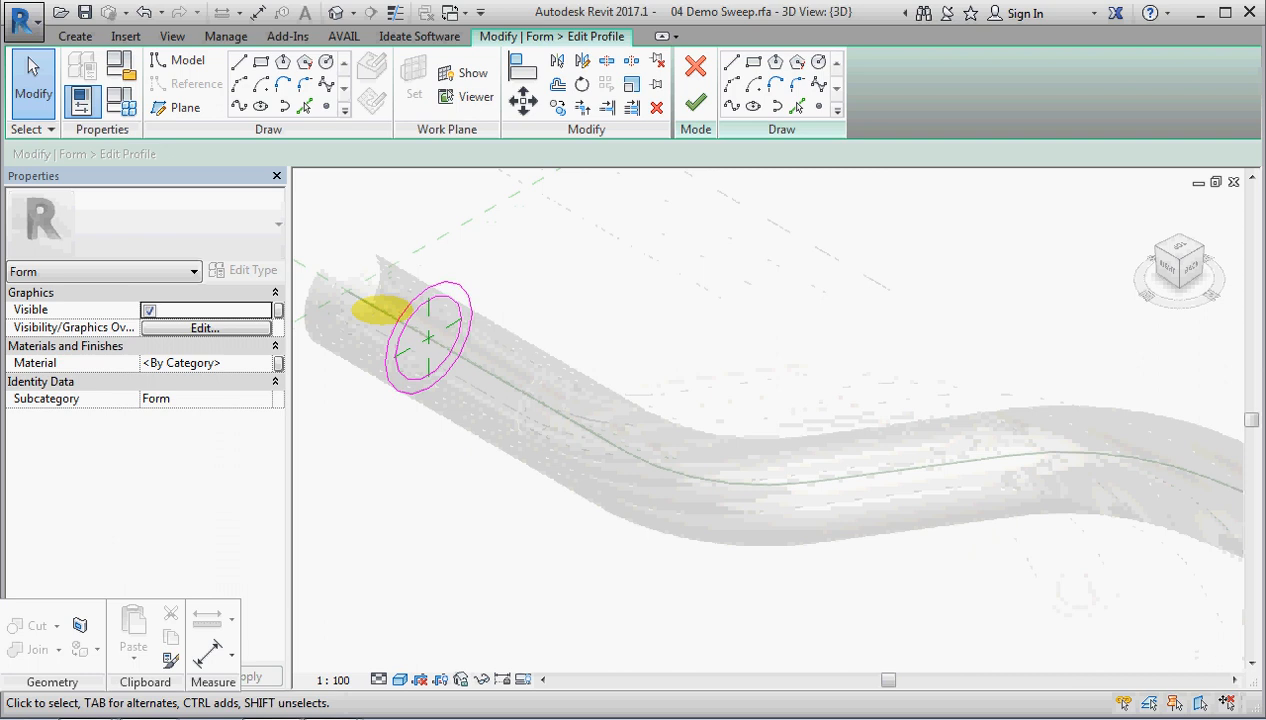
left_click(428, 337)
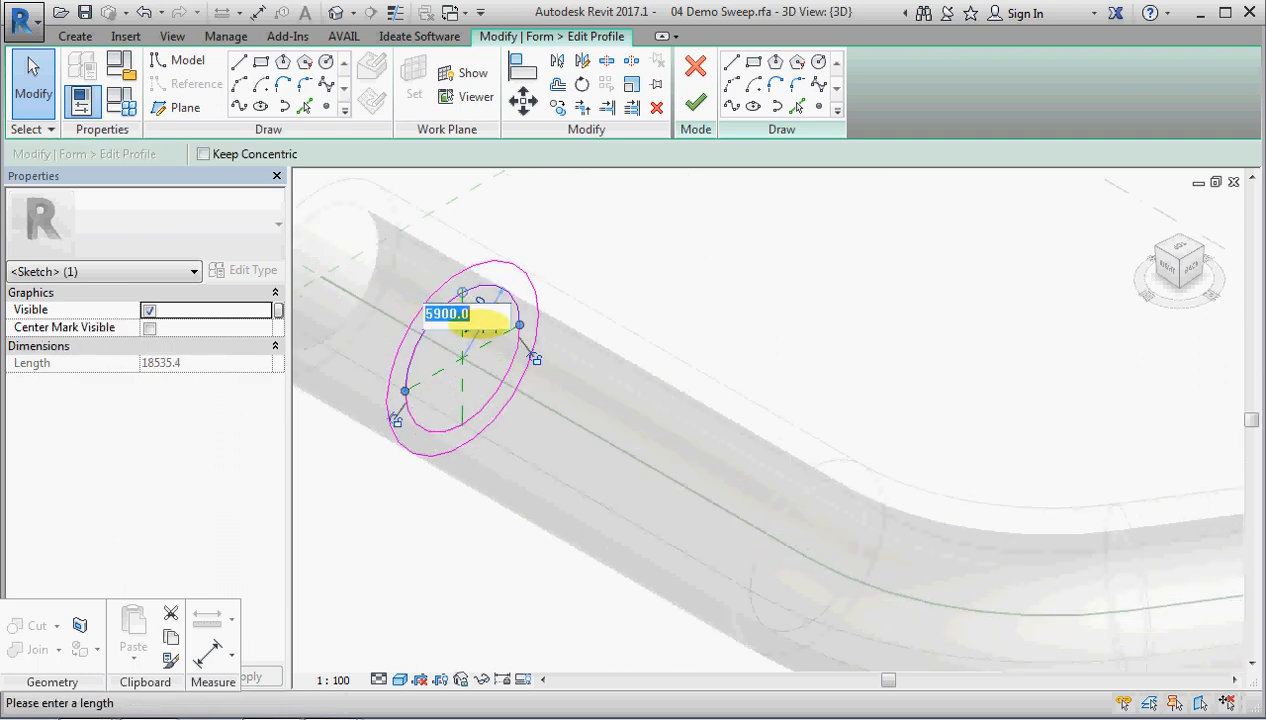
type("2000")
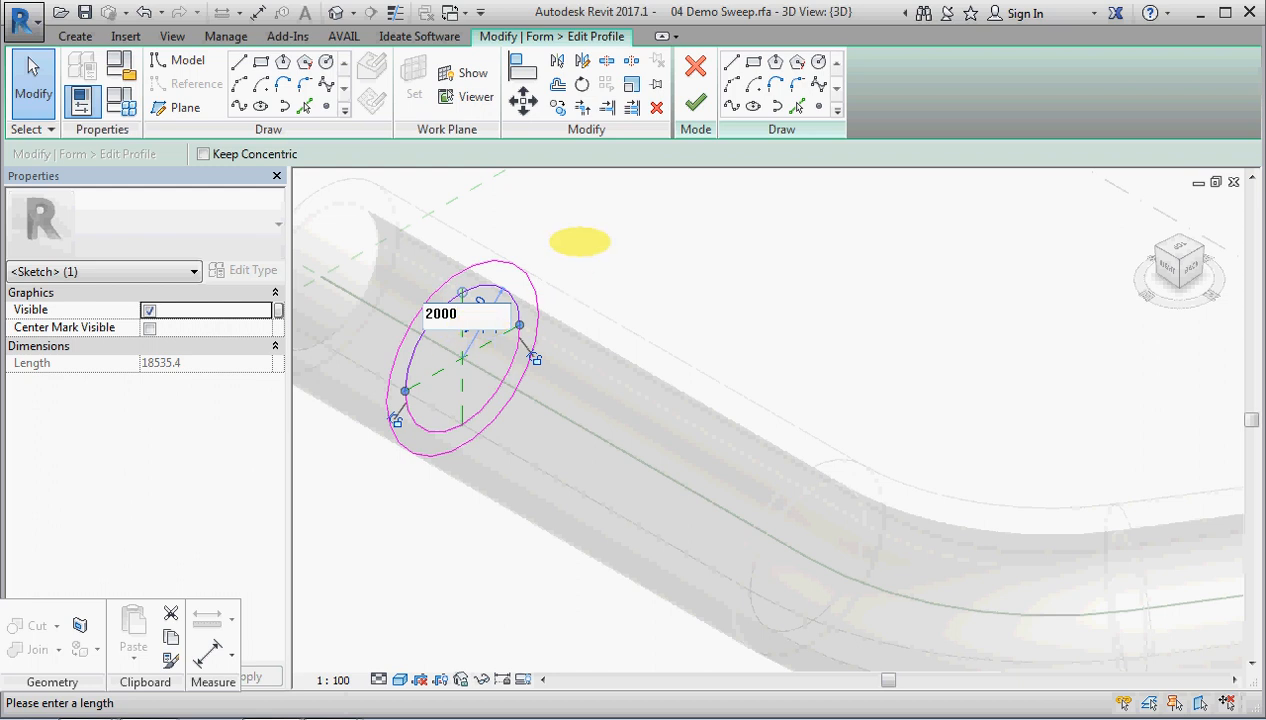
left_click(695, 103)
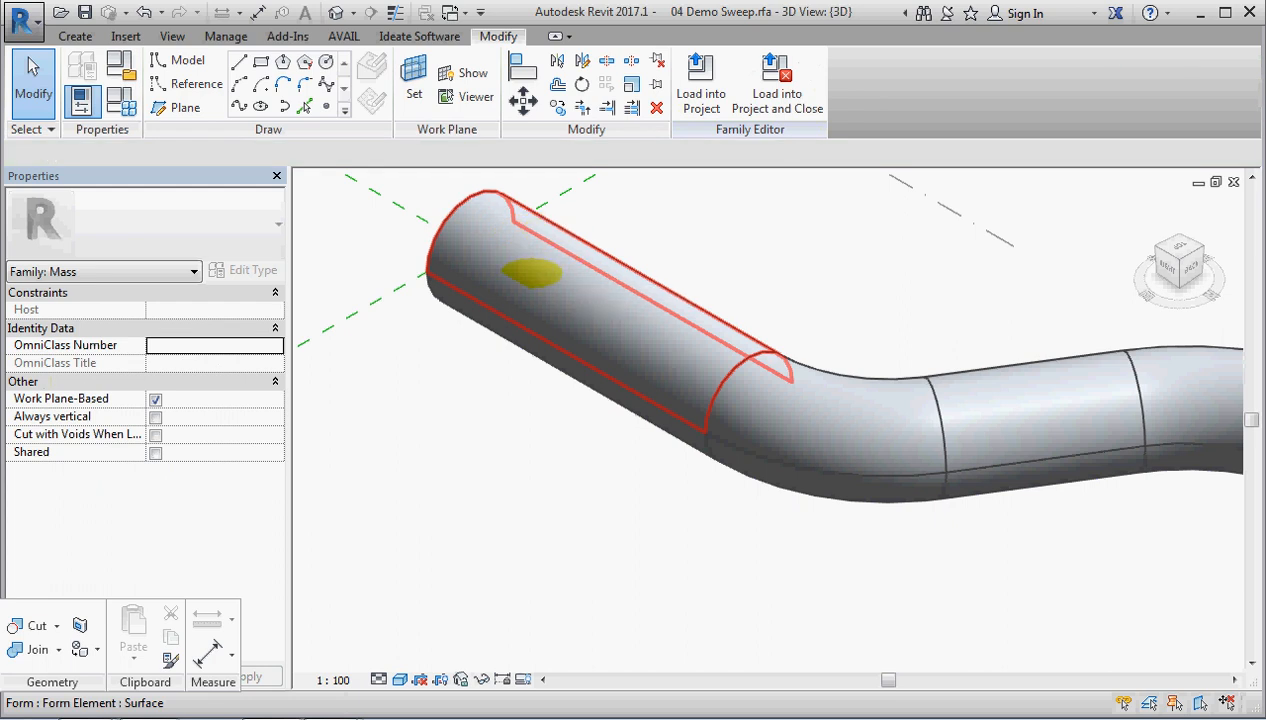
Select the swept pipe, turn on X-Ray, and cancel the self-intersecting geometry error.
left_click_drag(530, 275, 643, 186)
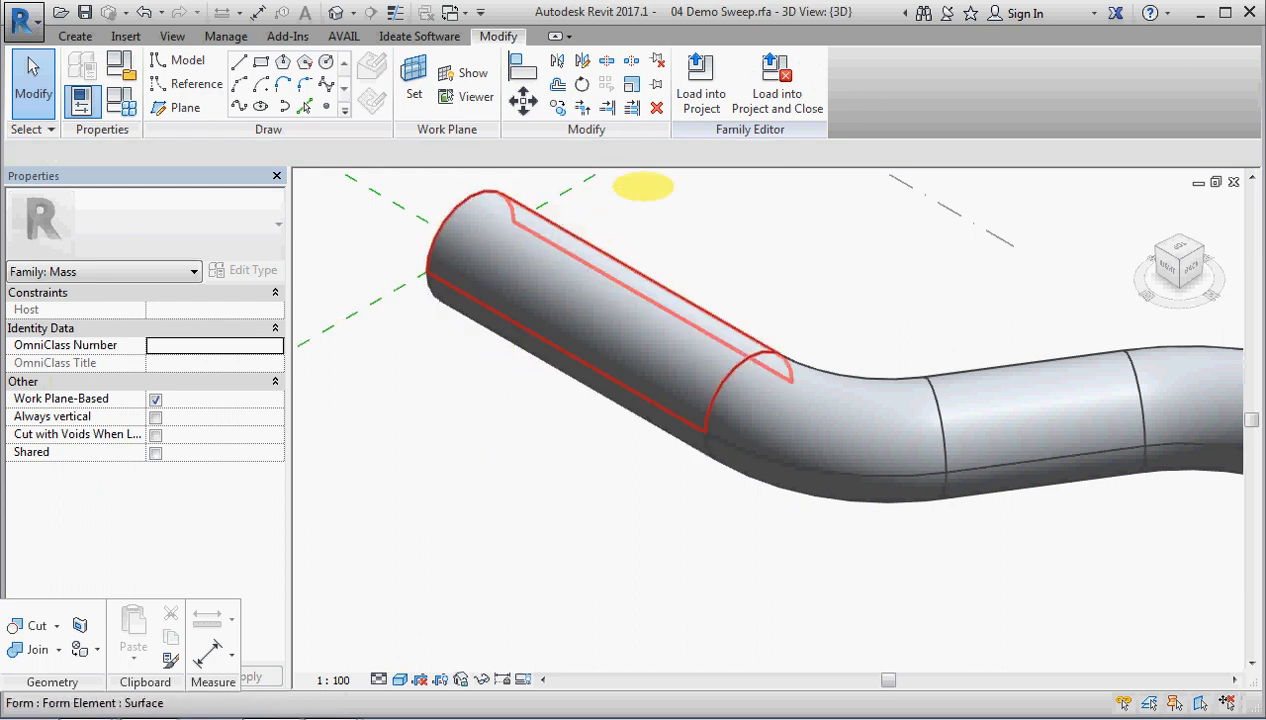
left_click(560, 300)
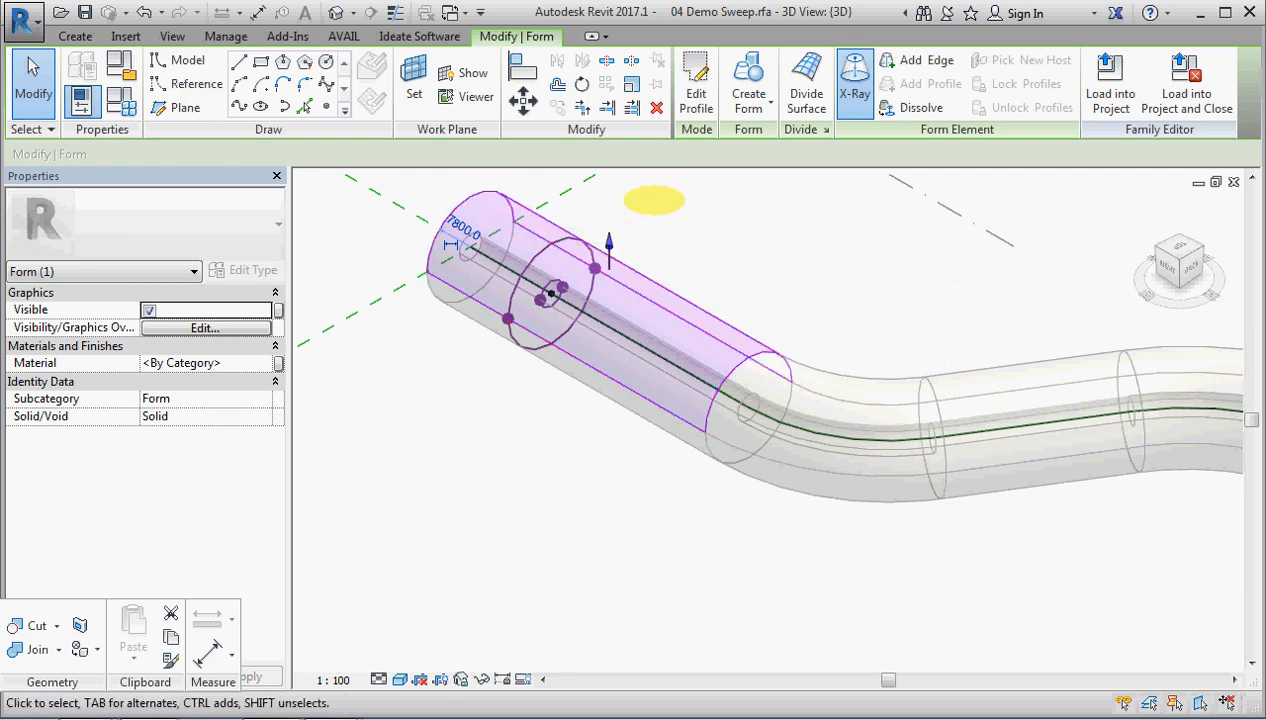
left_click(550, 300)
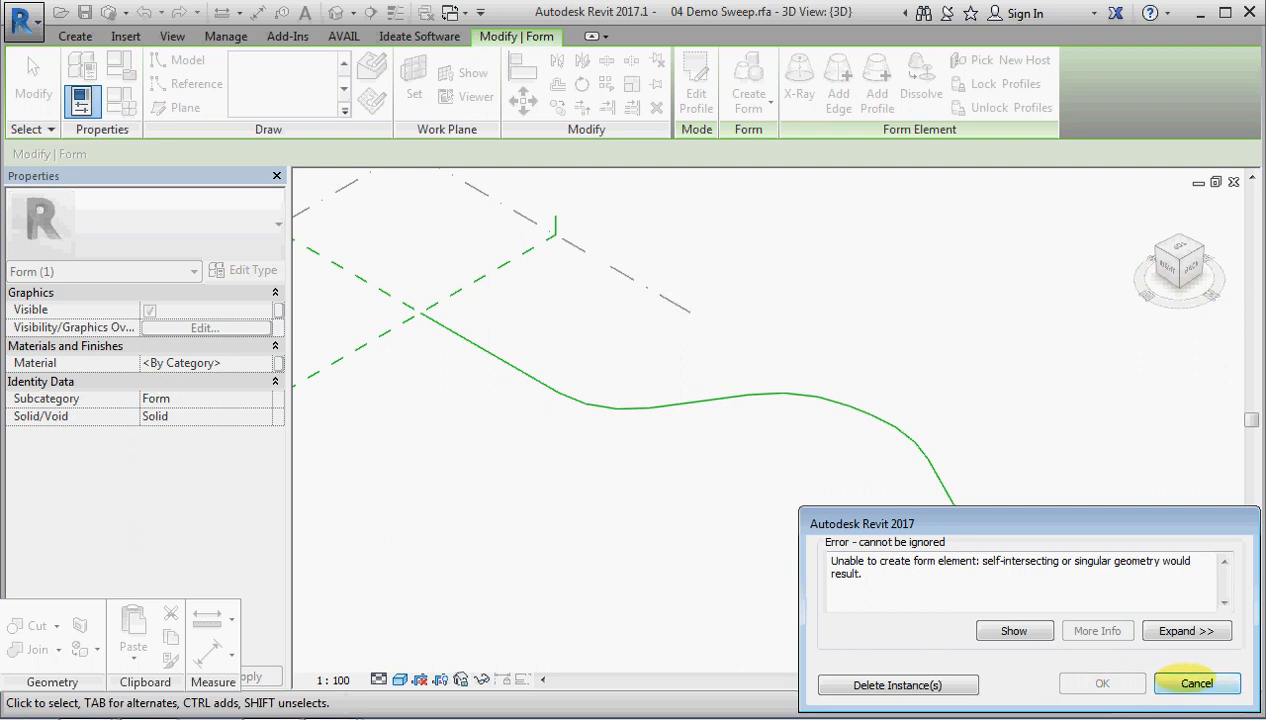
left_click(1196, 683)
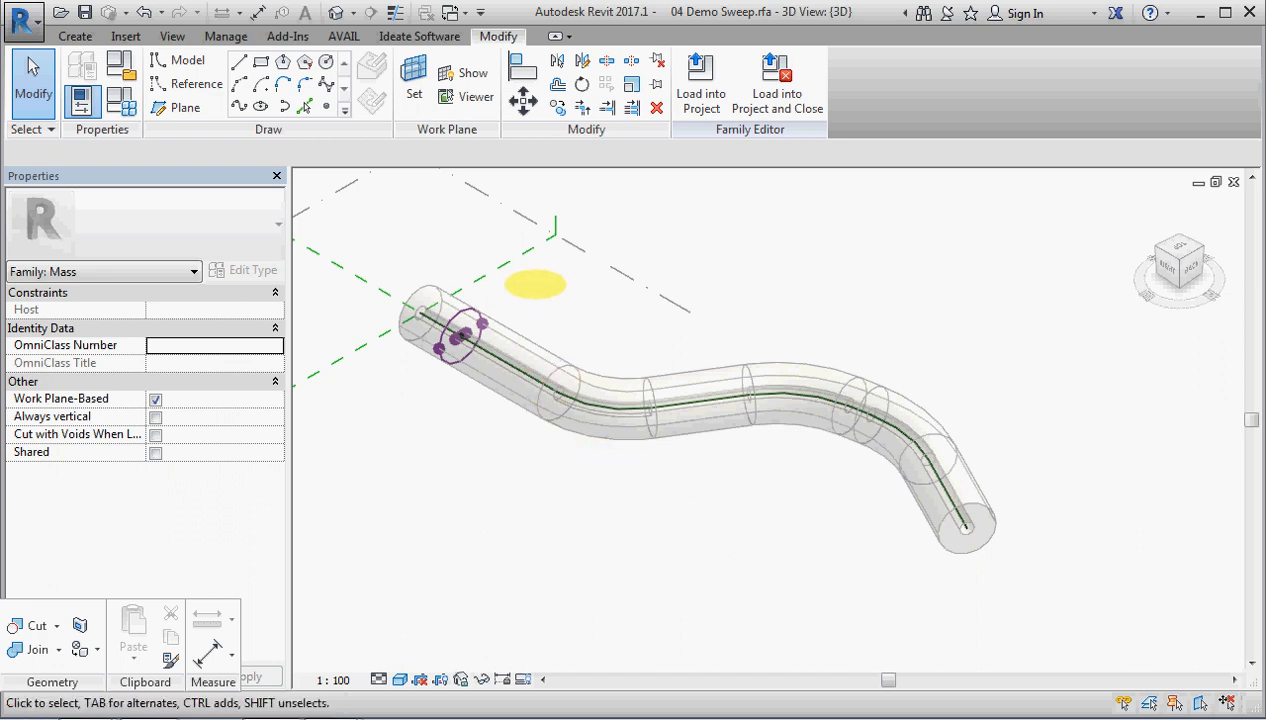
left_click(540, 355)
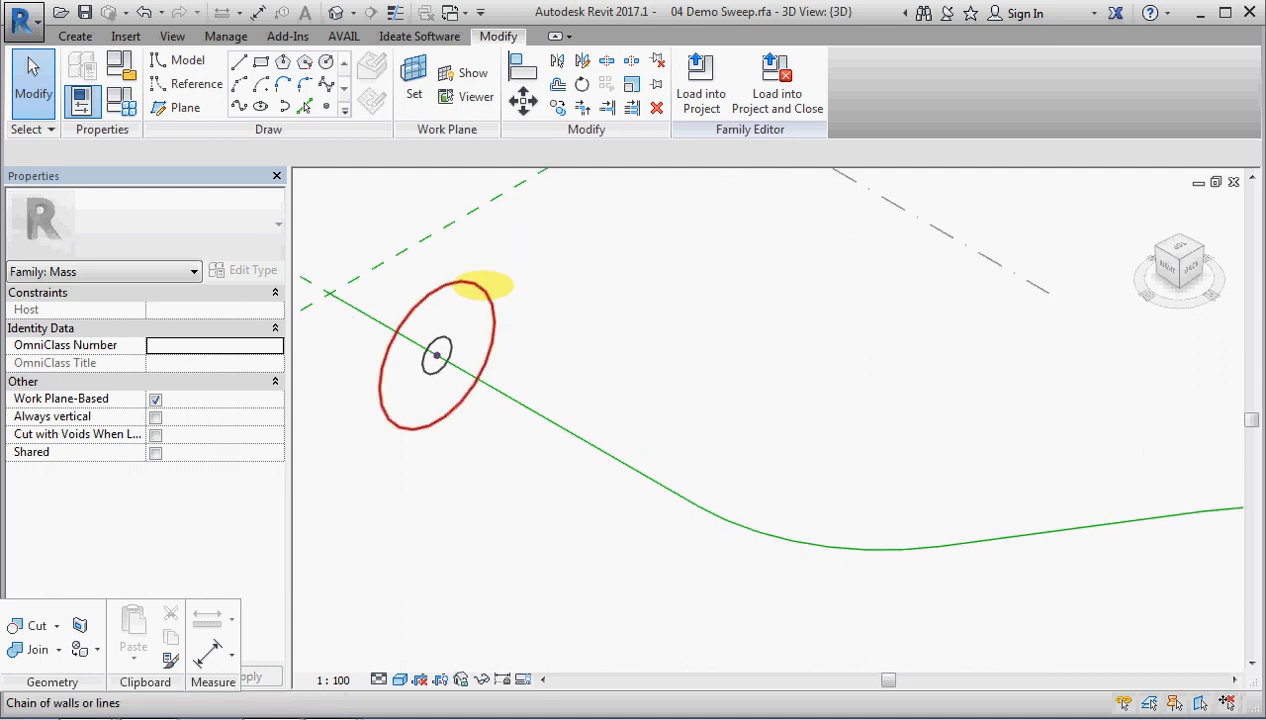
left_click(435, 355)
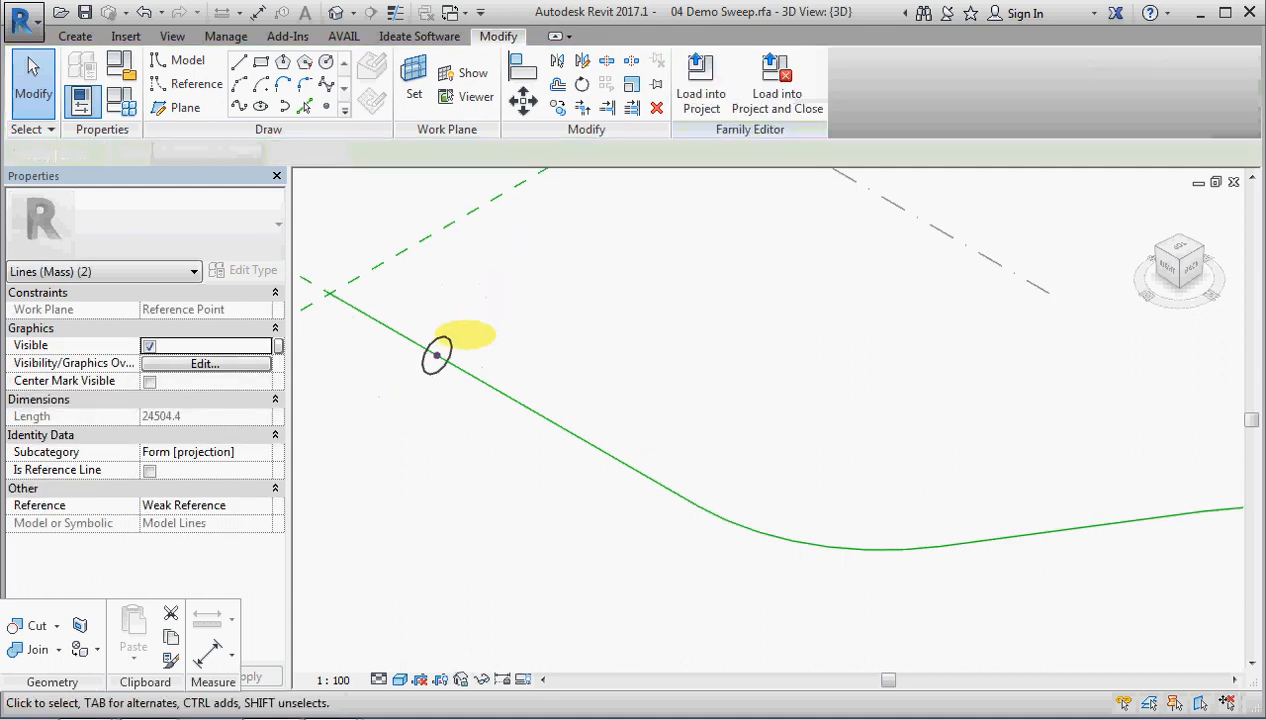
left_click(437, 356)
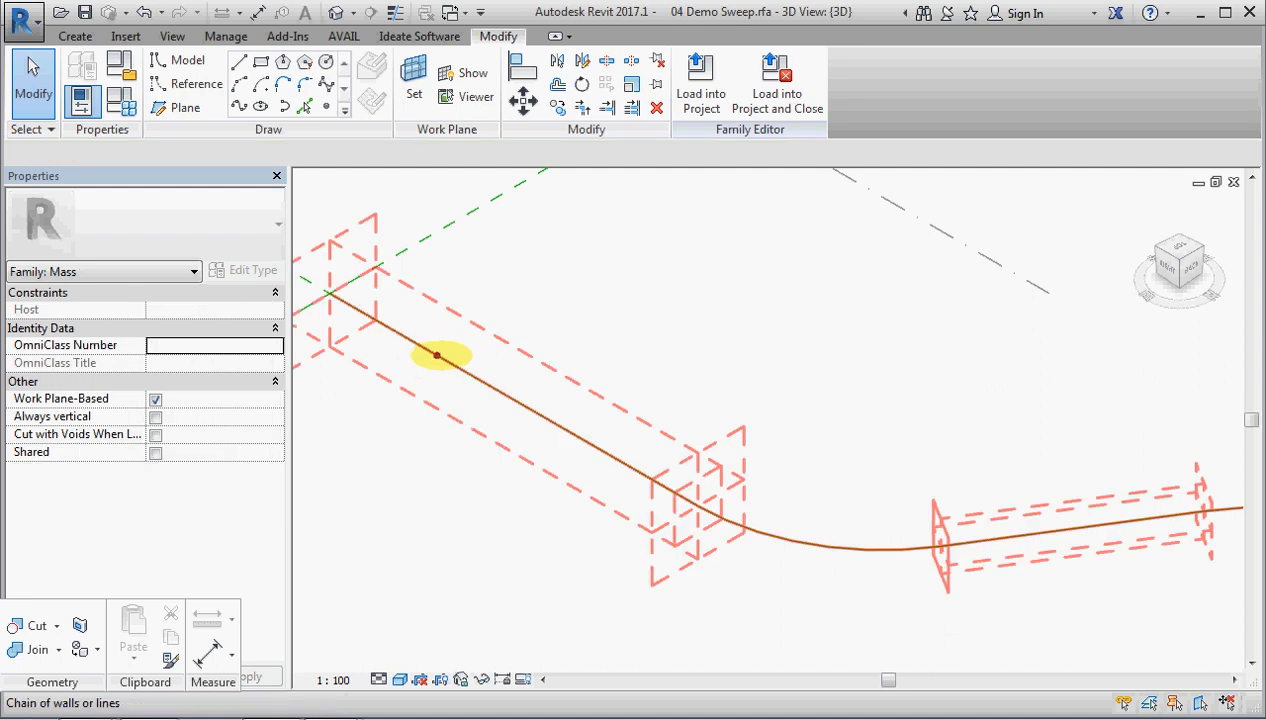
left_click(437, 355)
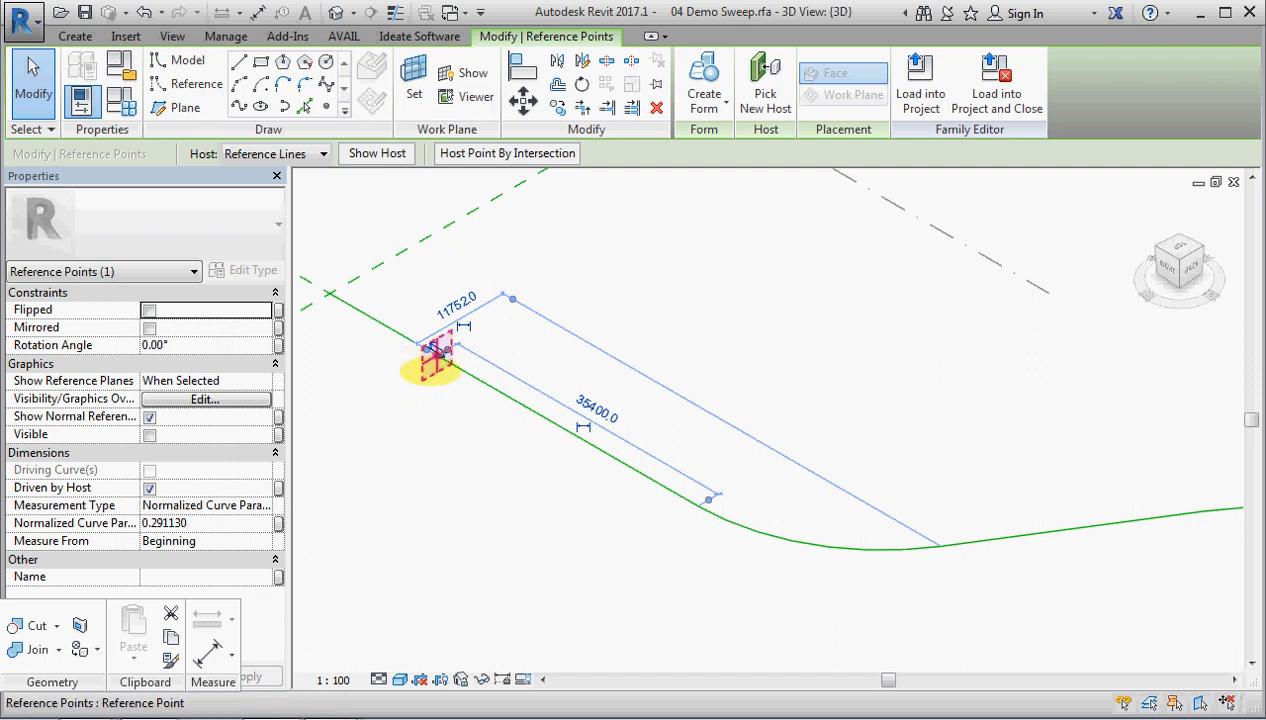
Drag the hosted reference point a little further along the curved path.
left_click_drag(435, 355, 510, 395)
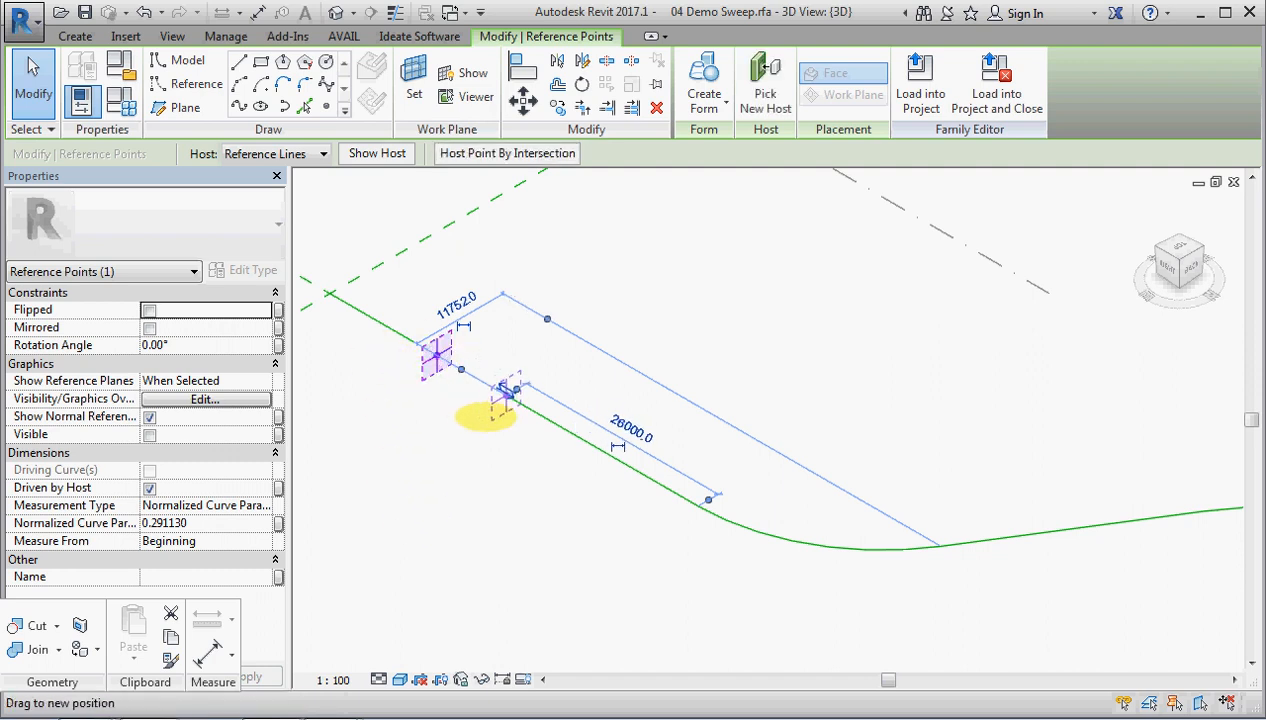
left_click_drag(510, 395, 455, 365)
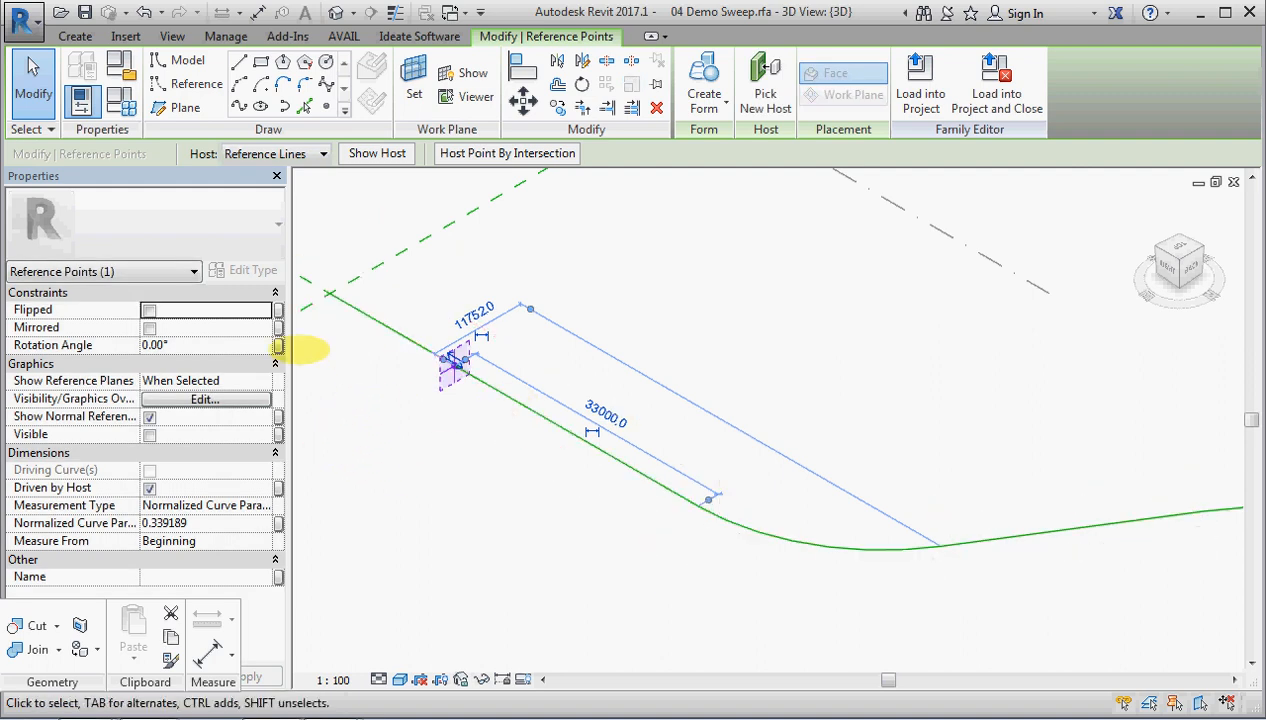
left_click(205, 380)
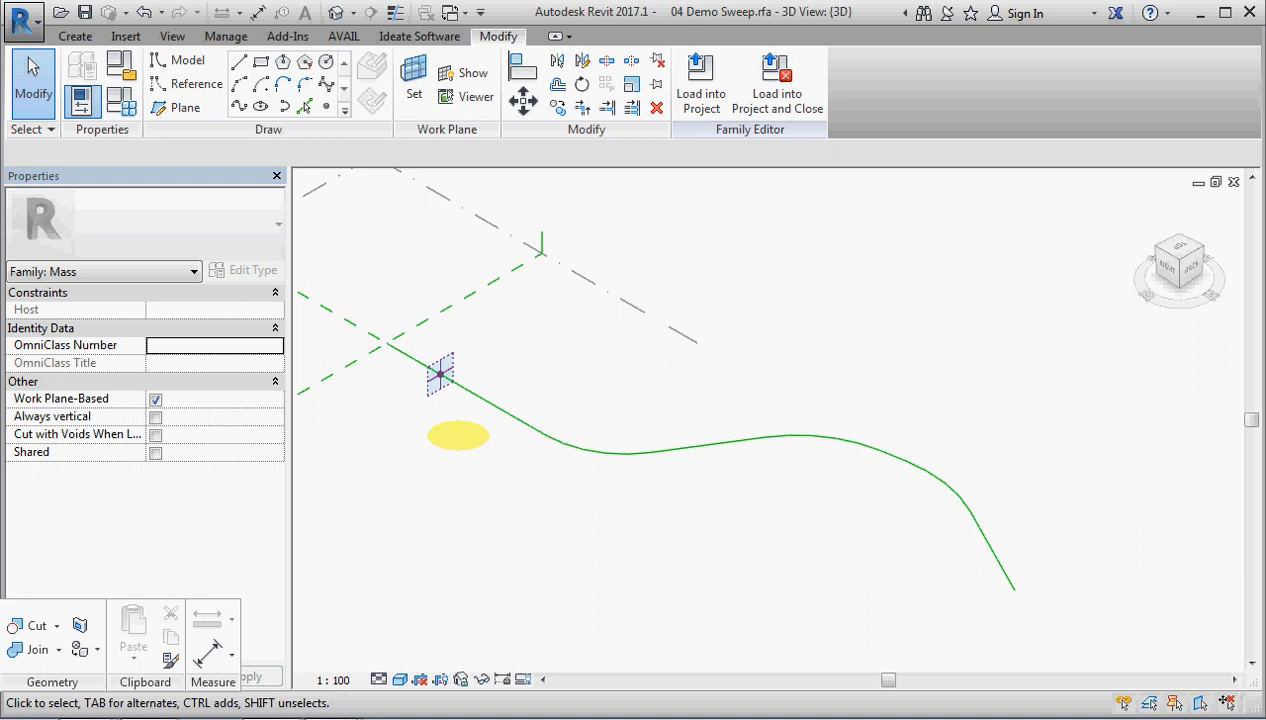
left_click_drag(458, 436, 515, 453)
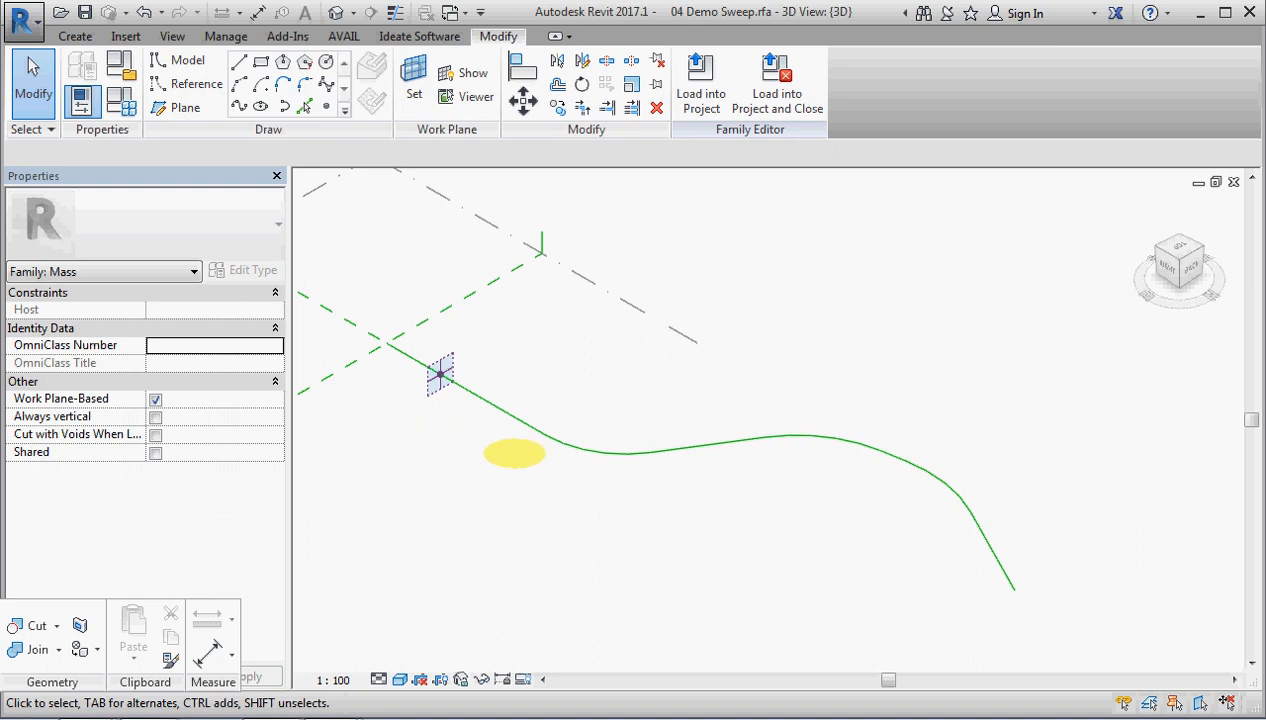
left_click_drag(515, 453, 440, 300)
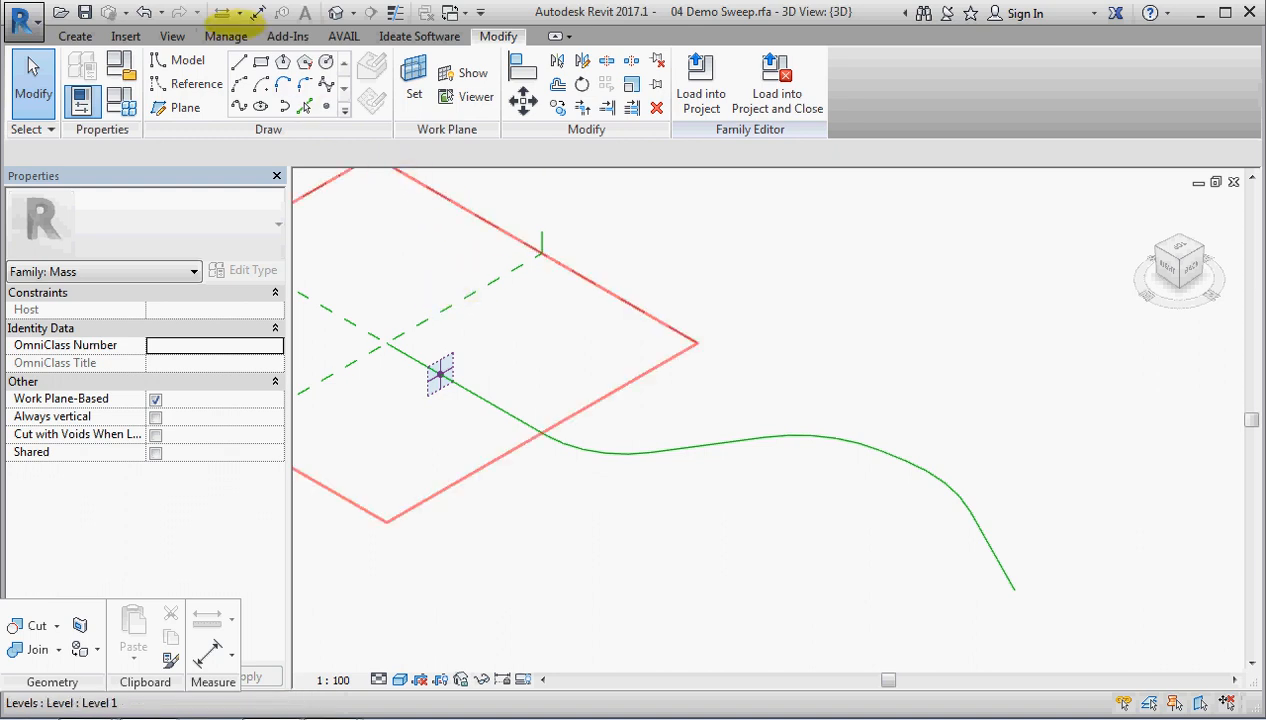
left_click(74, 36)
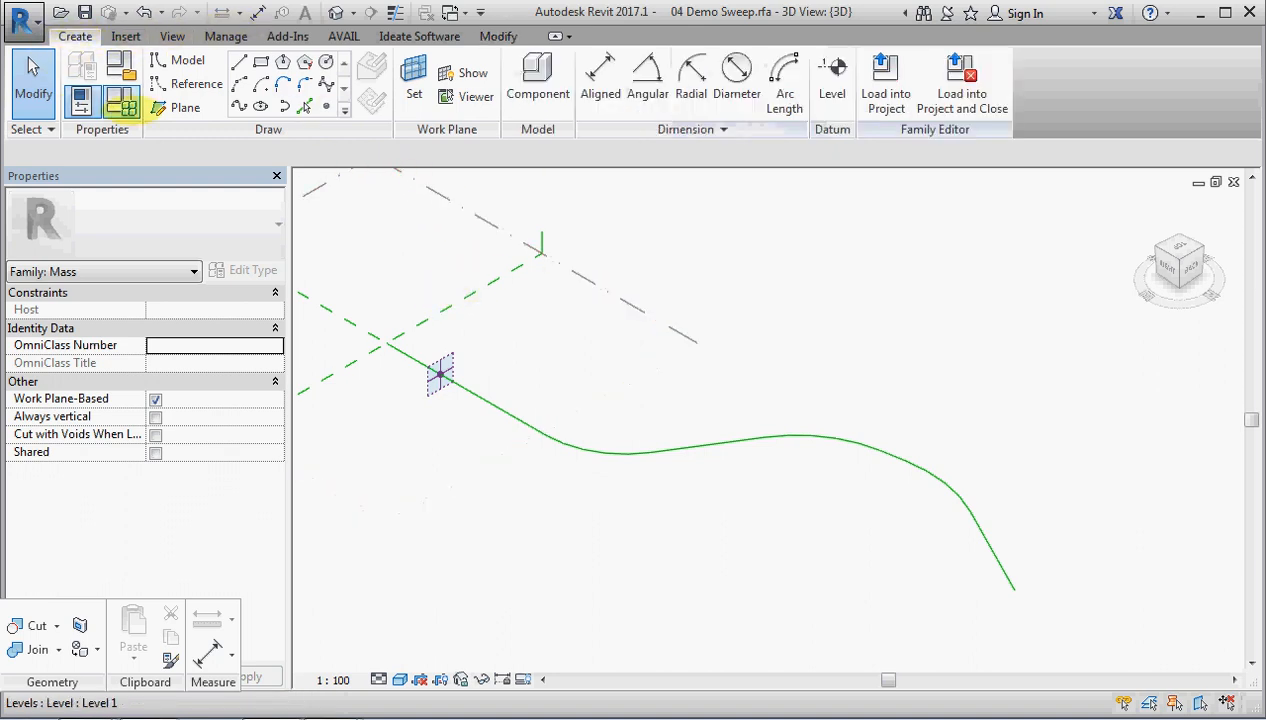
Place a Generic Profile Circle component on the reference point near the path start.
left_click(538, 78)
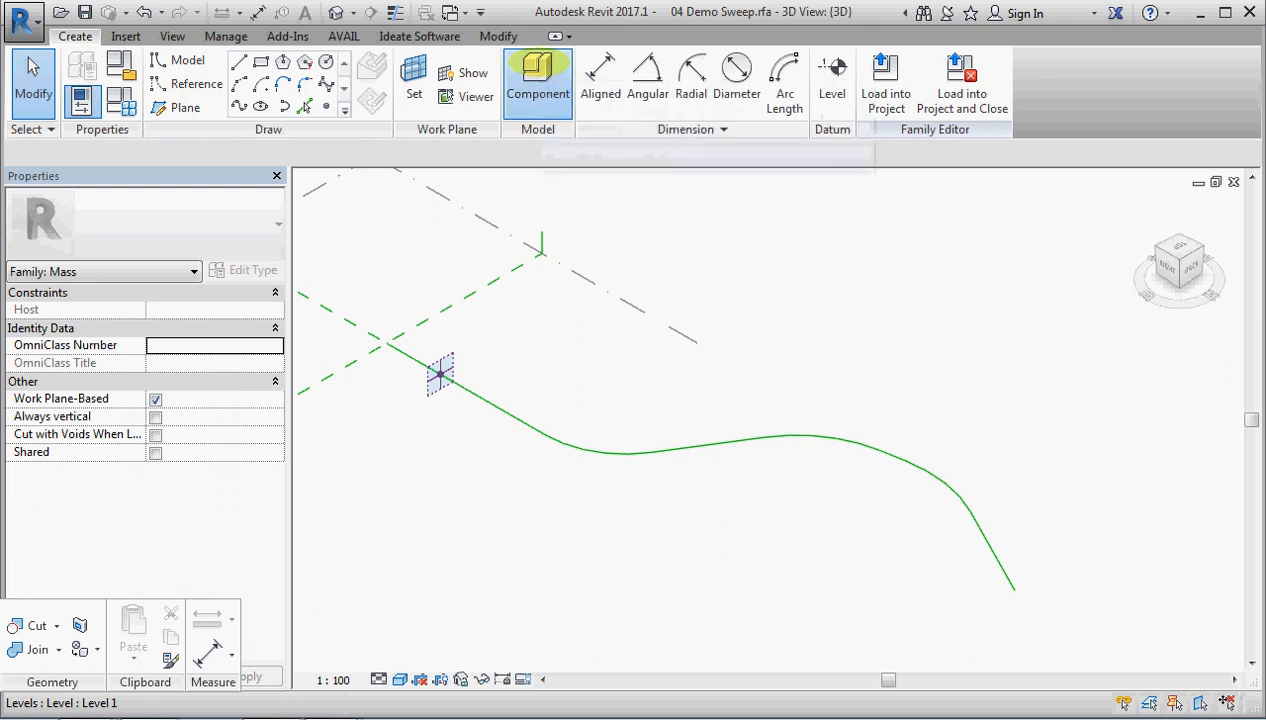
left_click(537, 80)
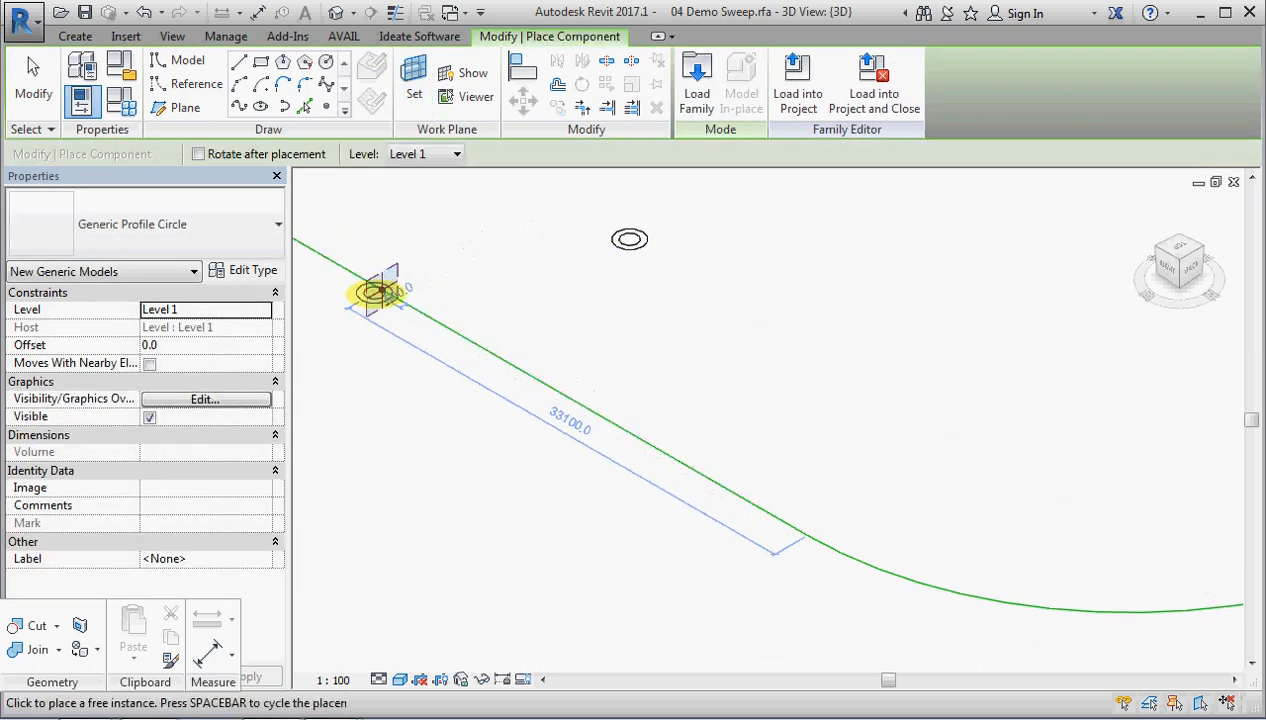
left_click(375, 383)
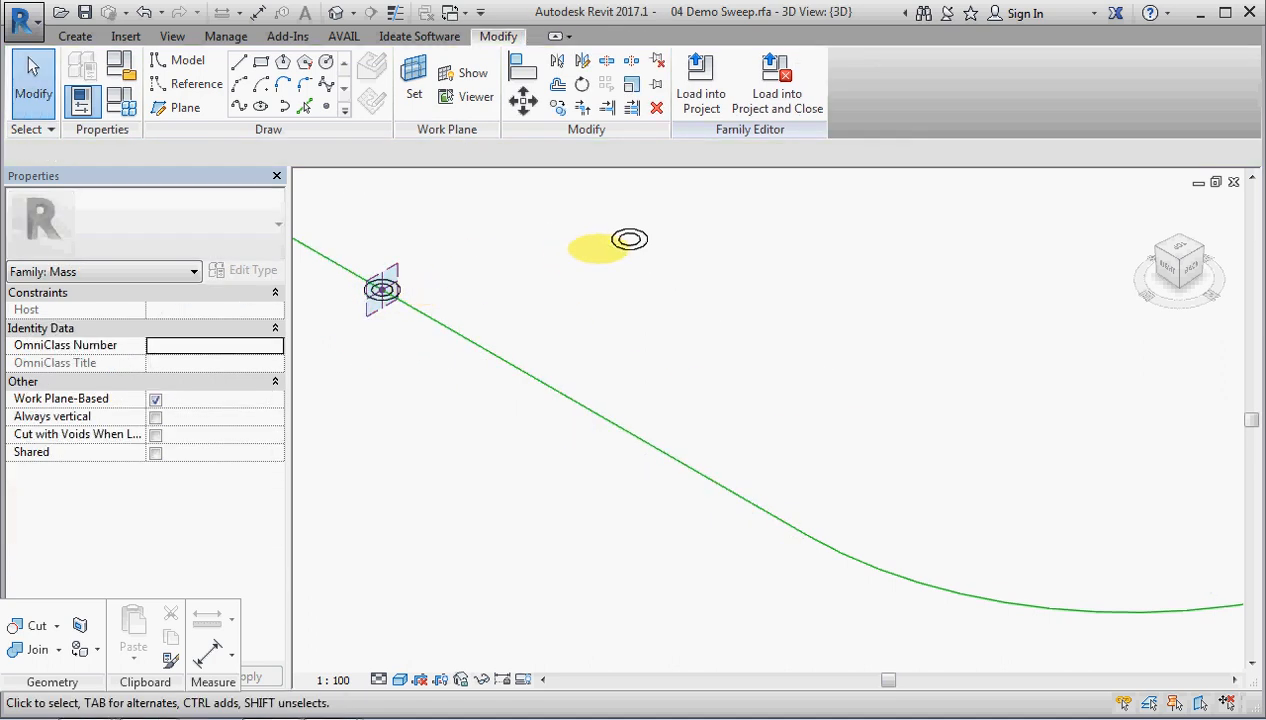
mouse_move(628, 245)
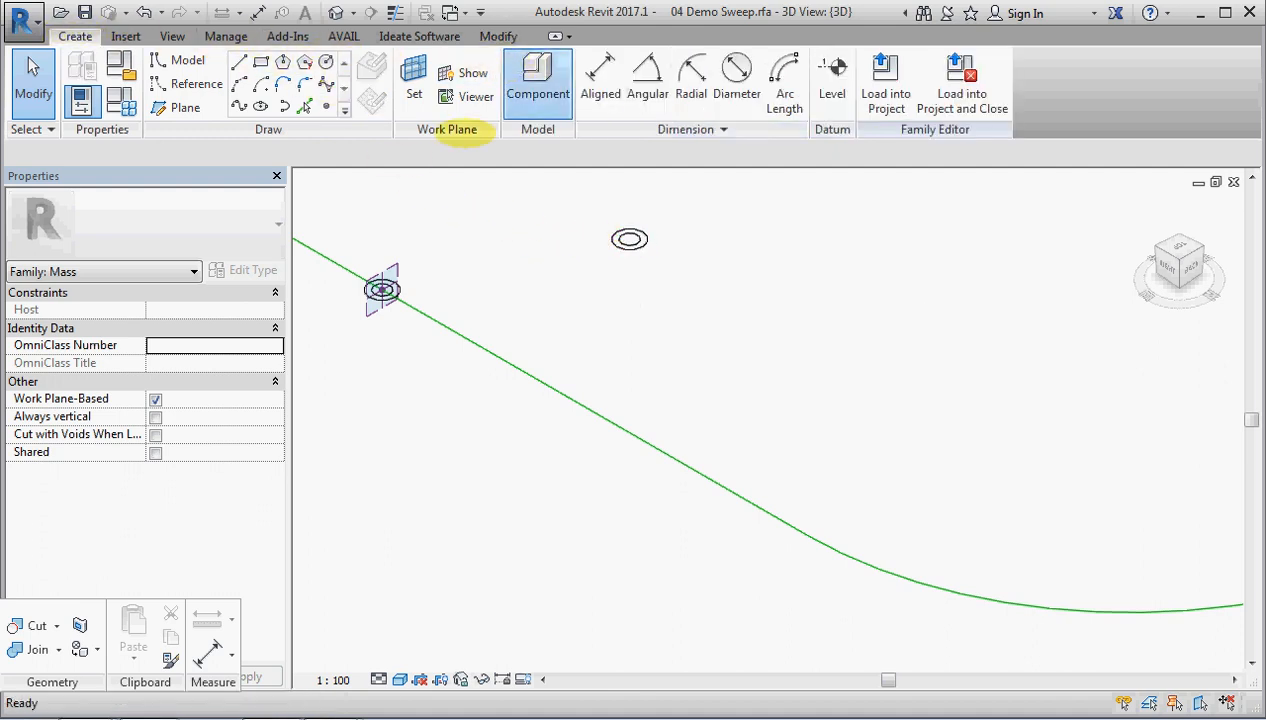
left_click(537, 80)
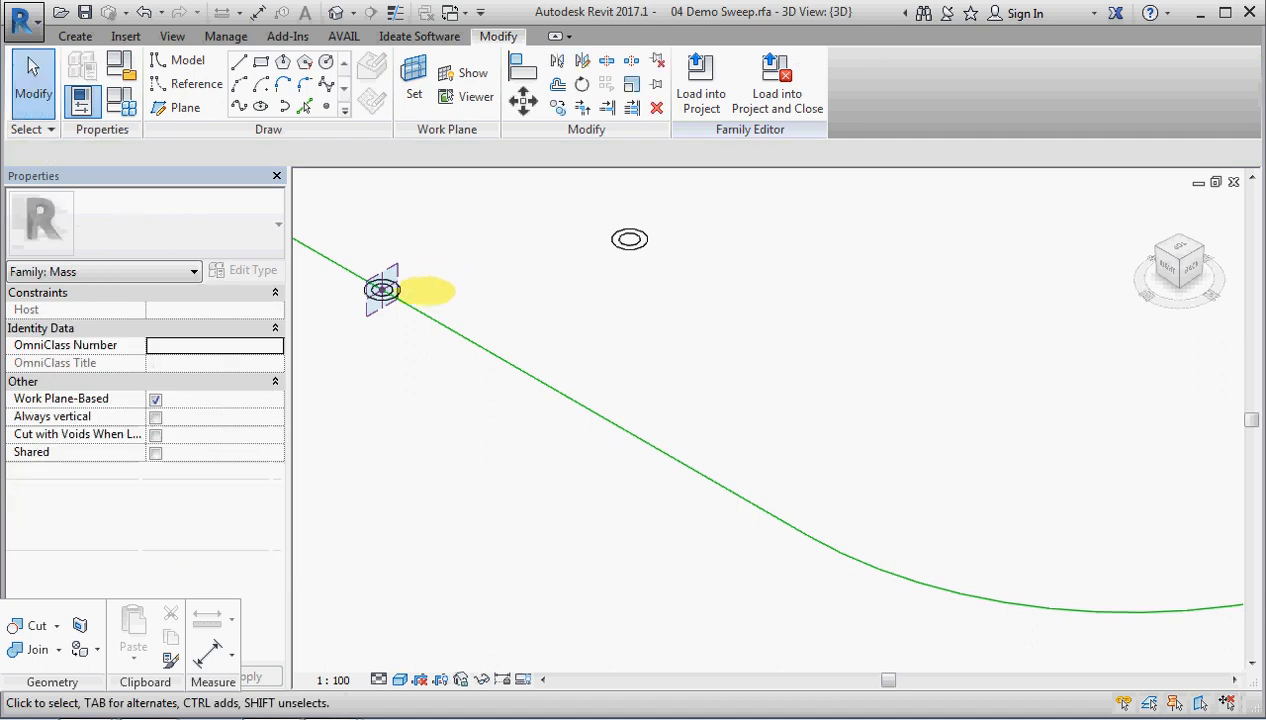
left_click(430, 291)
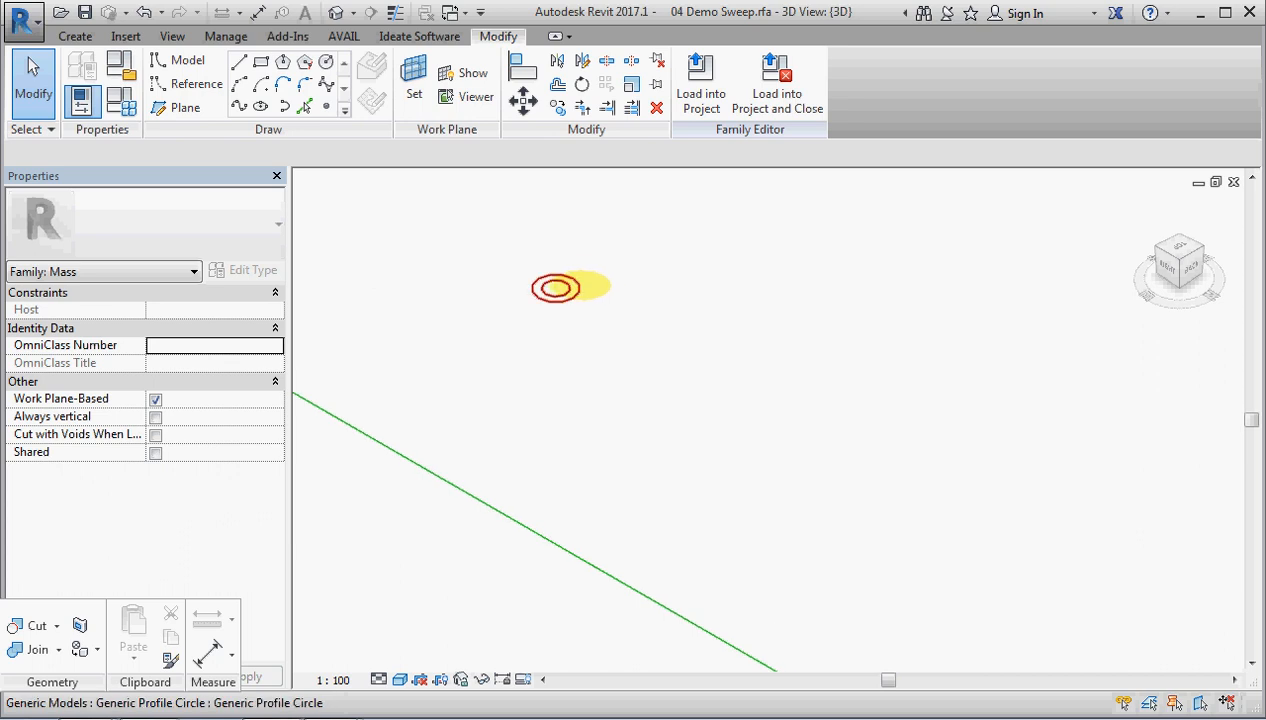
left_click(556, 288)
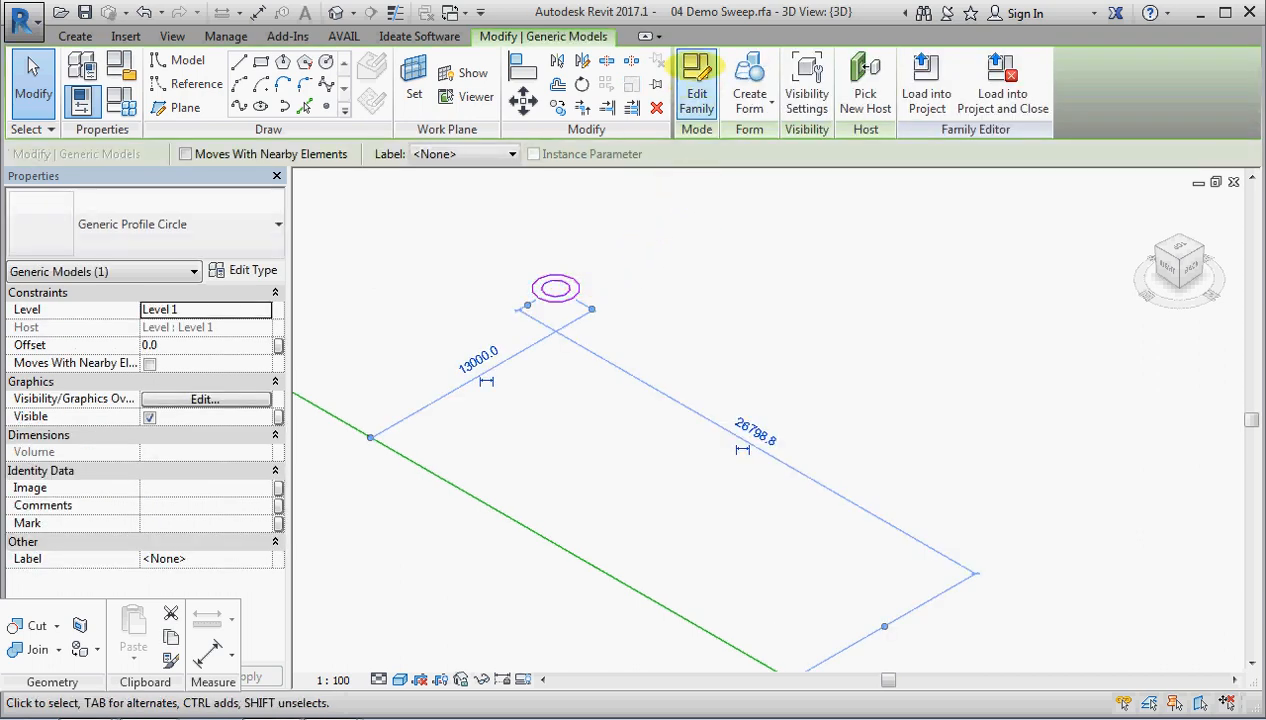
left_click(749, 85)
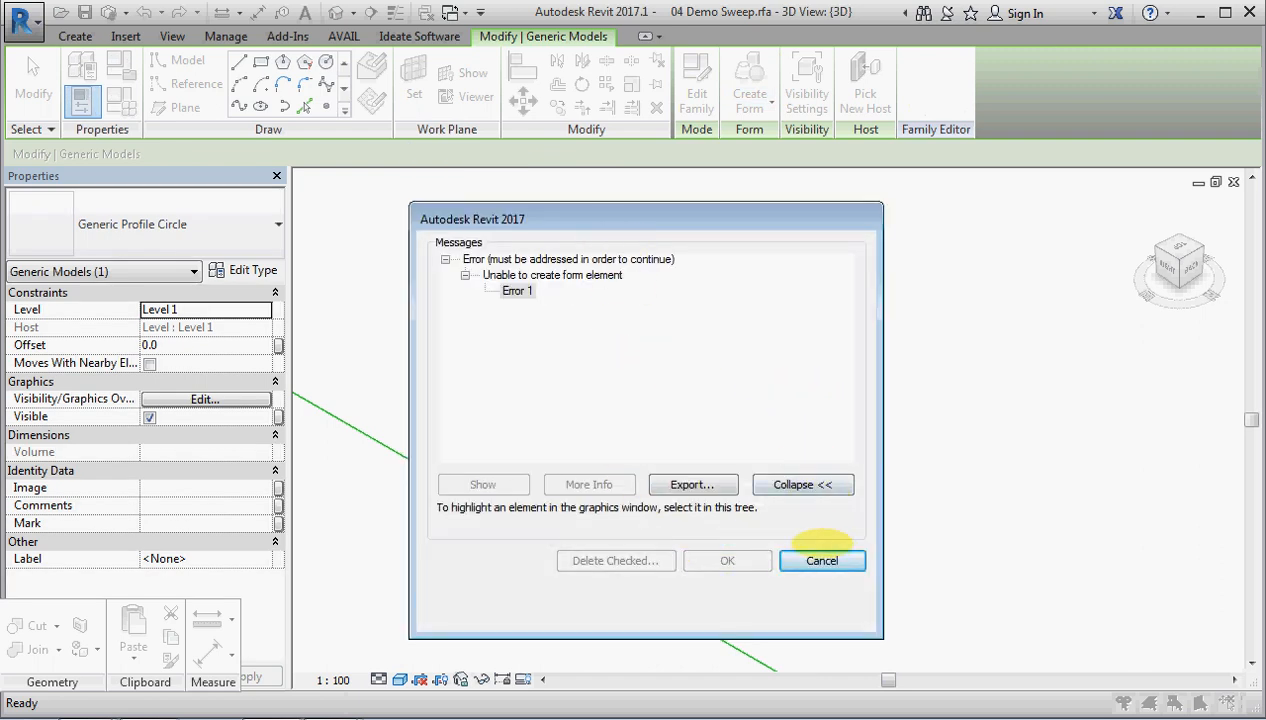
left_click(821, 560)
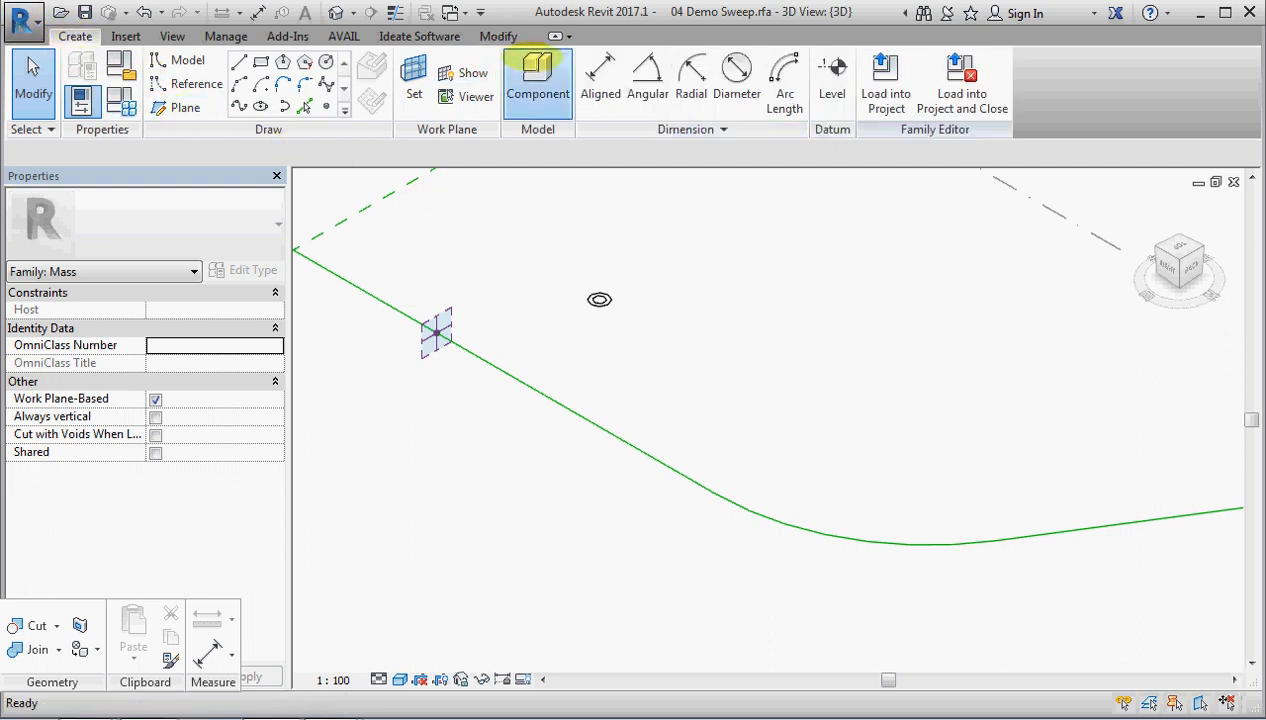
Place an 'AdpC 1pt Profile circle : 9000 radius' instance on the start reference point.
left_click(538, 80)
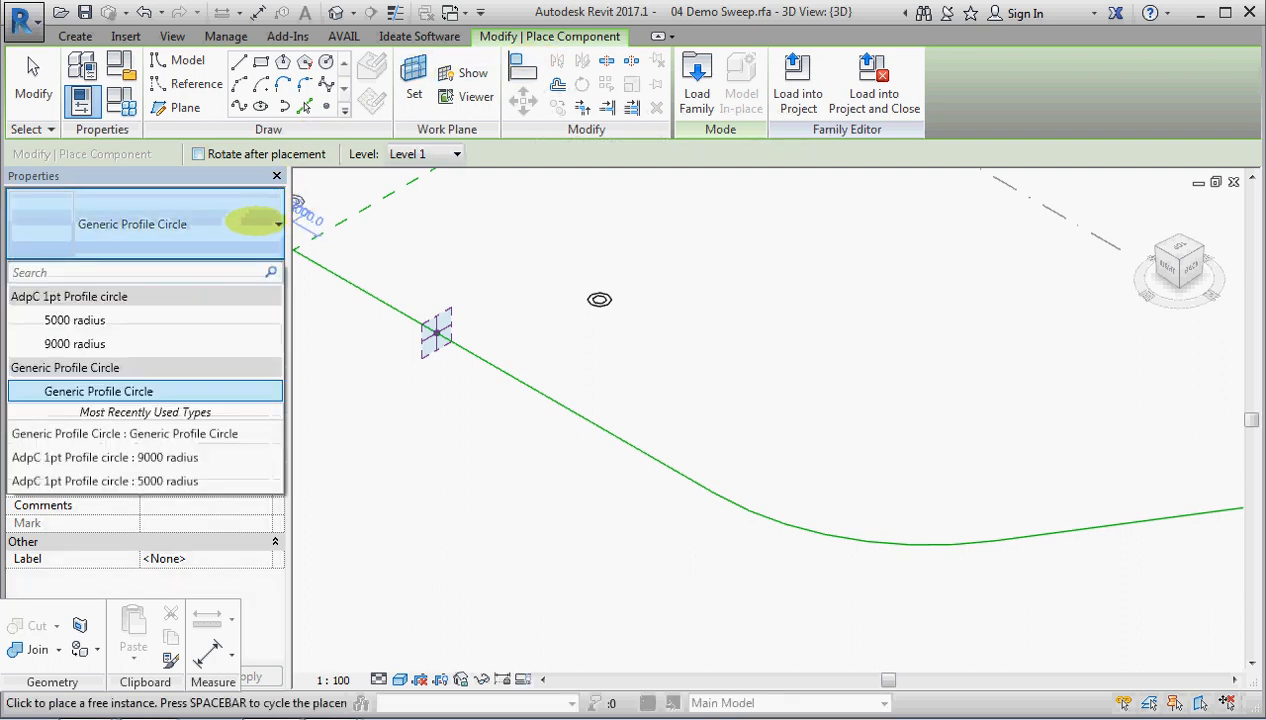
left_click(75, 320)
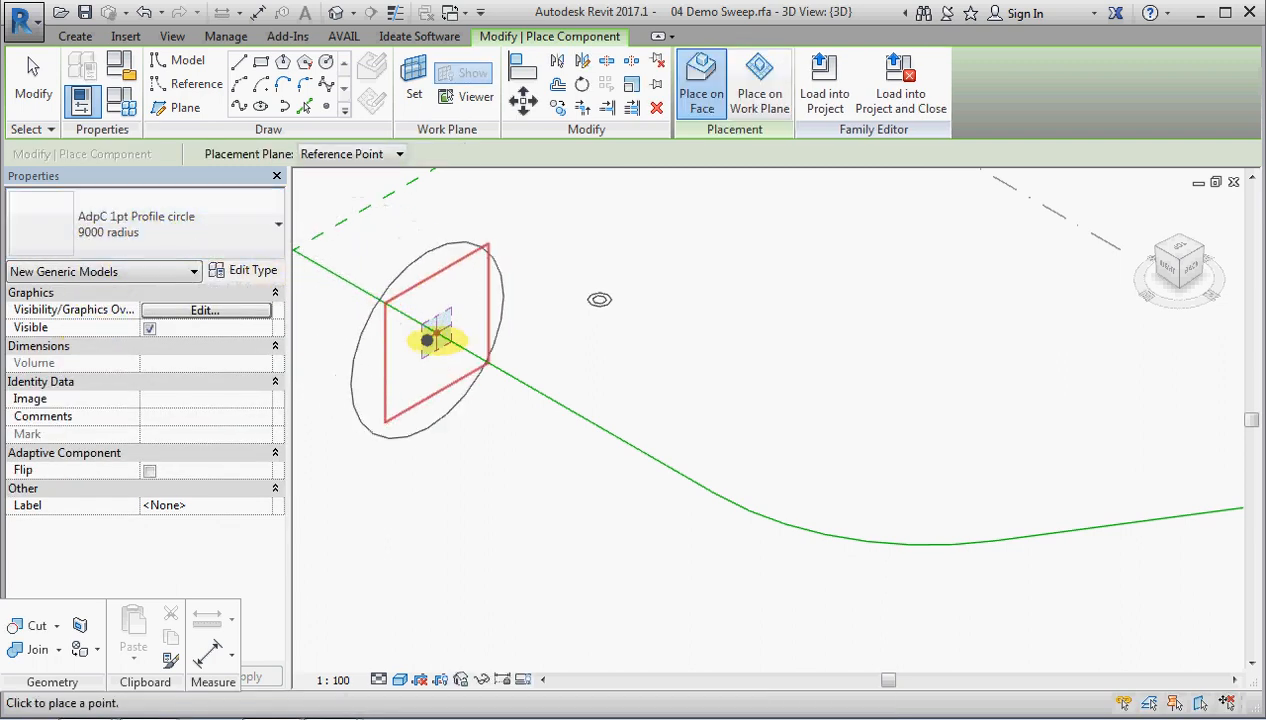
mouse_move(437, 331)
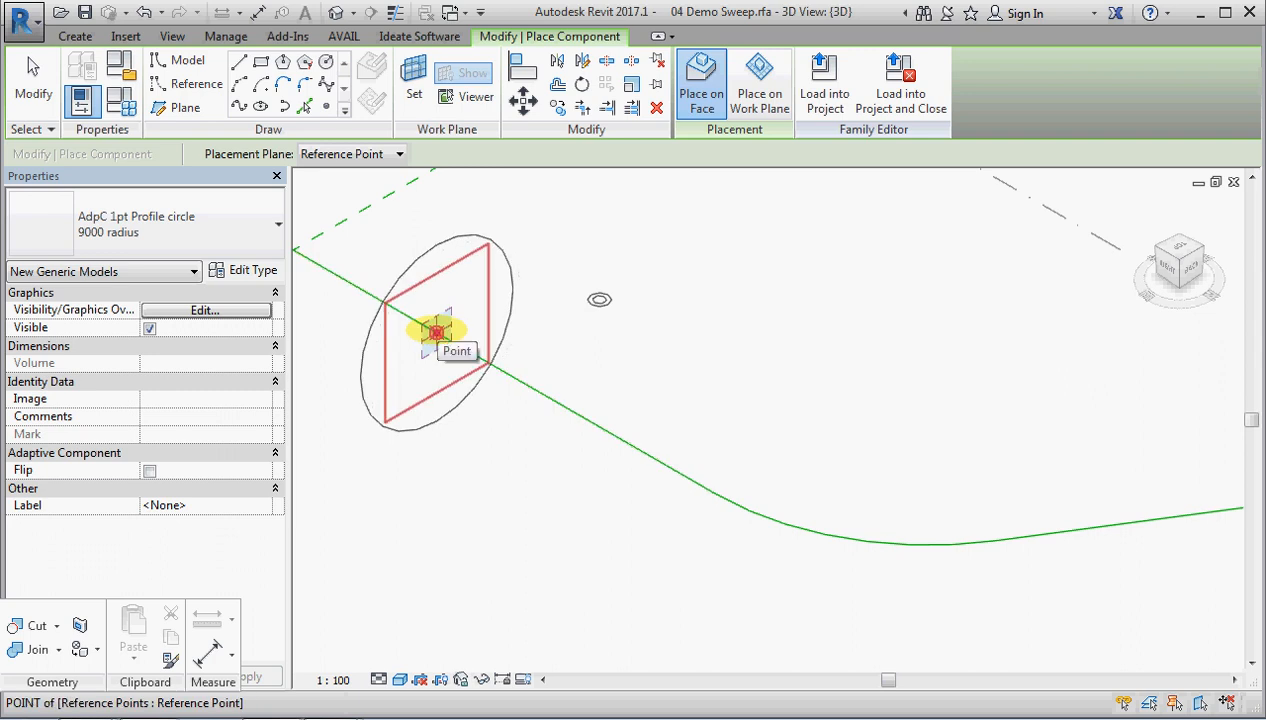
mouse_move(437, 333)
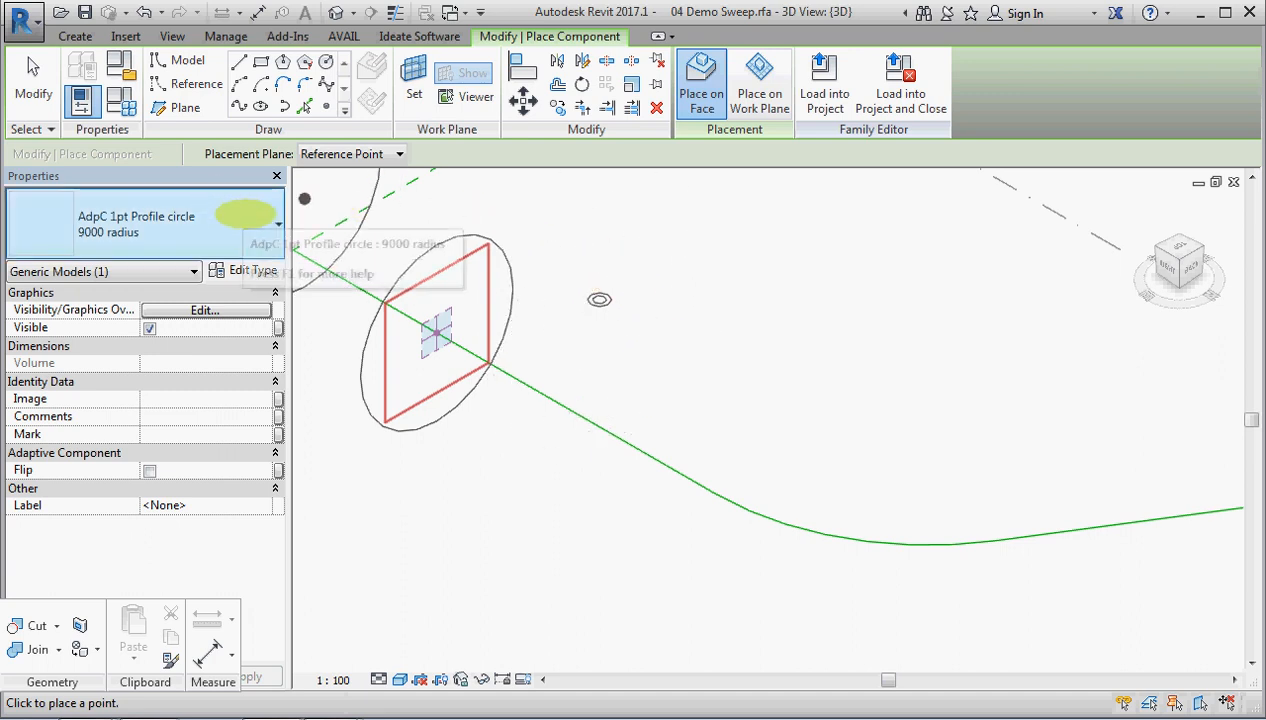
left_click(278, 223)
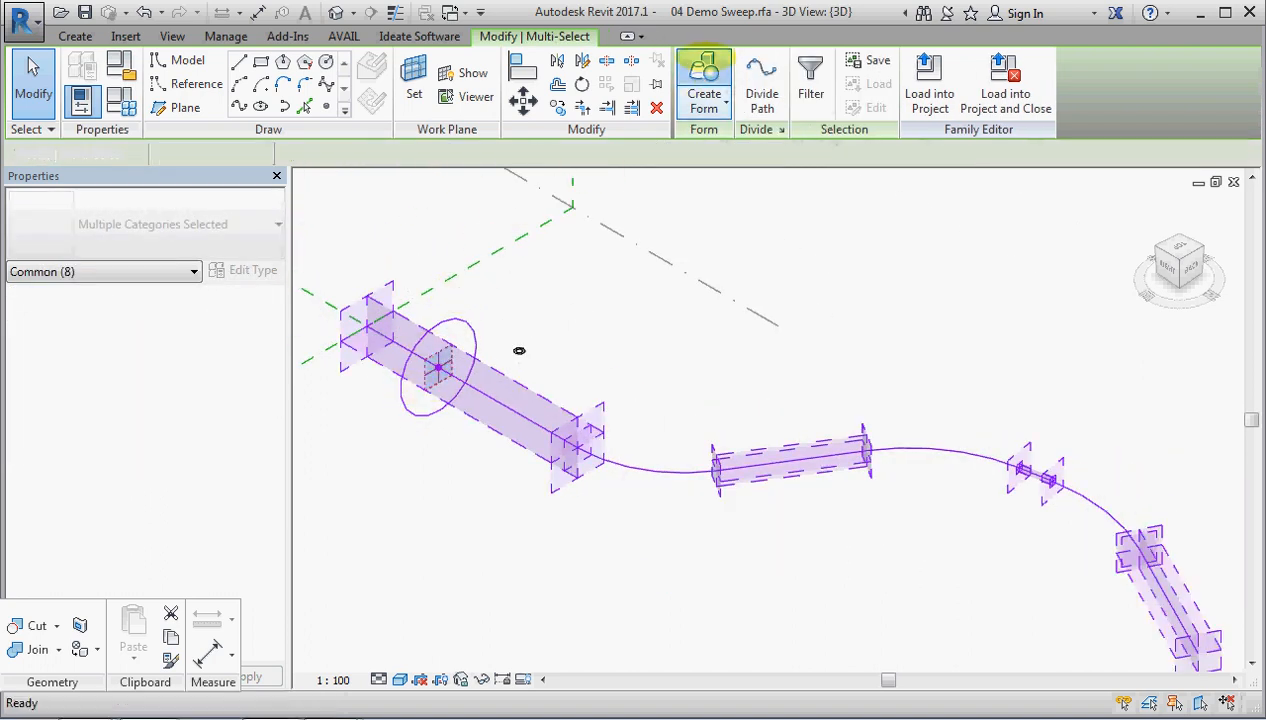
left_click(704, 83)
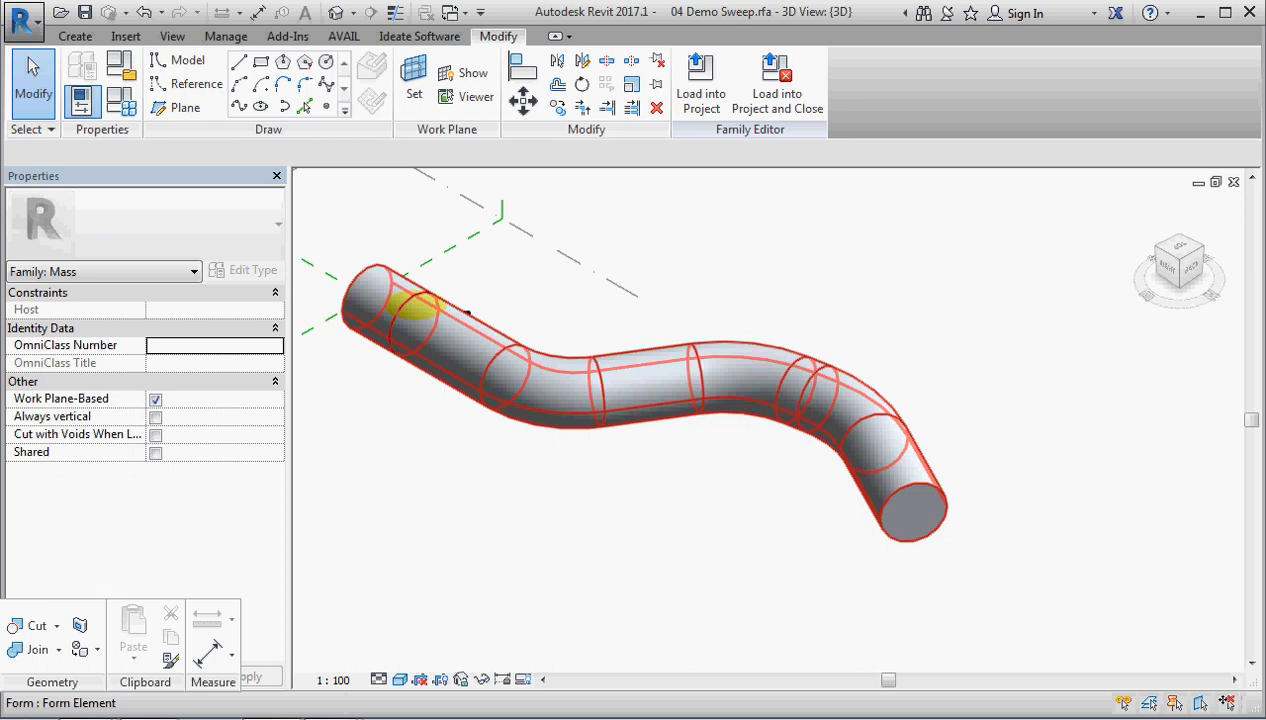
left_click(435, 365)
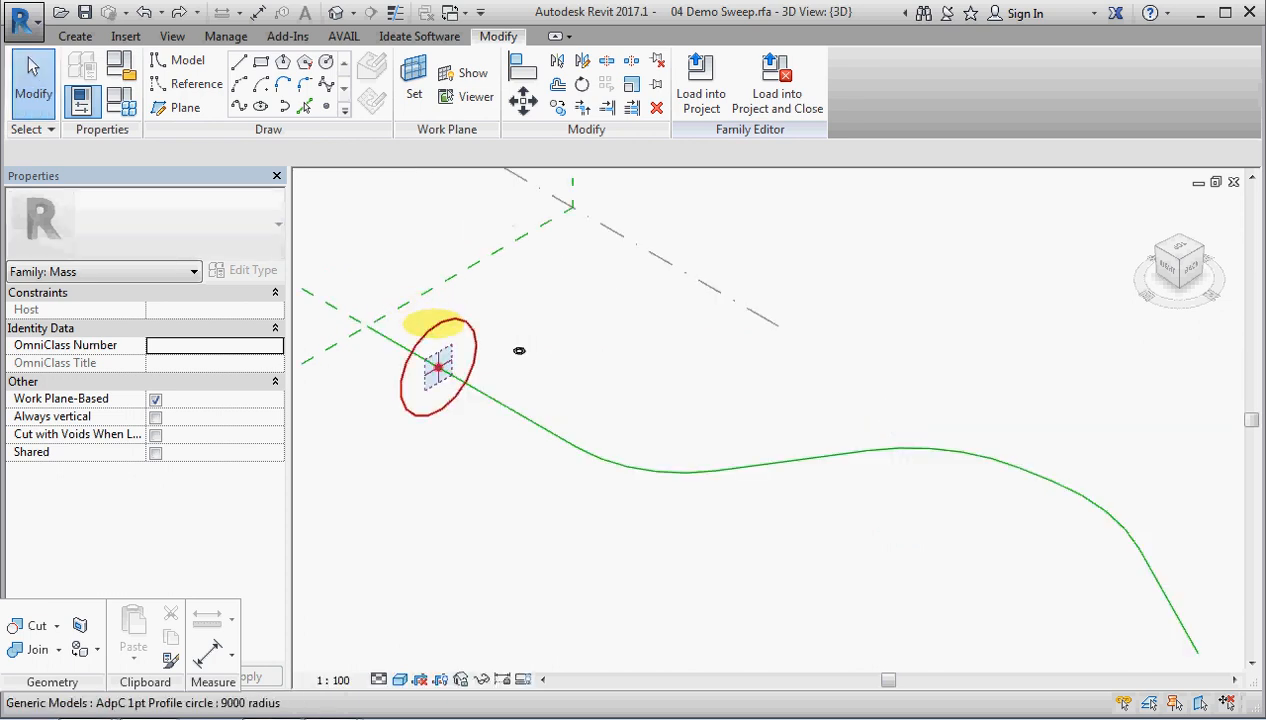
Add a 5500 inner circle on the point's plane and reload into 04 Demo Sweep, overwriting.
left_click(438, 365)
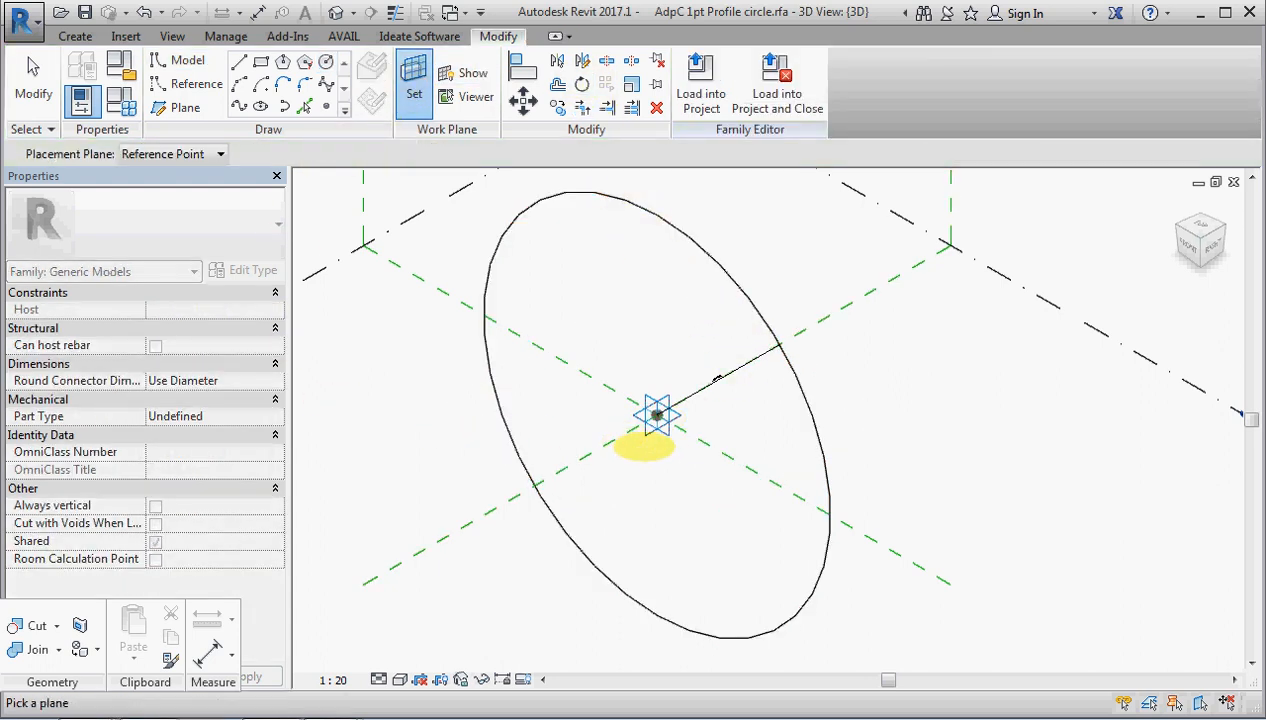
mouse_move(656, 415)
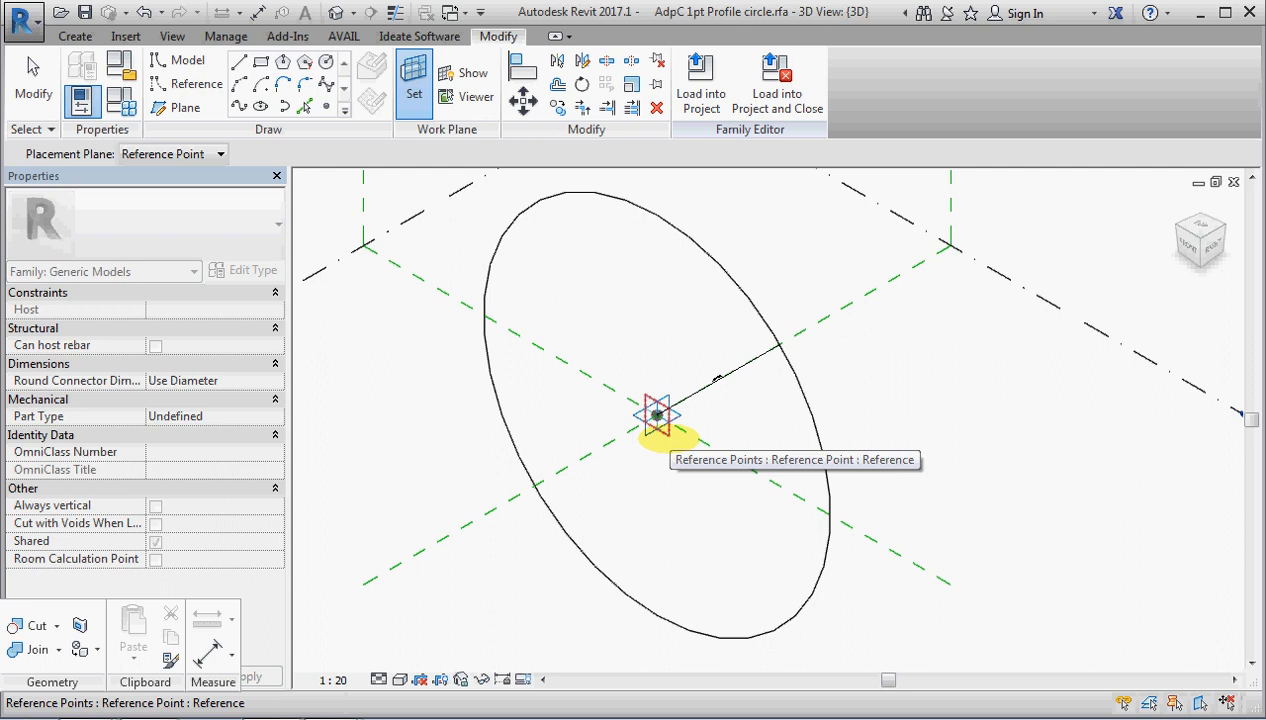
left_click(183, 60)
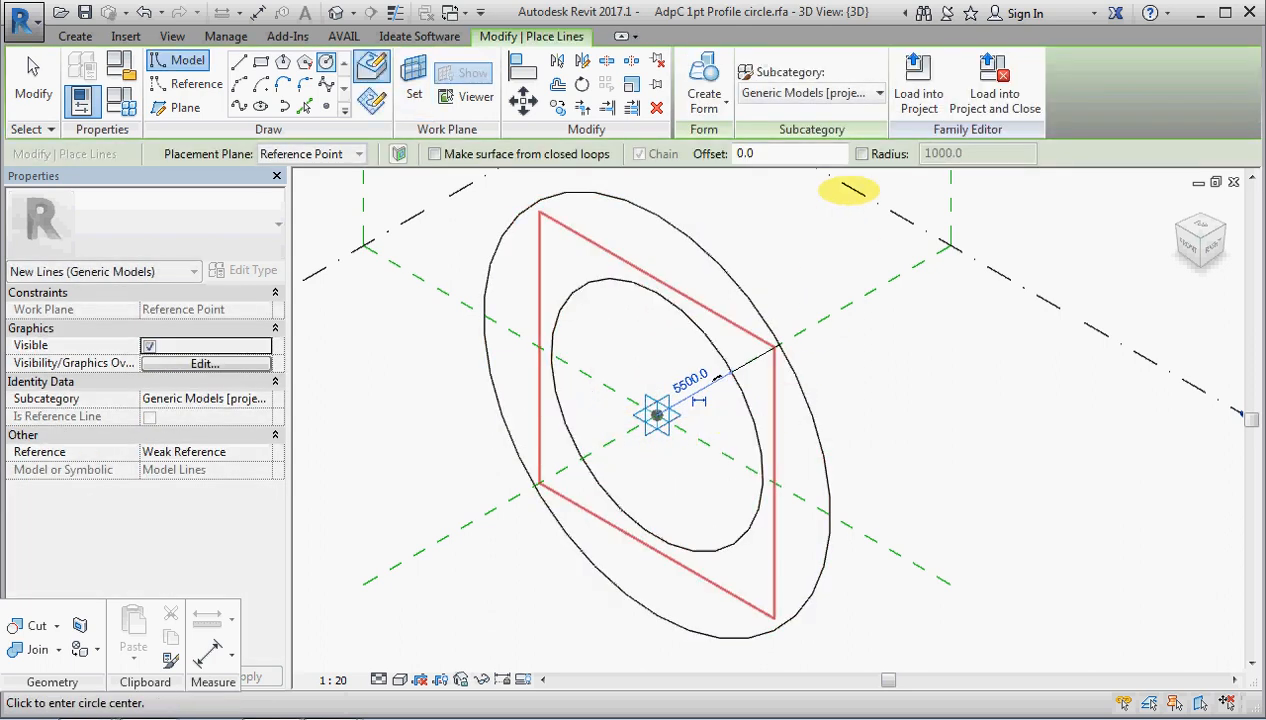
left_click(917, 85)
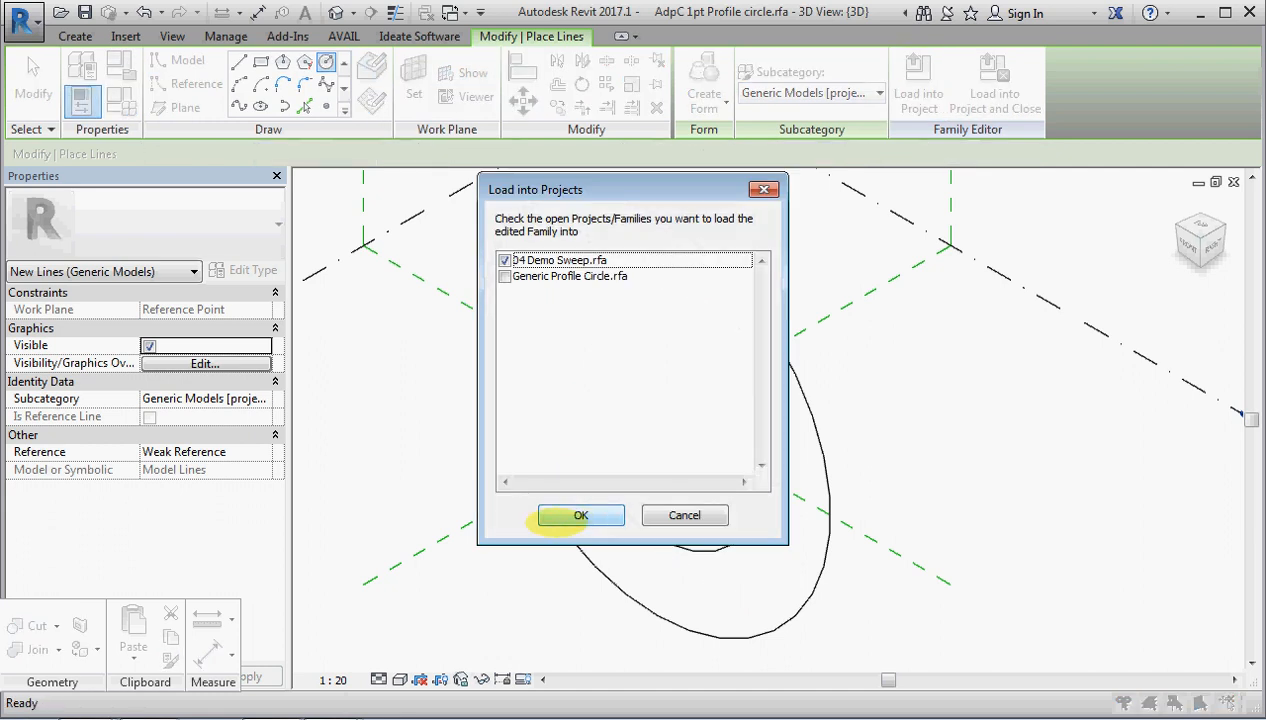
left_click(580, 515)
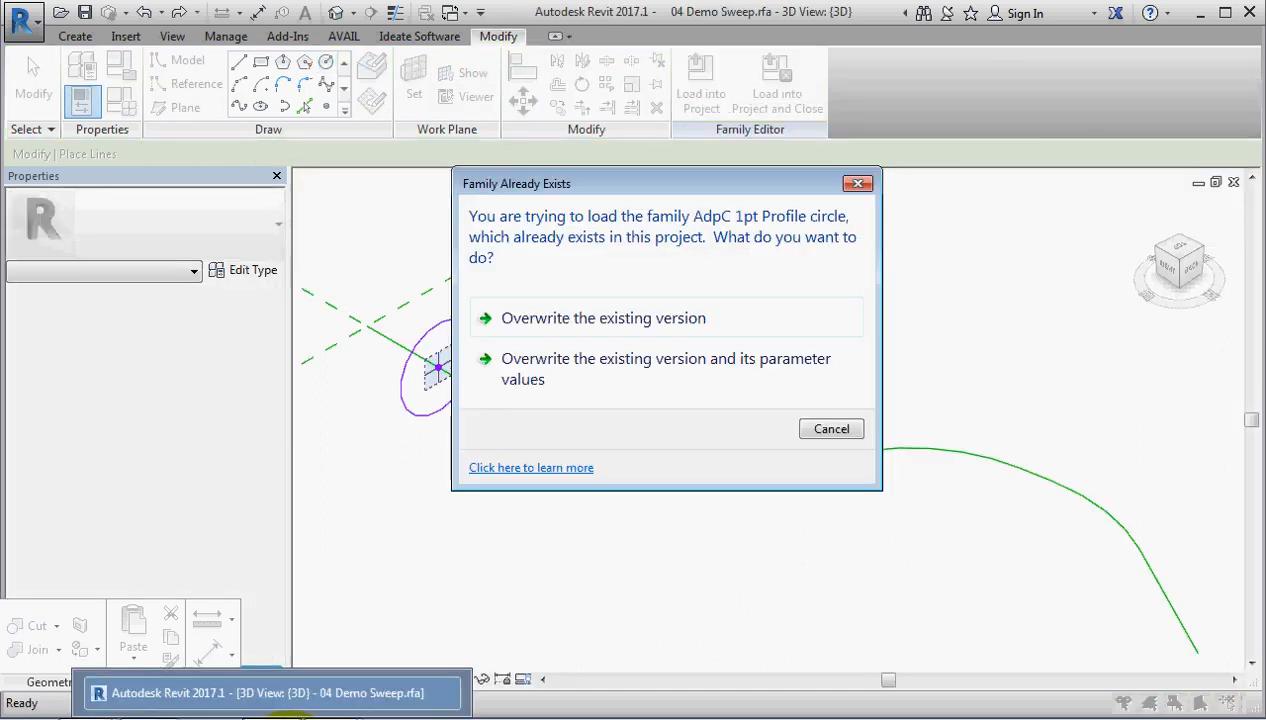
left_click(603, 317)
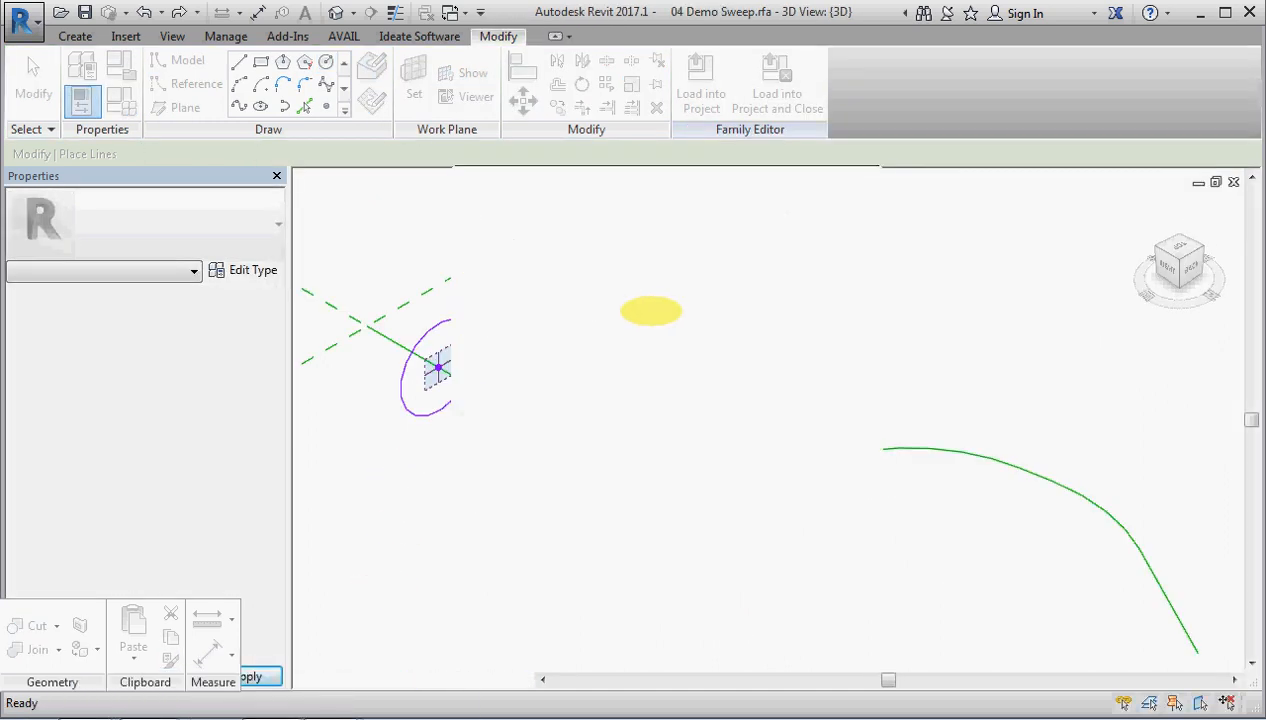
left_click(437, 365)
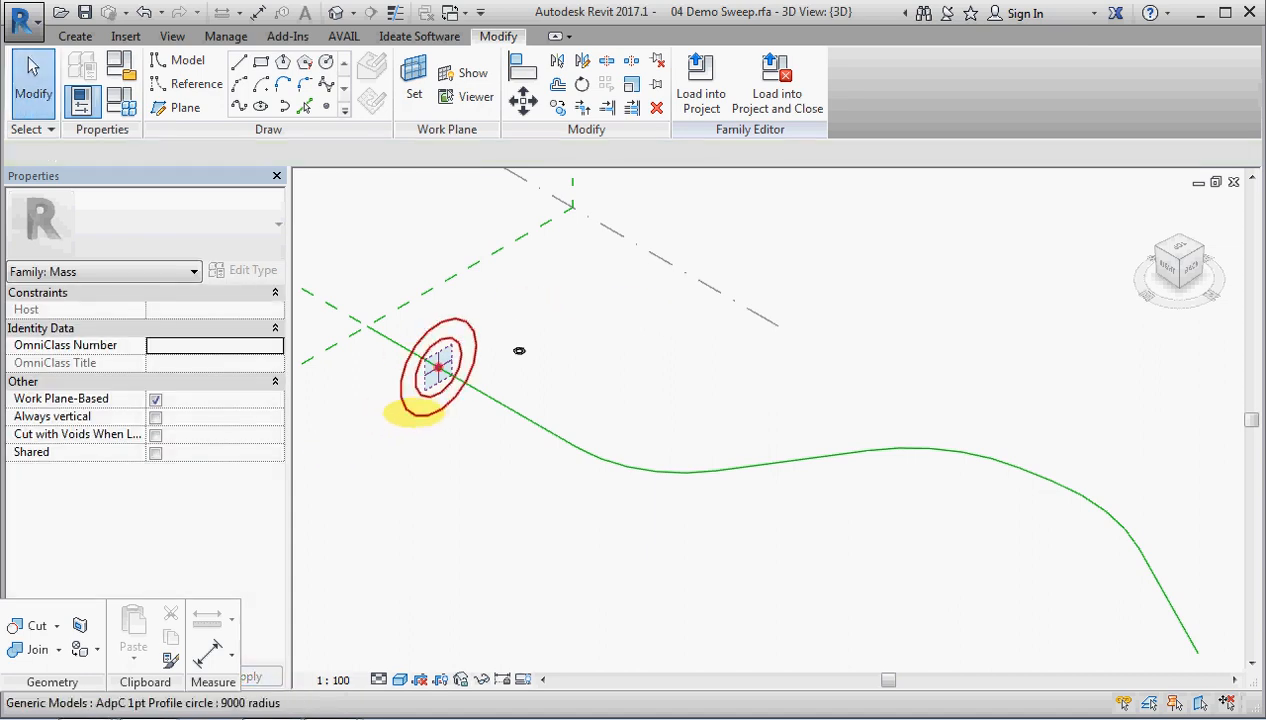
left_click(438, 367)
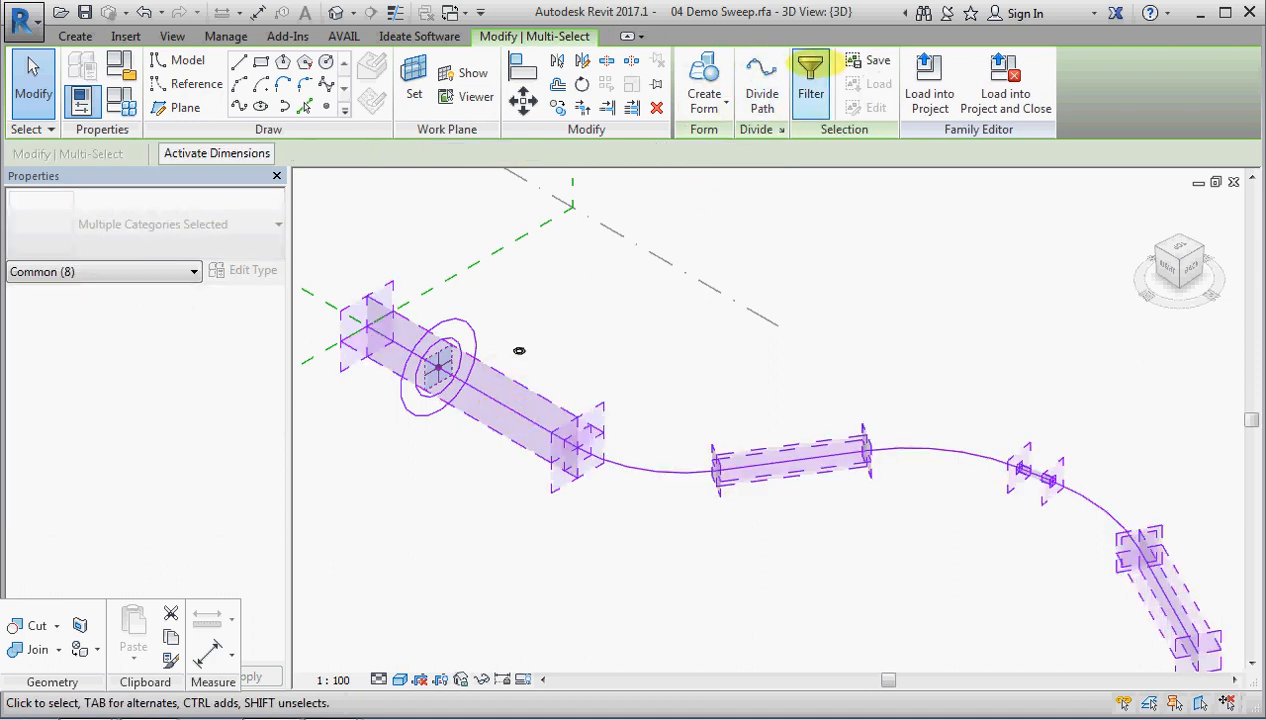
left_click(704, 85)
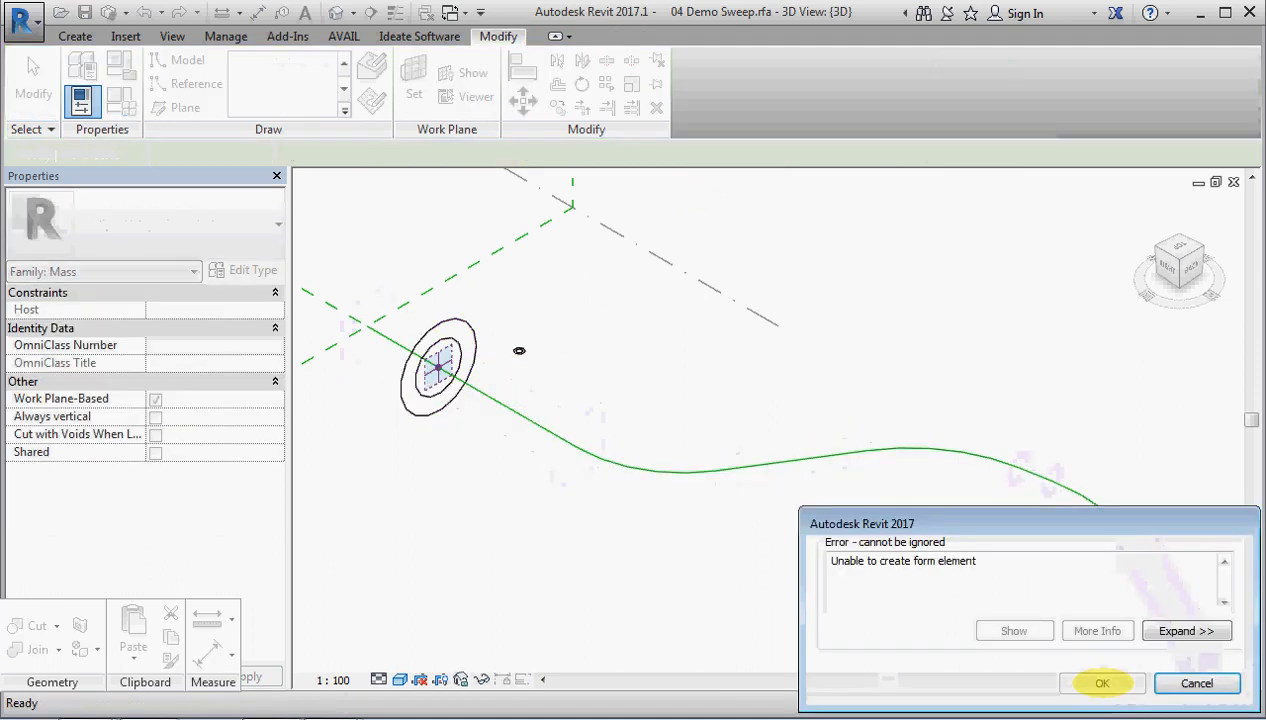
mouse_move(1197, 683)
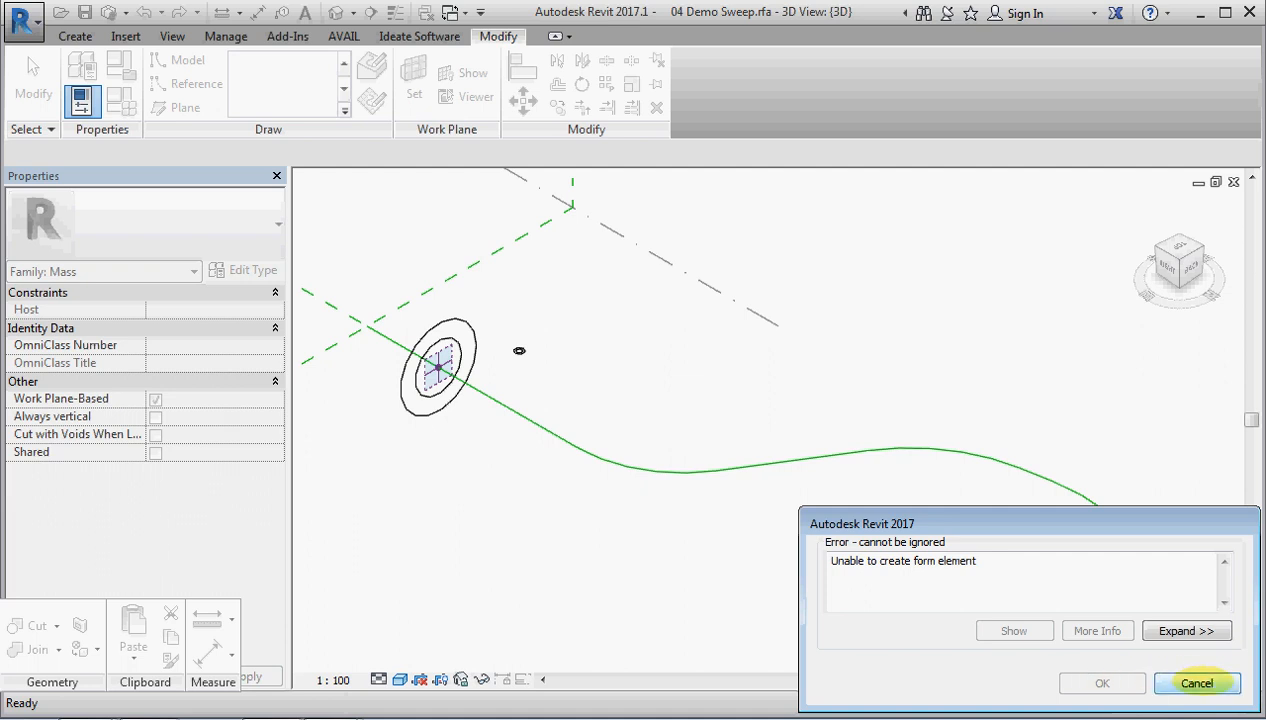
left_click(1197, 683)
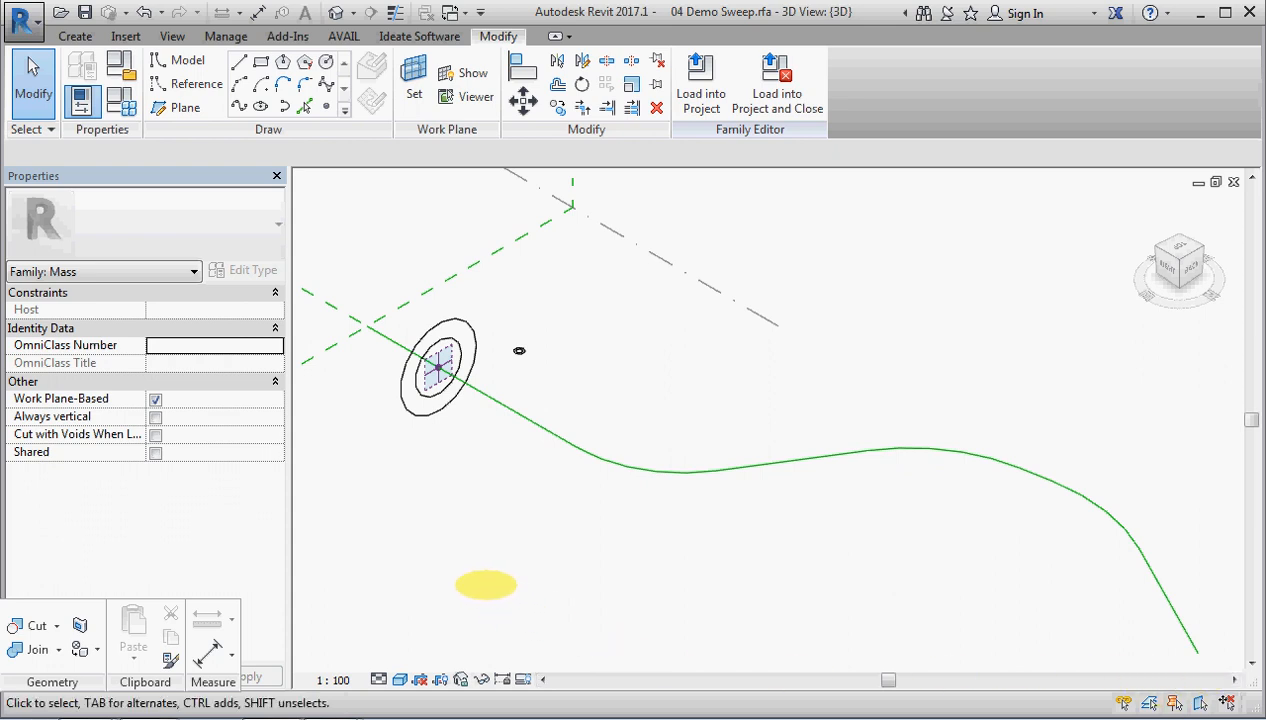
Select the failed two-ring profile instance at the path start and delete it.
left_click_drag(487, 585, 393, 473)
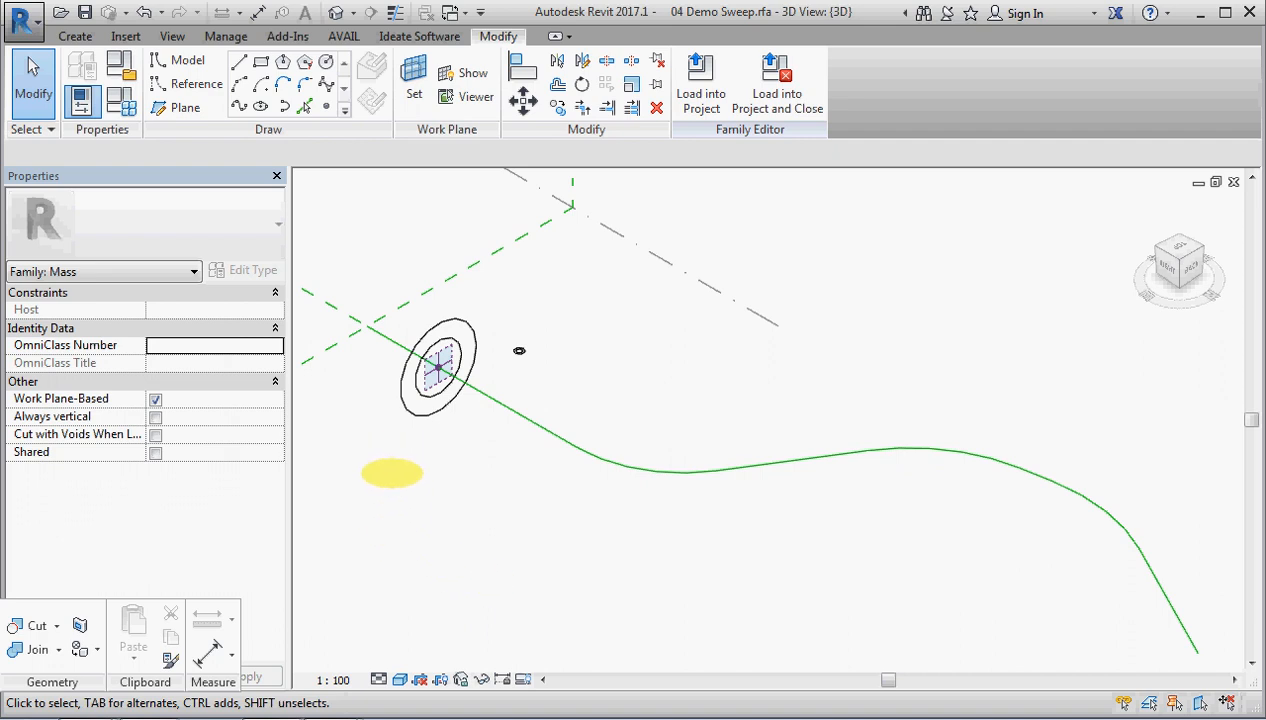
left_click_drag(393, 473, 412, 430)
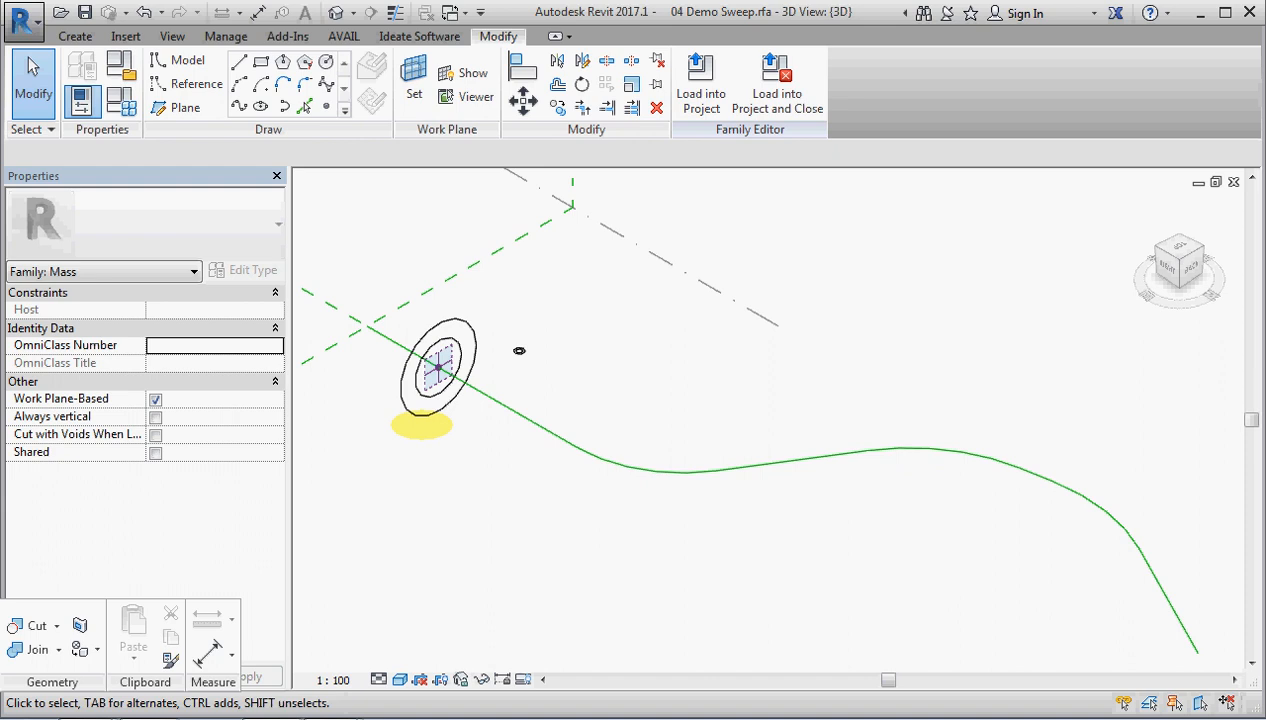
left_click_drag(422, 425, 446, 255)
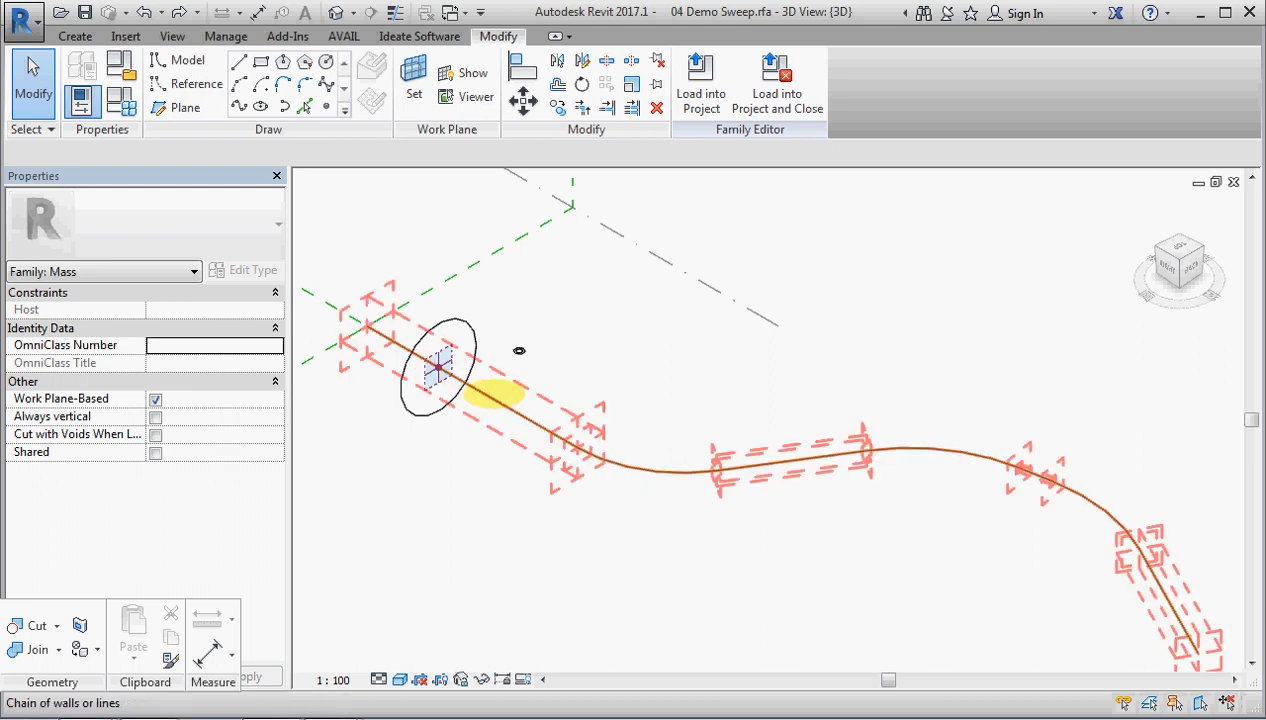
left_click(184, 107)
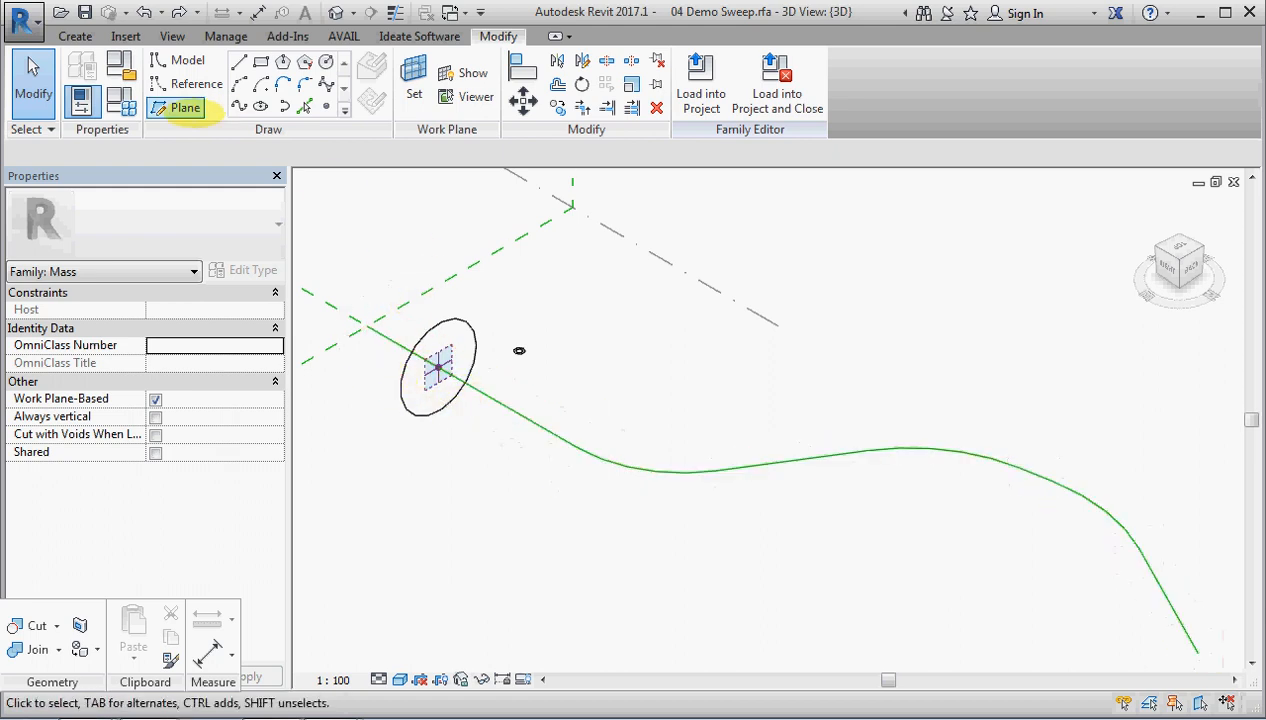
left_click(74, 36)
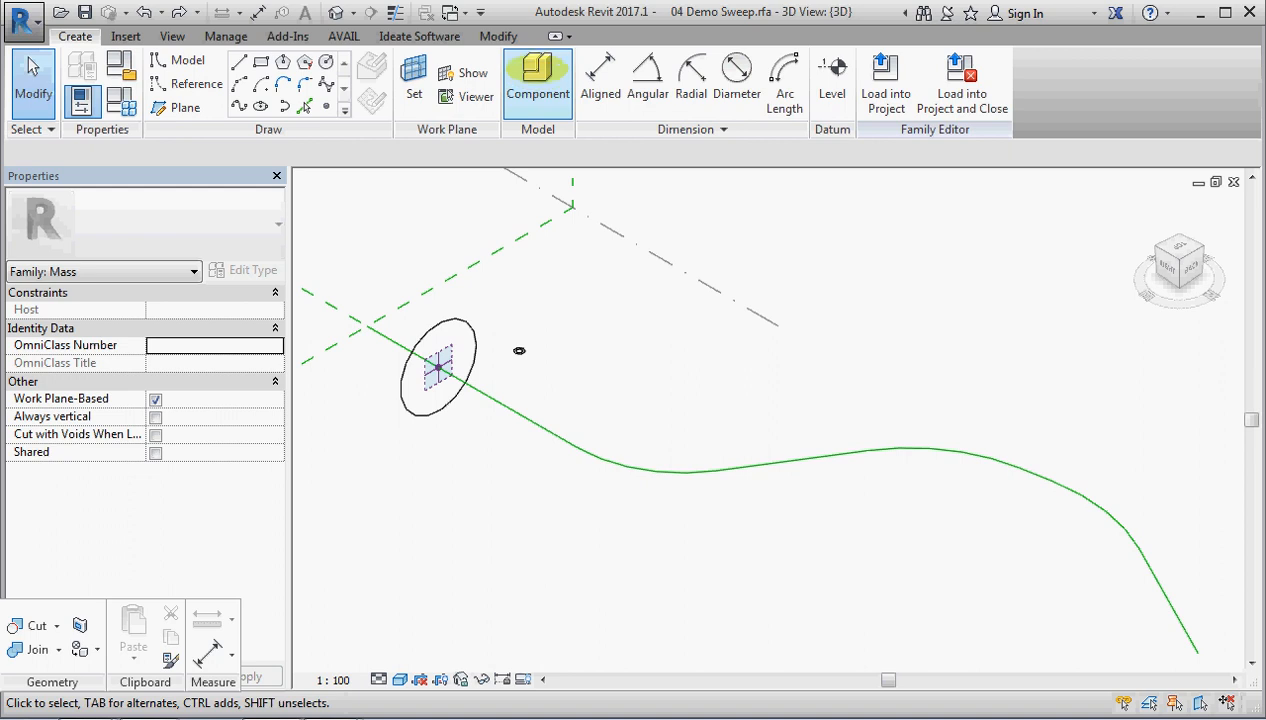
Place an AdpC 1pt Profile circle of 9000 radius on the path's start point and select it.
left_click(538, 80)
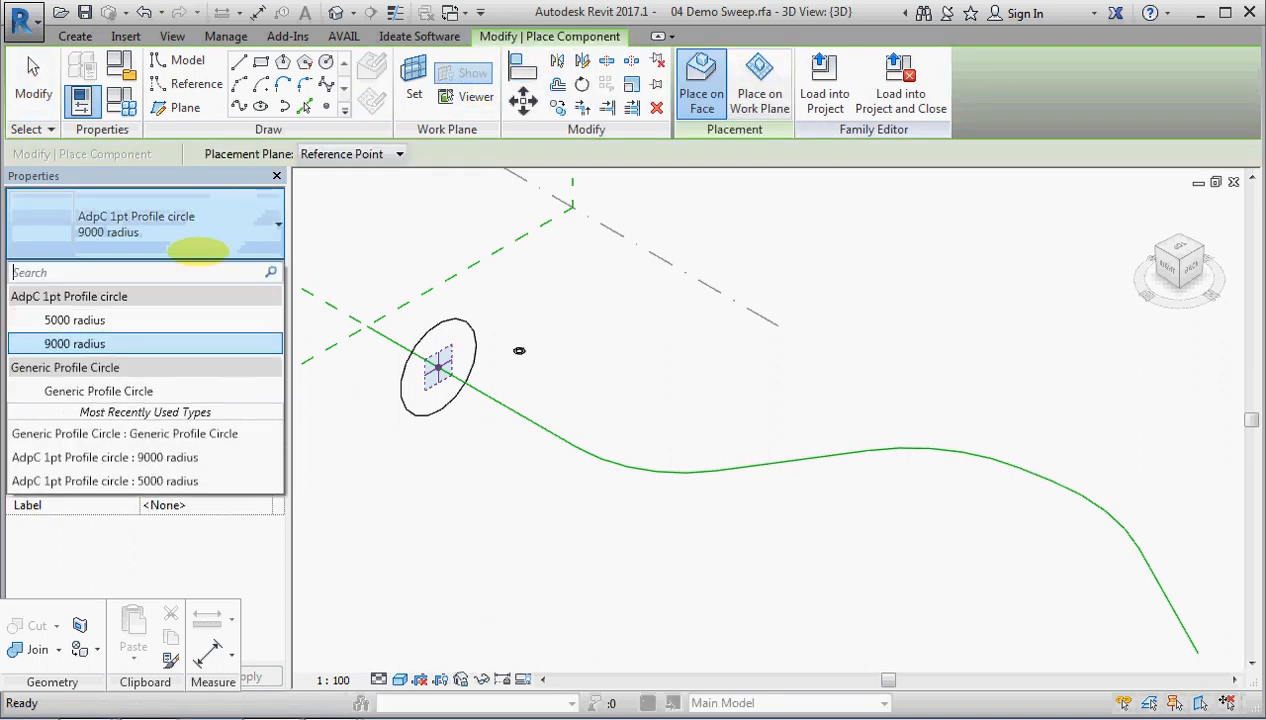
left_click(437, 367)
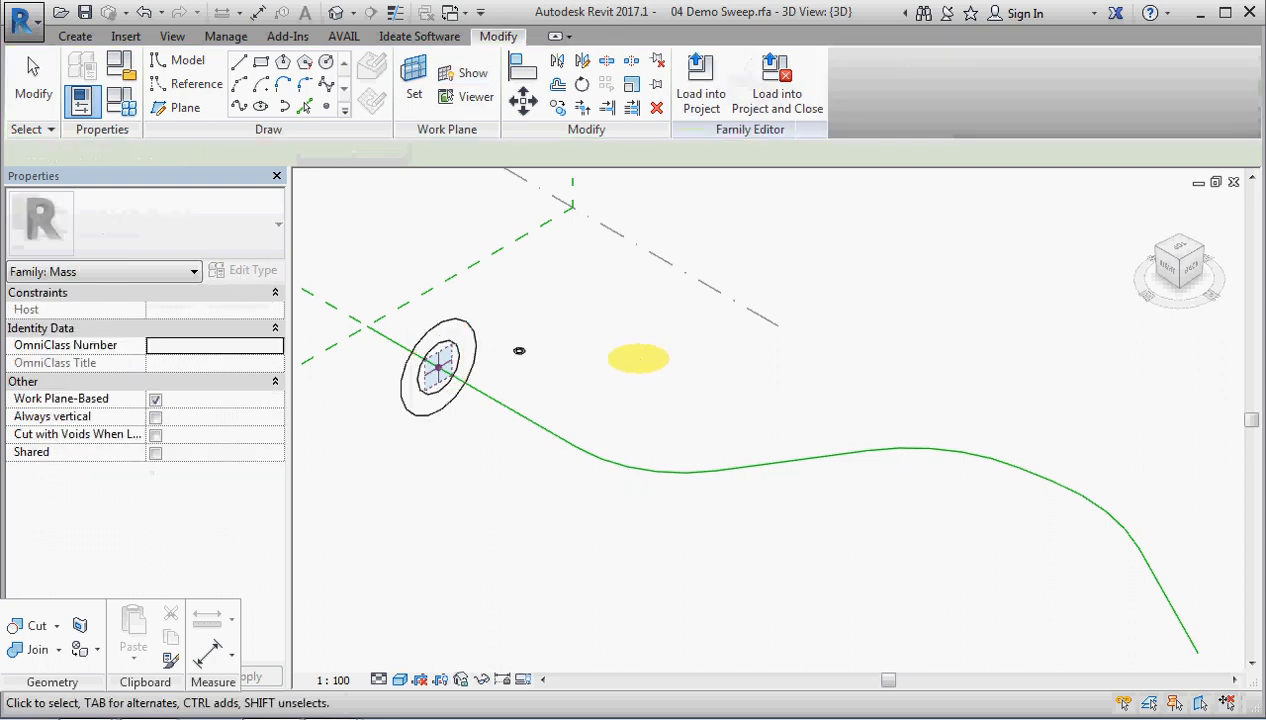
left_click(437, 367)
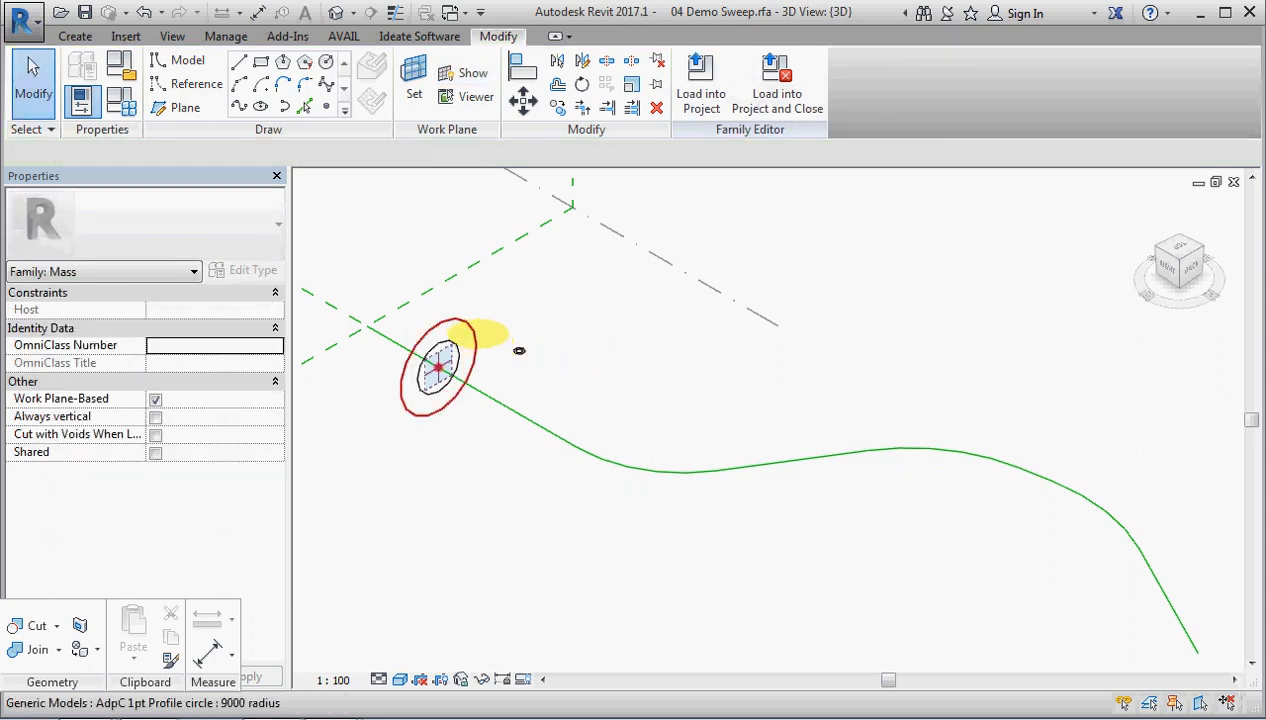
left_click(437, 368)
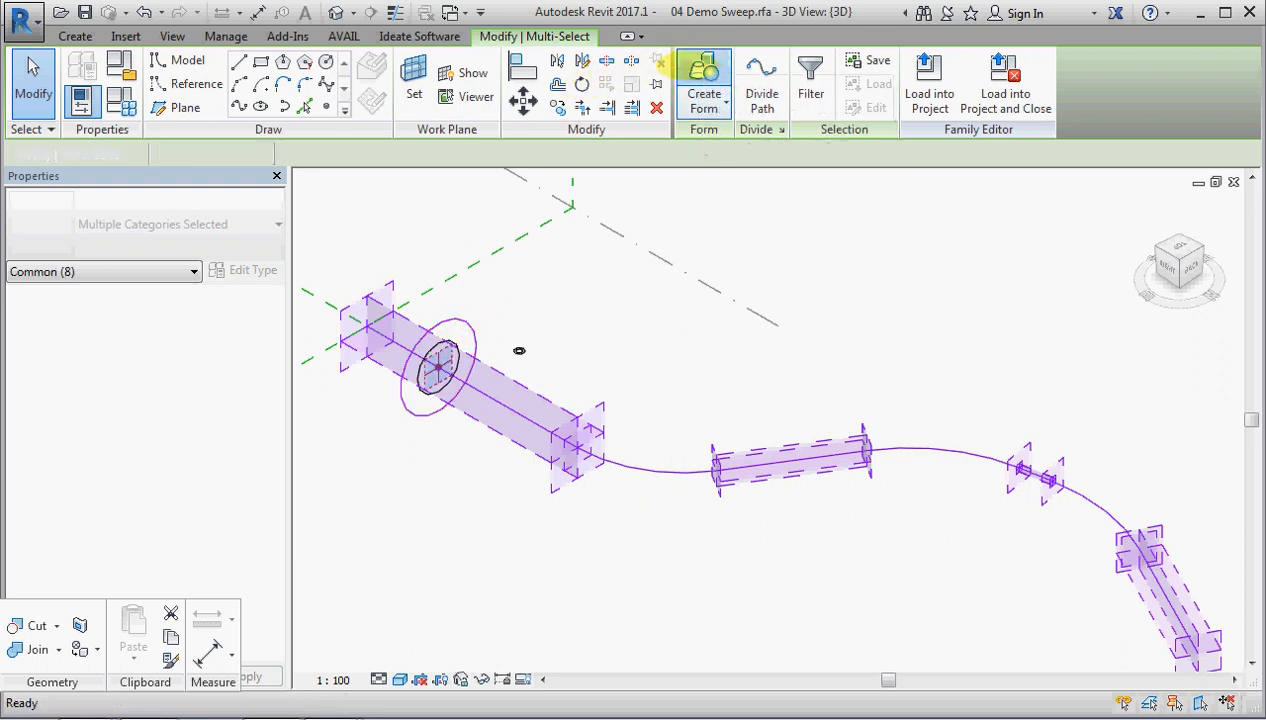
Sweep the profile along the curved path into a solid form and turn on X-Ray.
left_click(703, 80)
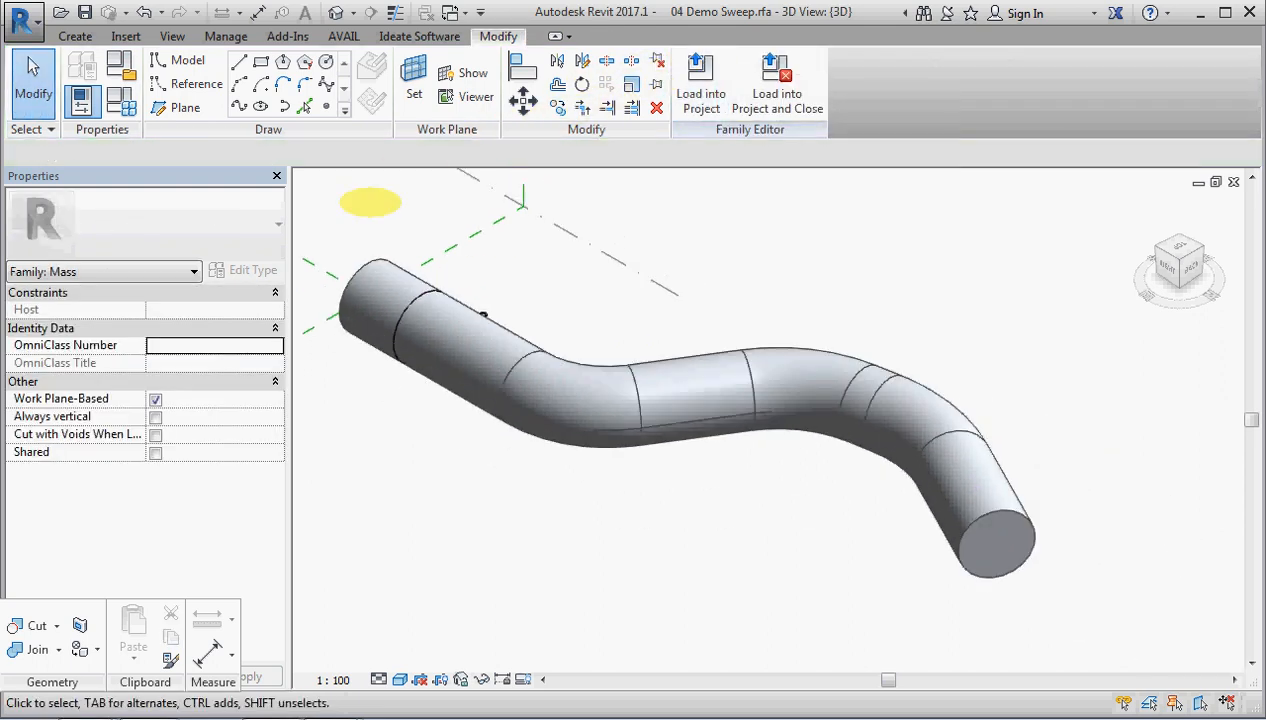
left_click(480, 318)
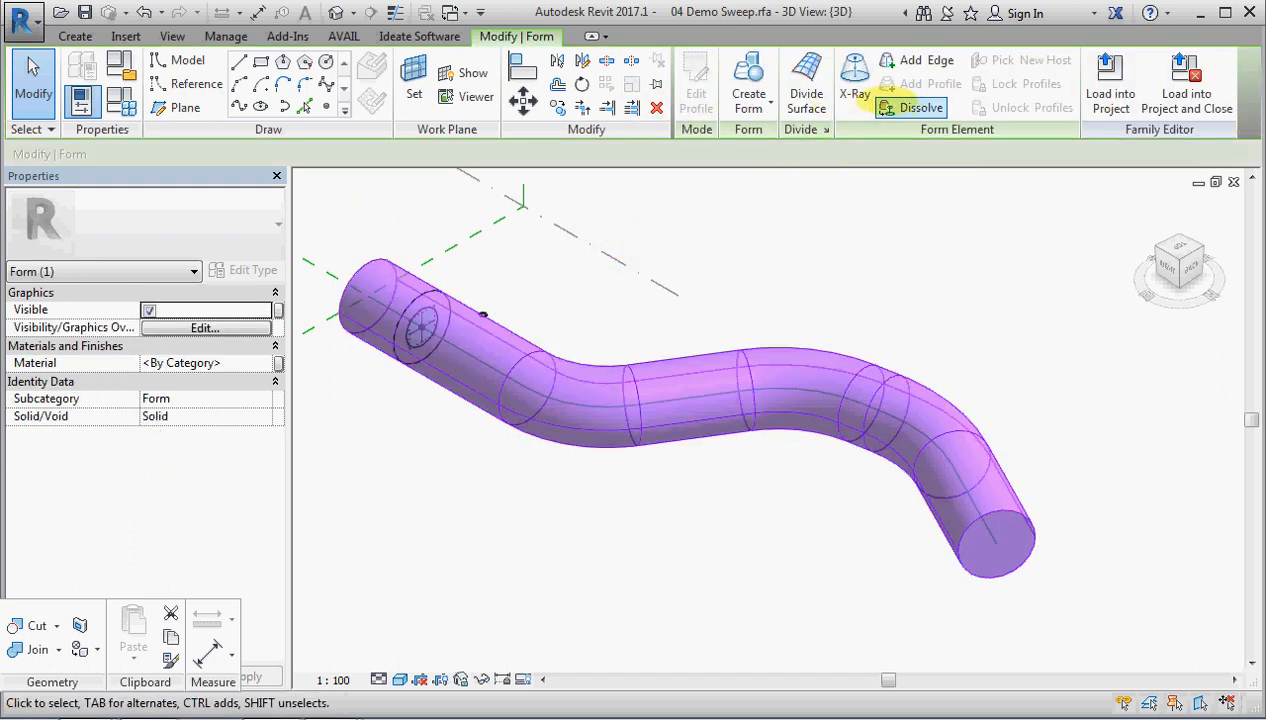
left_click(919, 107)
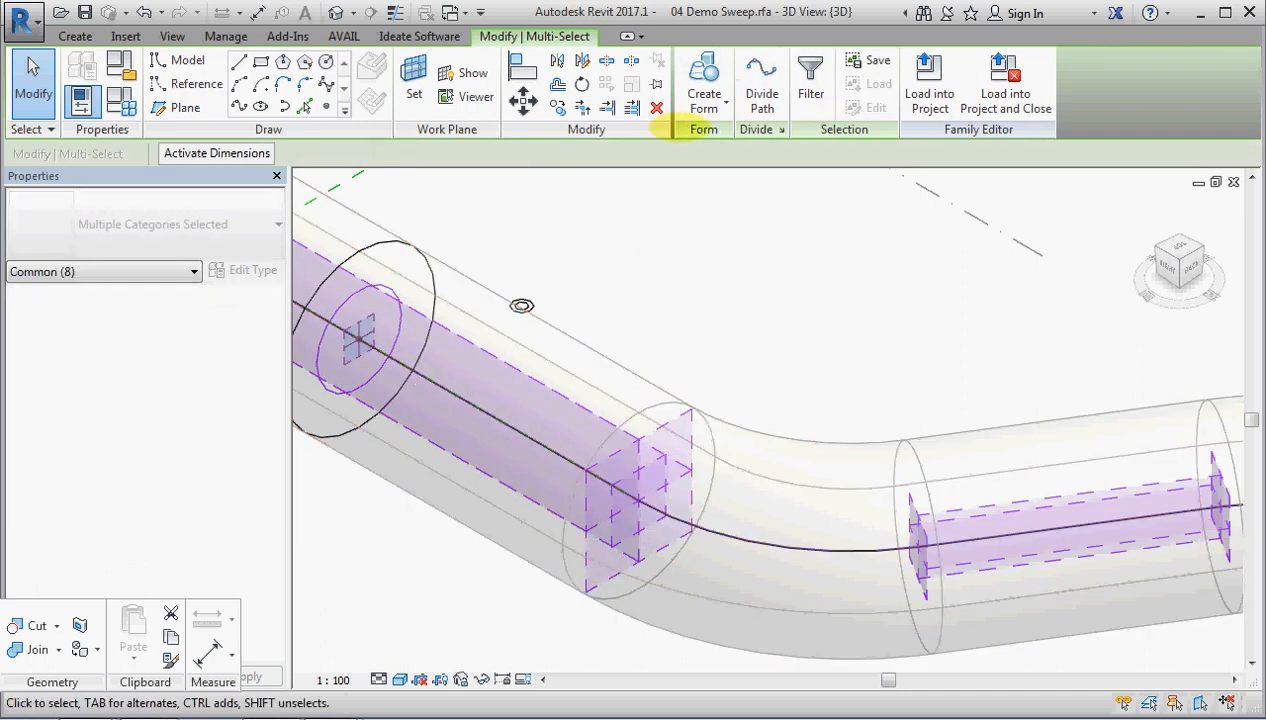
Create a void form from the inner circle along the curved path.
left_click(703, 80)
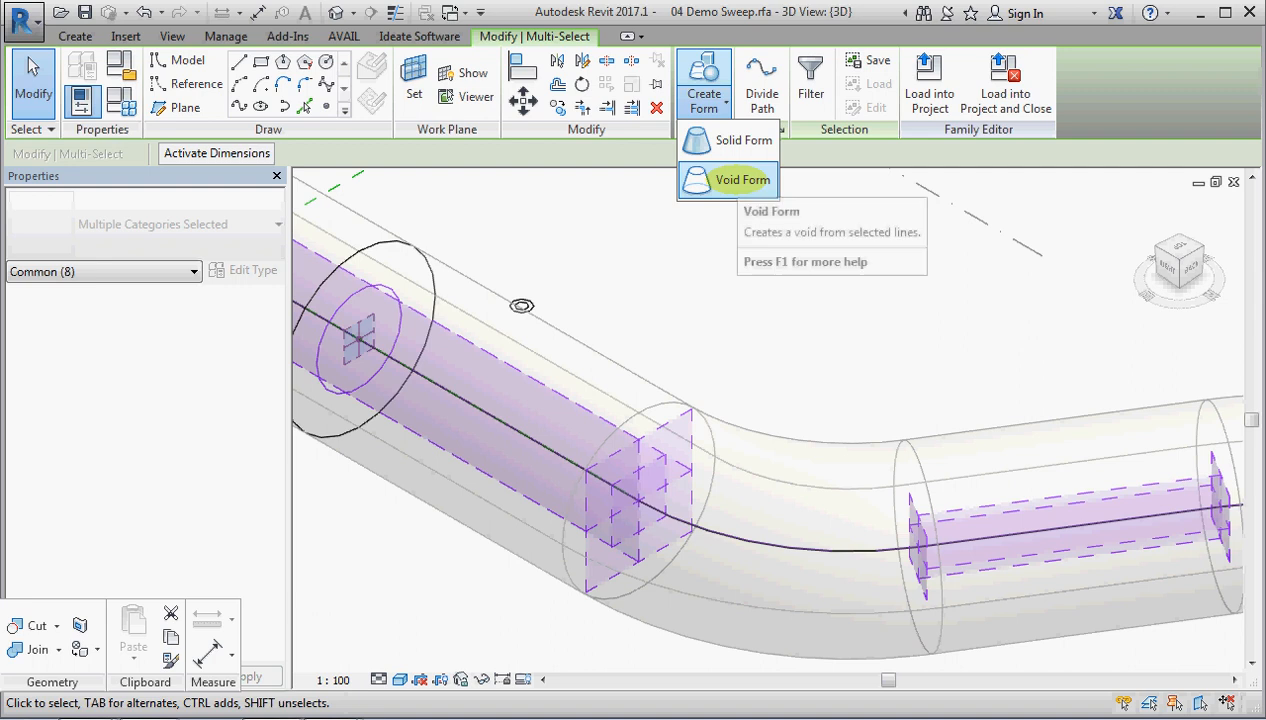
left_click(742, 180)
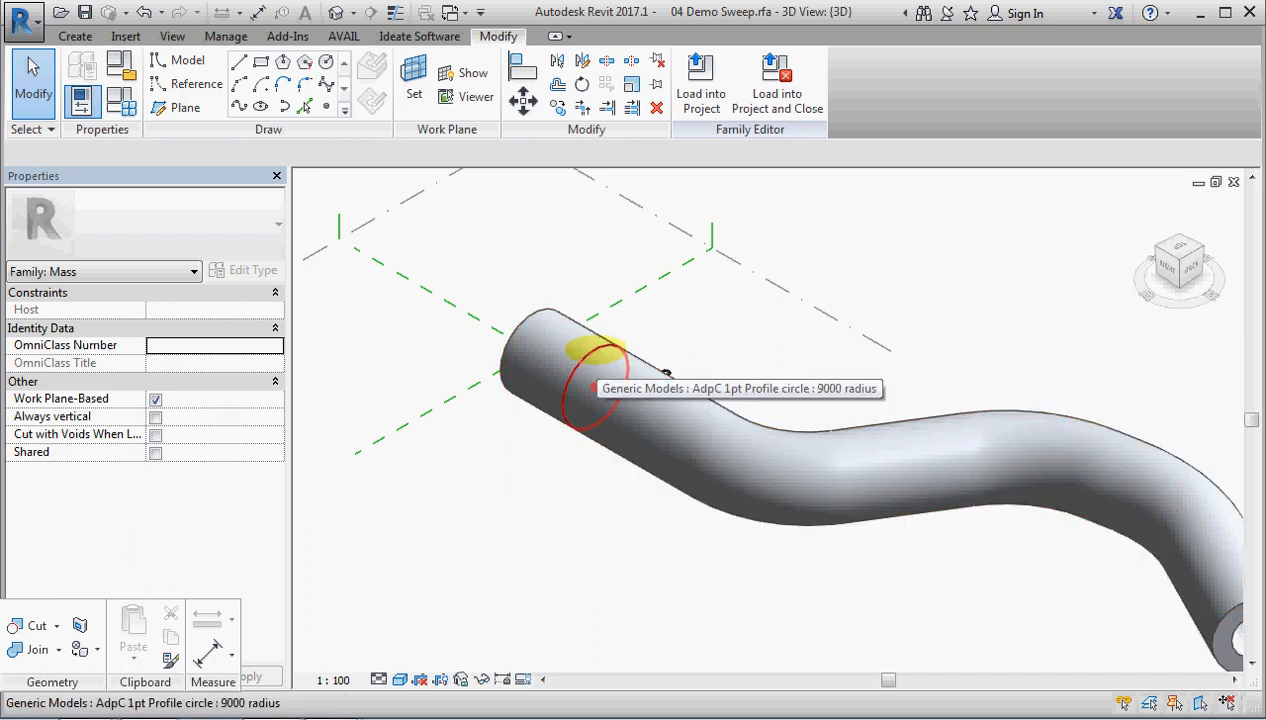
Exit X-Ray on the pipe form and close Visibility/Graphic Overrides unchanged.
left_click(620, 370)
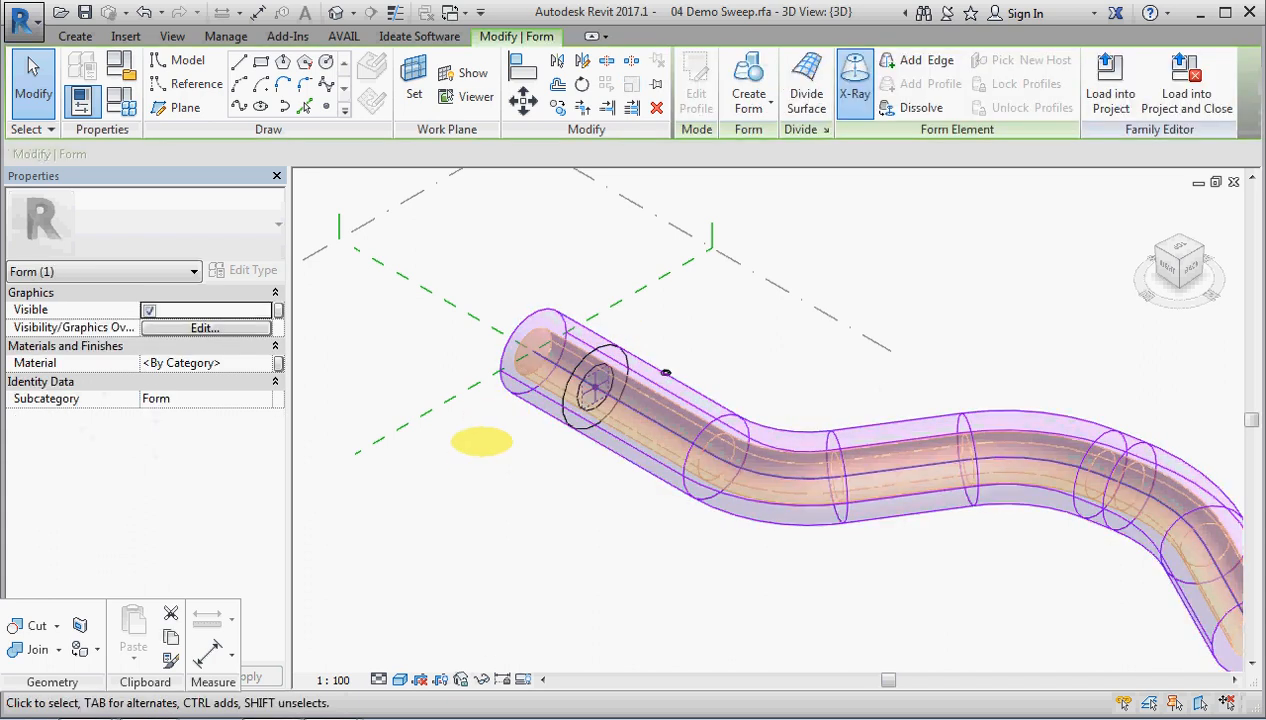
left_click(854, 83)
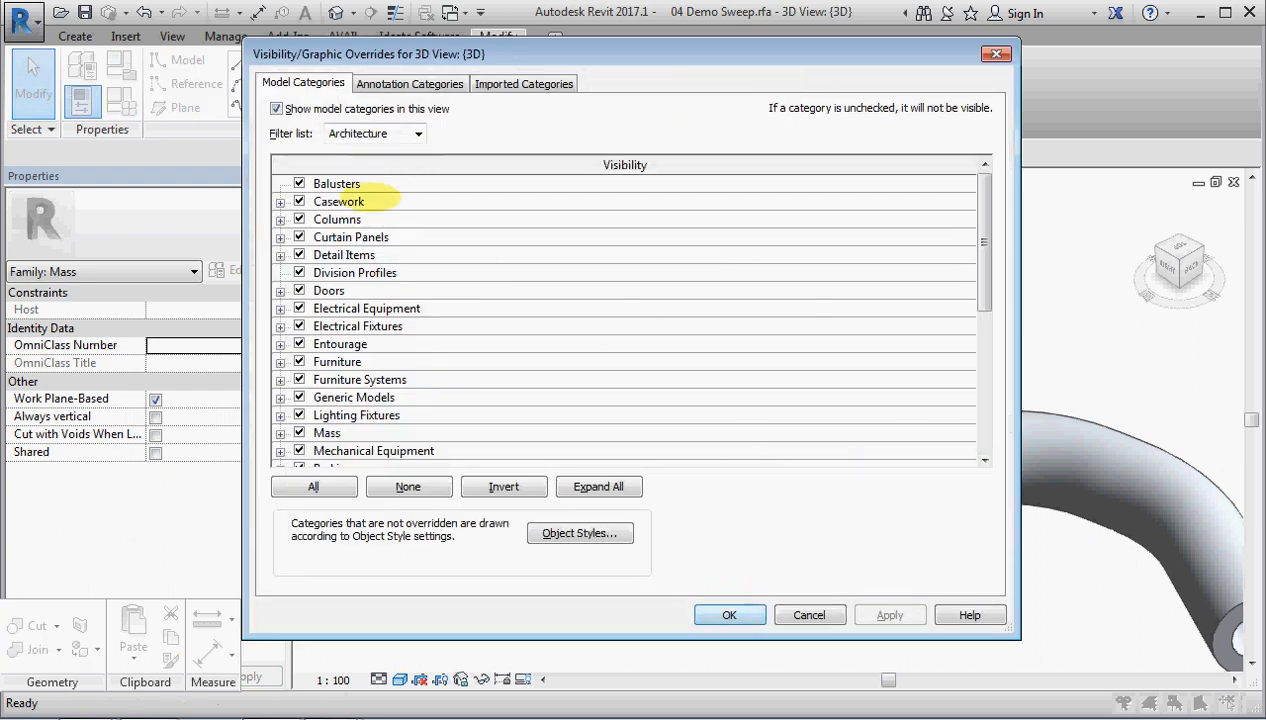
left_click(281, 397)
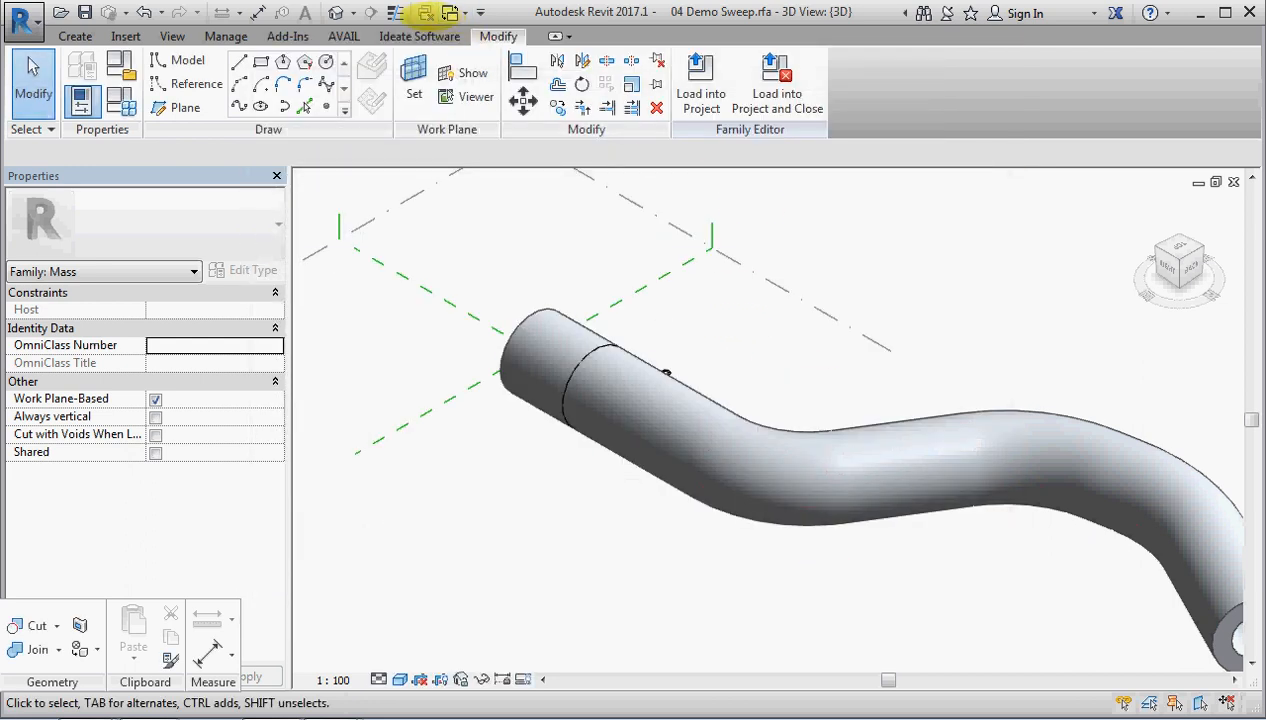
Switch to AdpC 1pt Profile circle.rfa and check the circle line's Subcategory options.
left_click(456, 12)
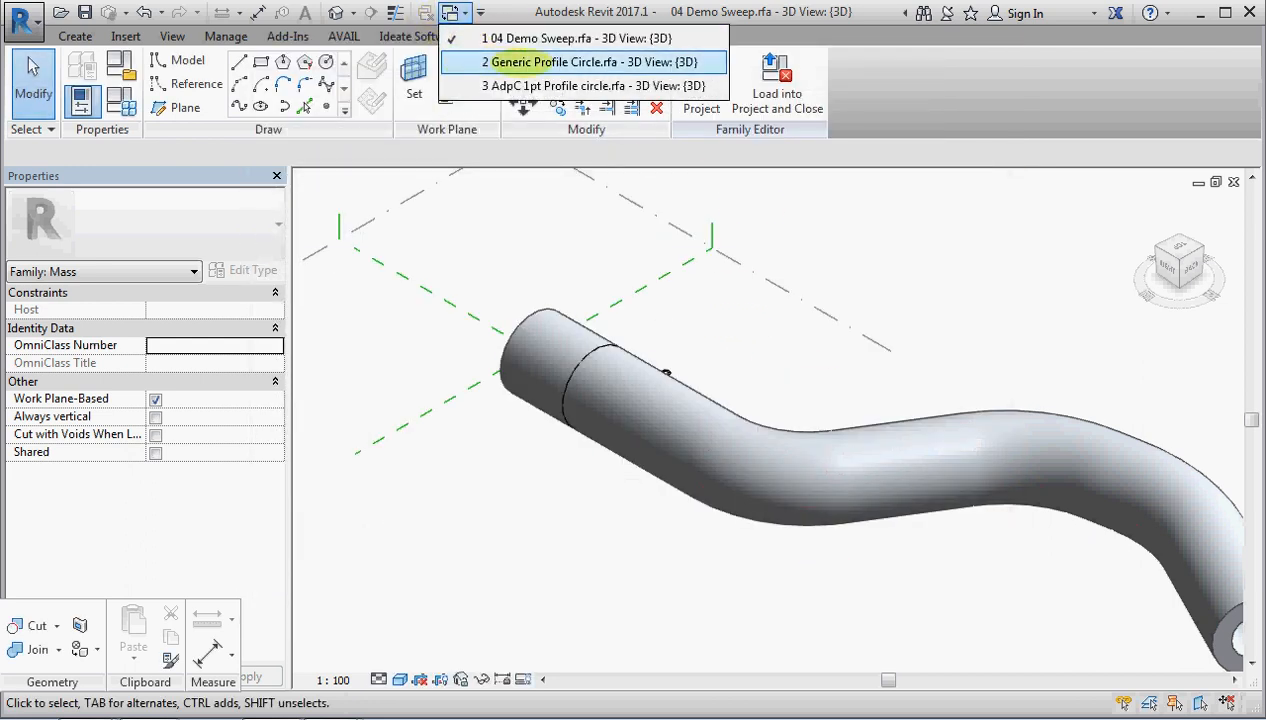
left_click(571, 85)
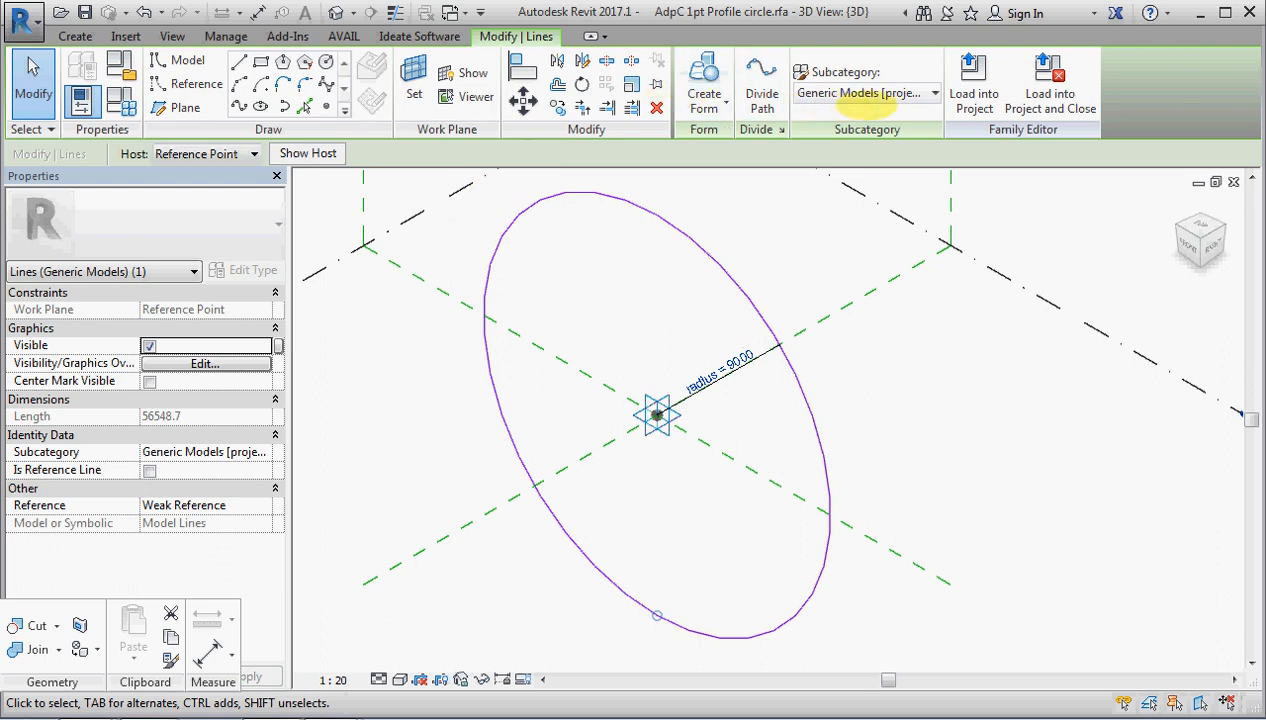
left_click(932, 92)
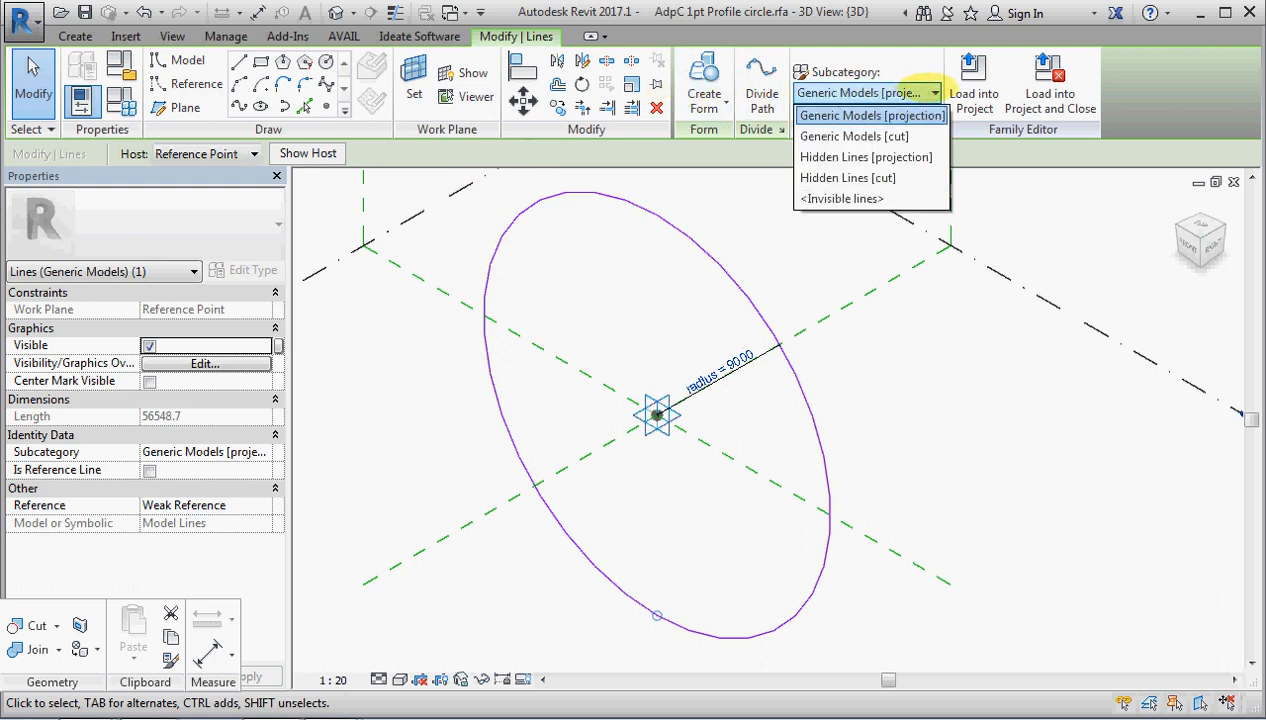
mouse_move(841, 198)
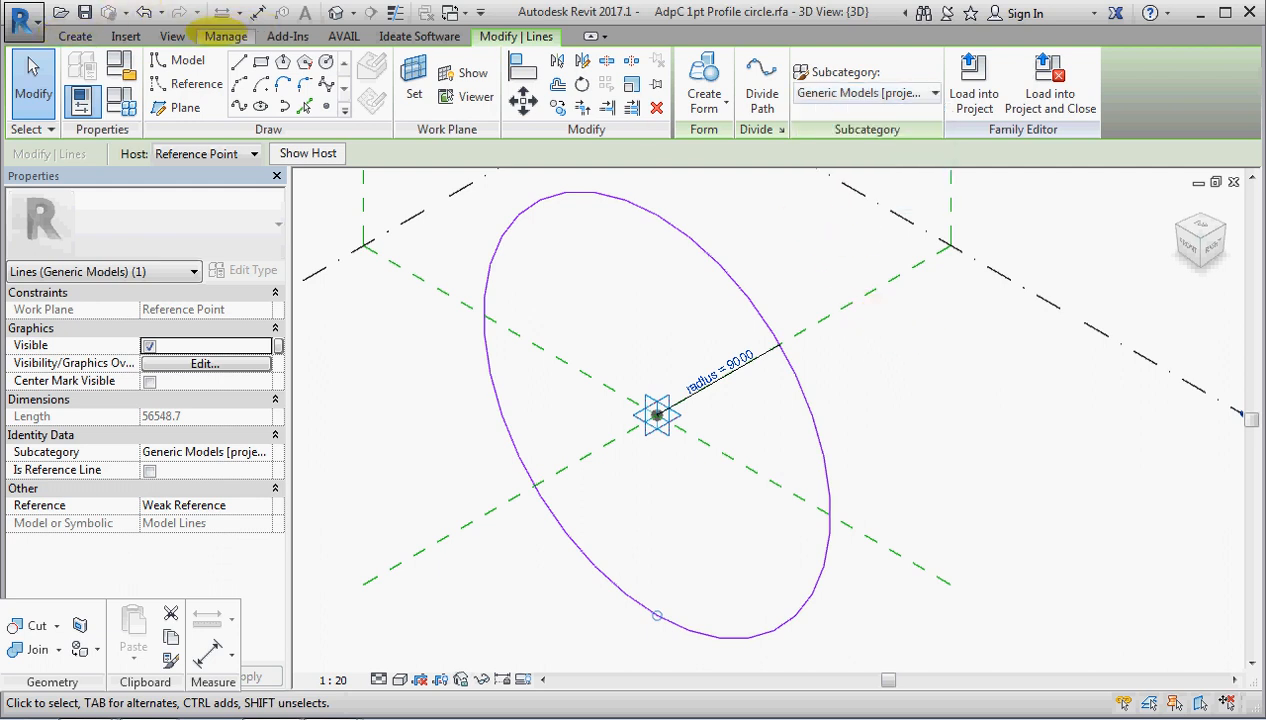
left_click(225, 36)
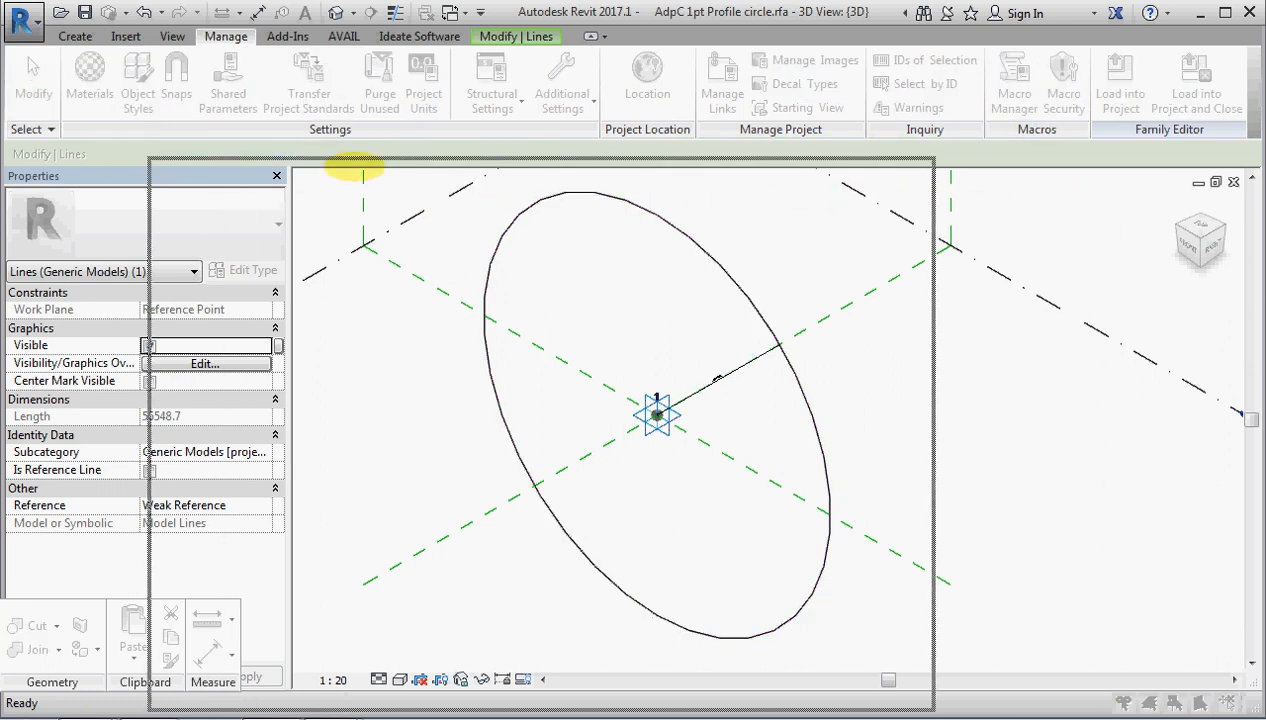
In Object Styles, add a Profiles subcategory under Generic Models.
left_click(137, 80)
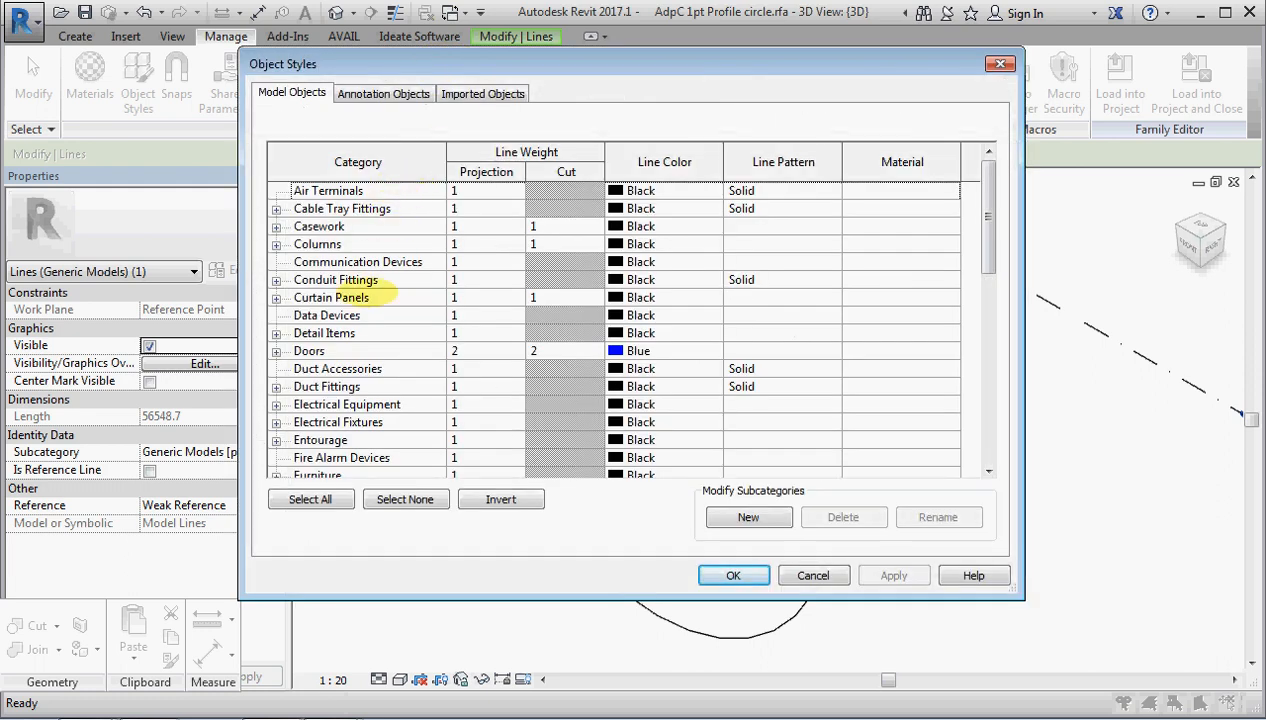
scroll("down", 3)
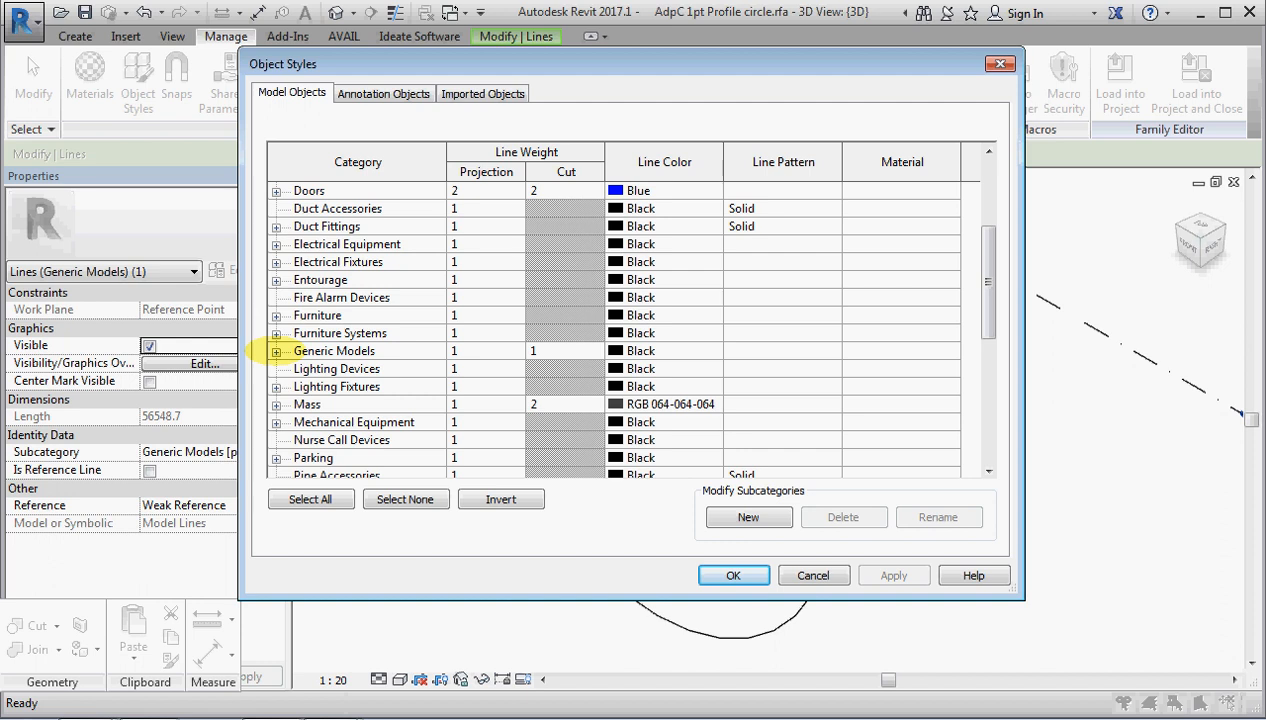
left_click(278, 350)
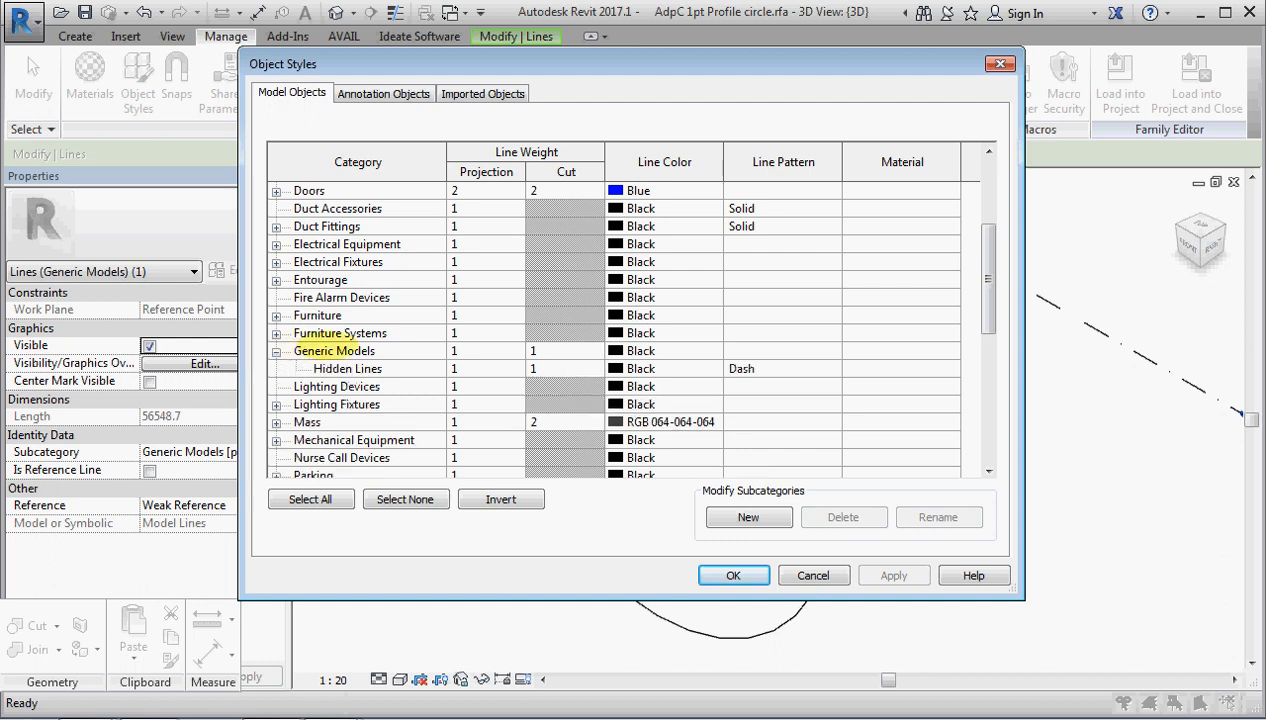
left_click(334, 350)
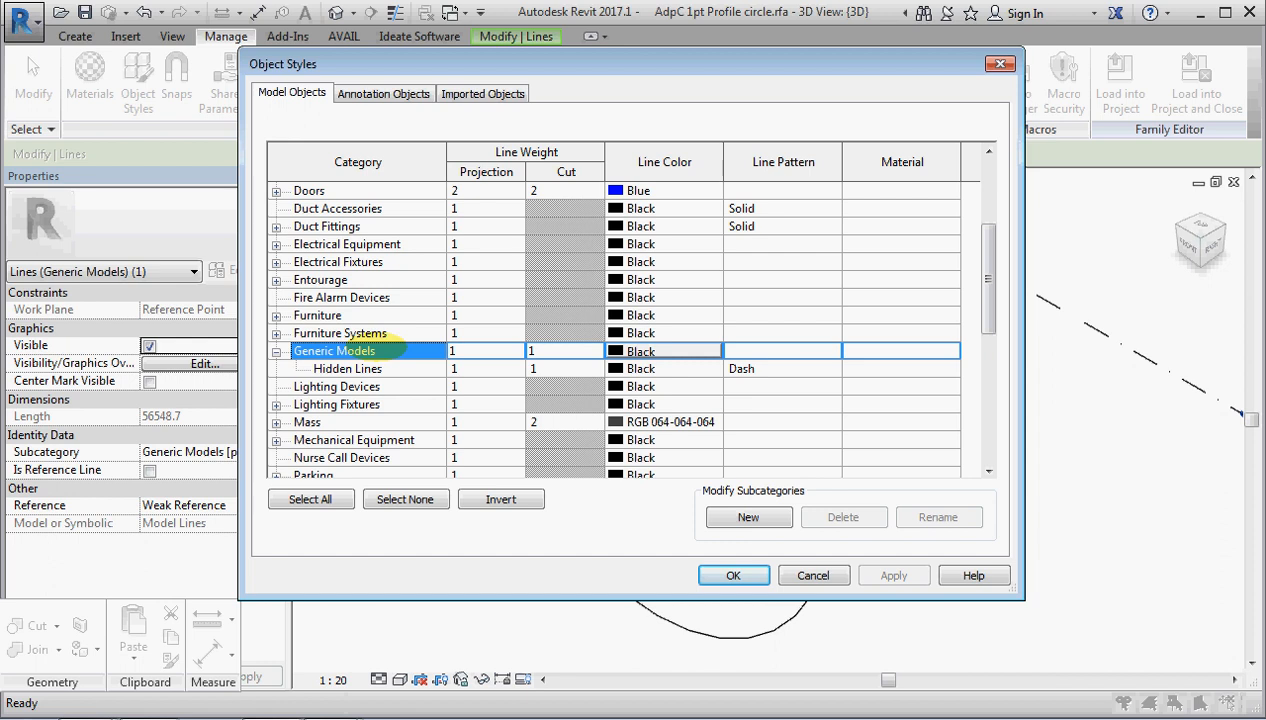
scroll("down", 3)
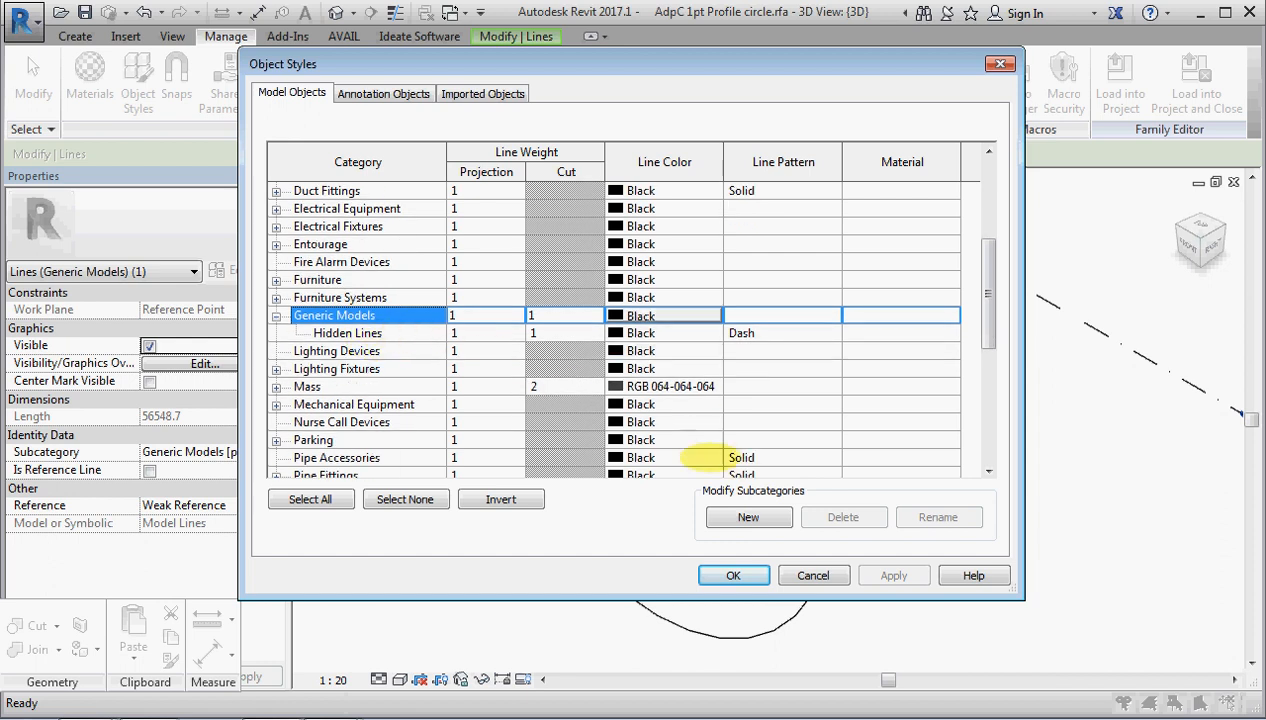
left_click(748, 517)
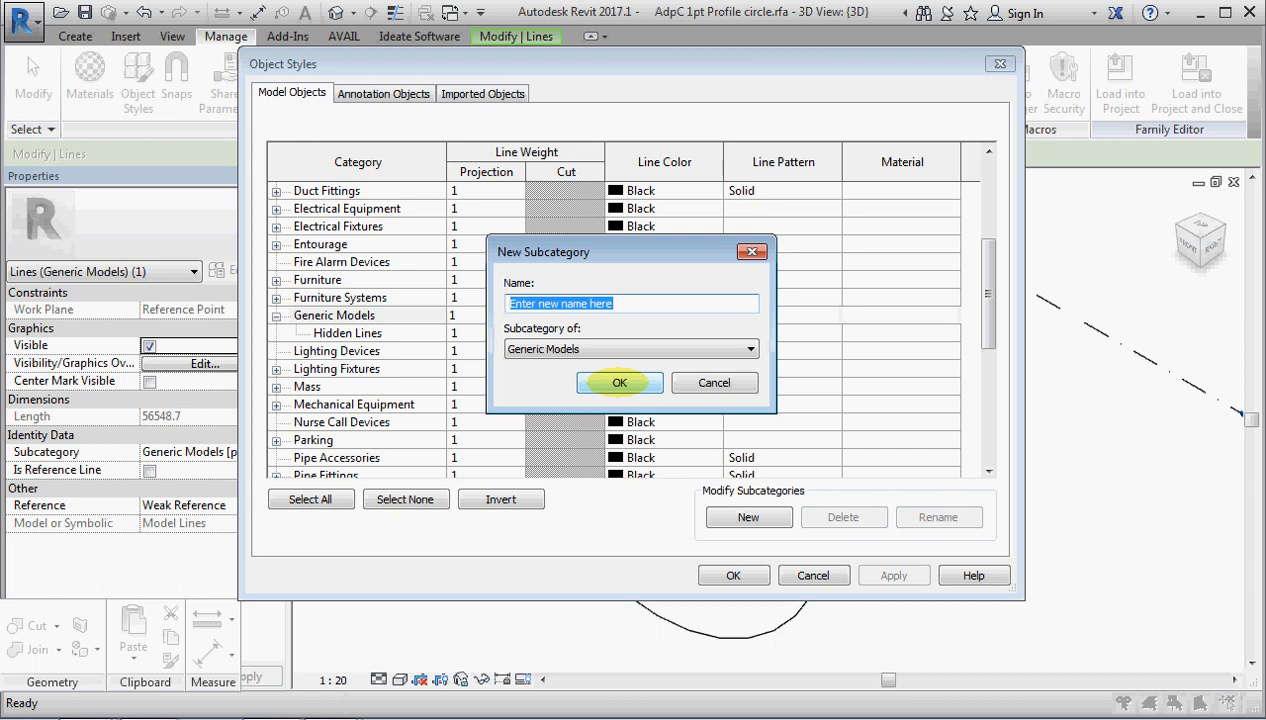
type("Profi")
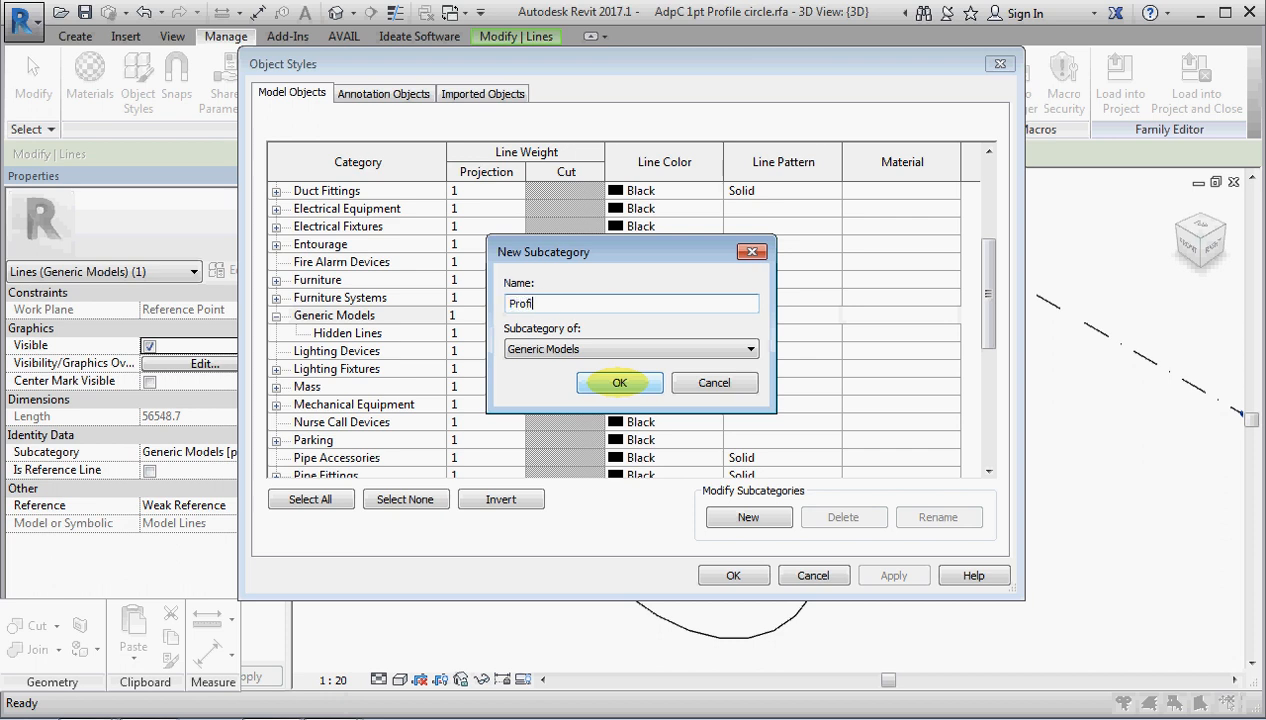
left_click(619, 383)
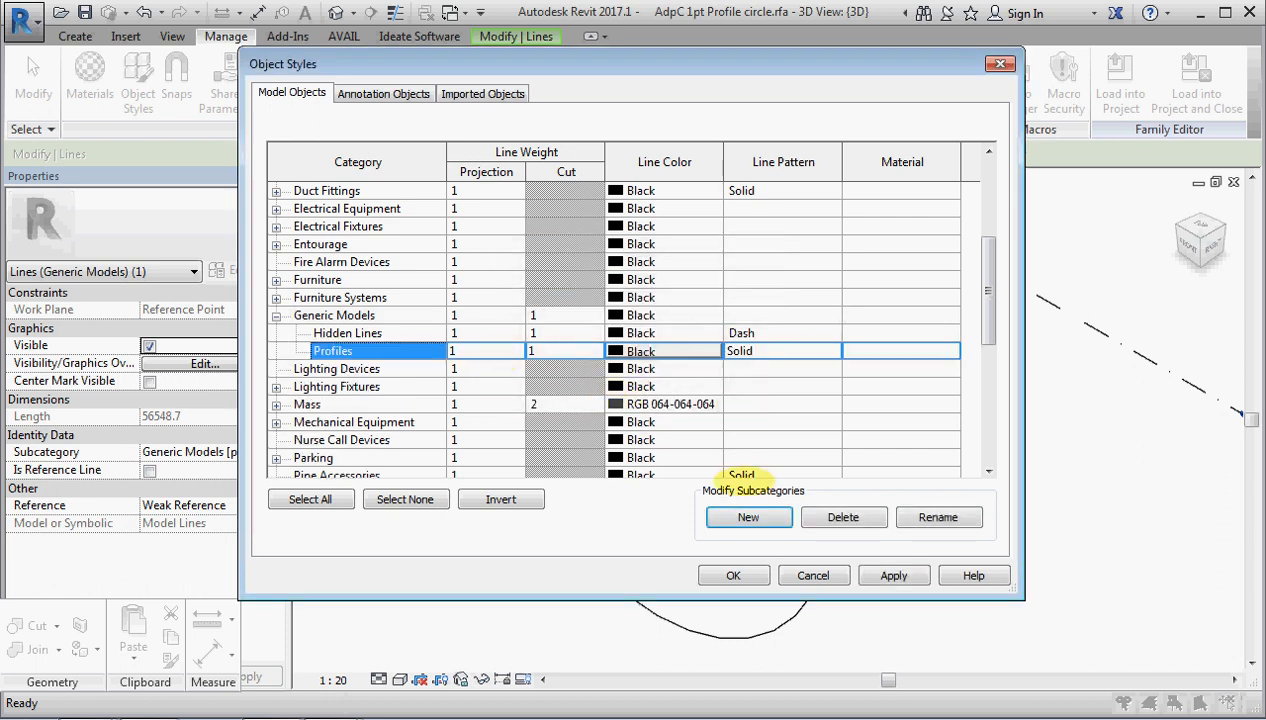
left_click(733, 575)
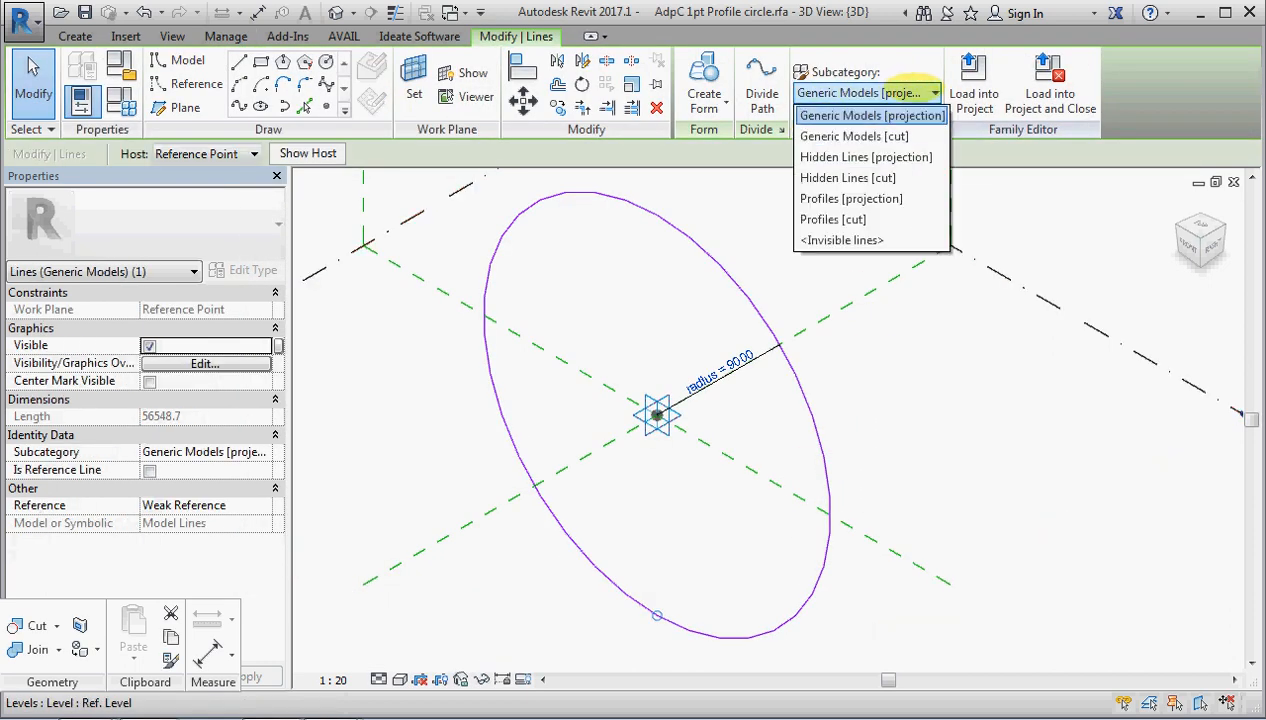
mouse_move(851, 219)
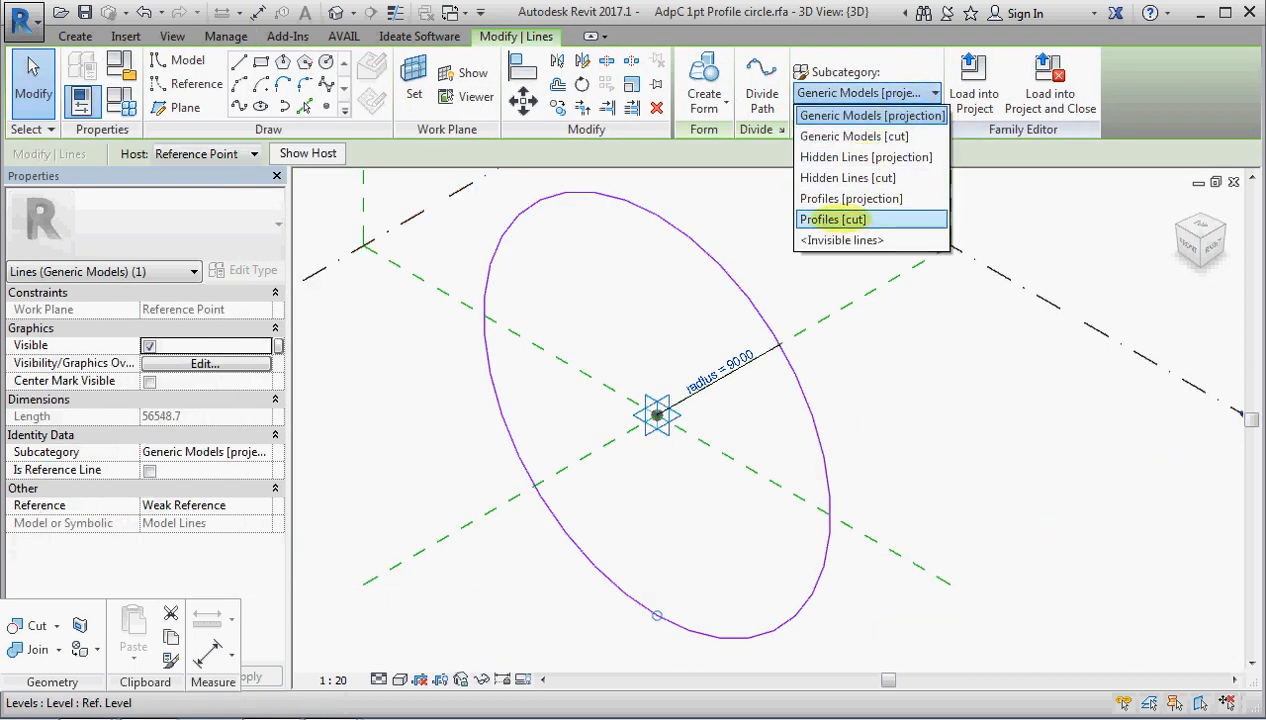
mouse_move(871, 198)
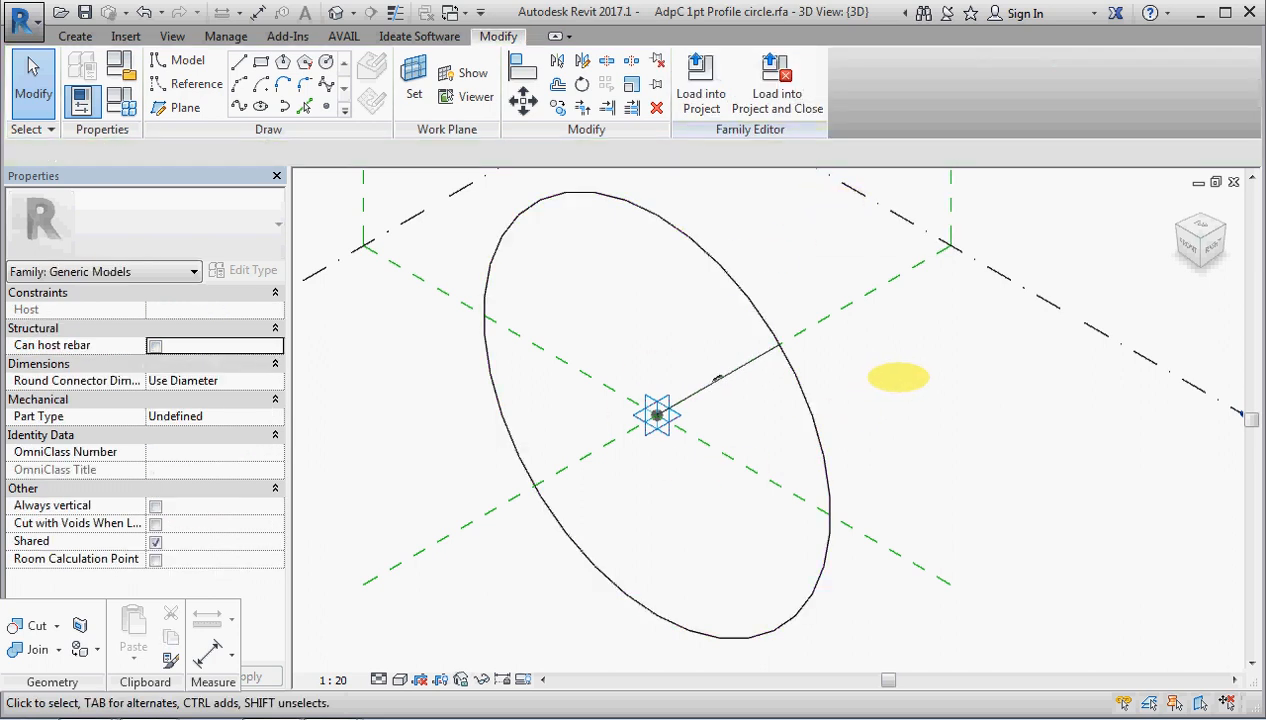
Start loading the edited profile family into the open projects.
left_click(701, 80)
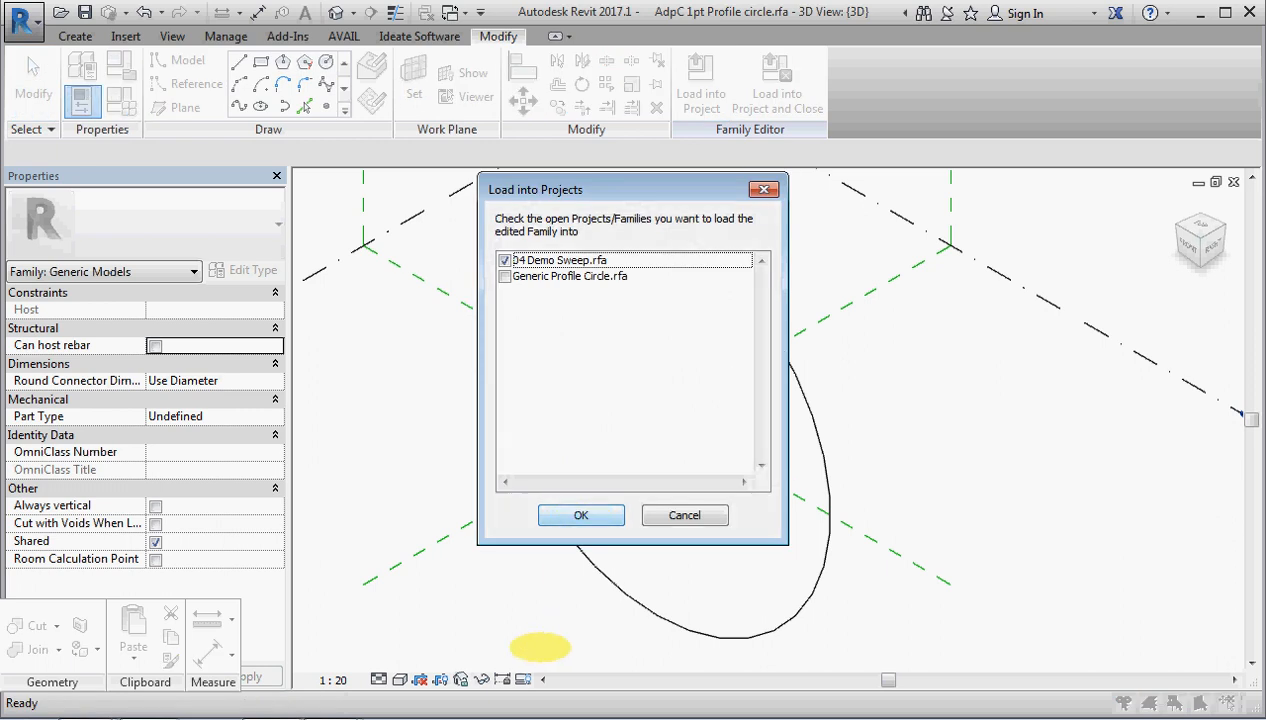
Load the updated family into 04 Demo Sweep.
left_click(581, 515)
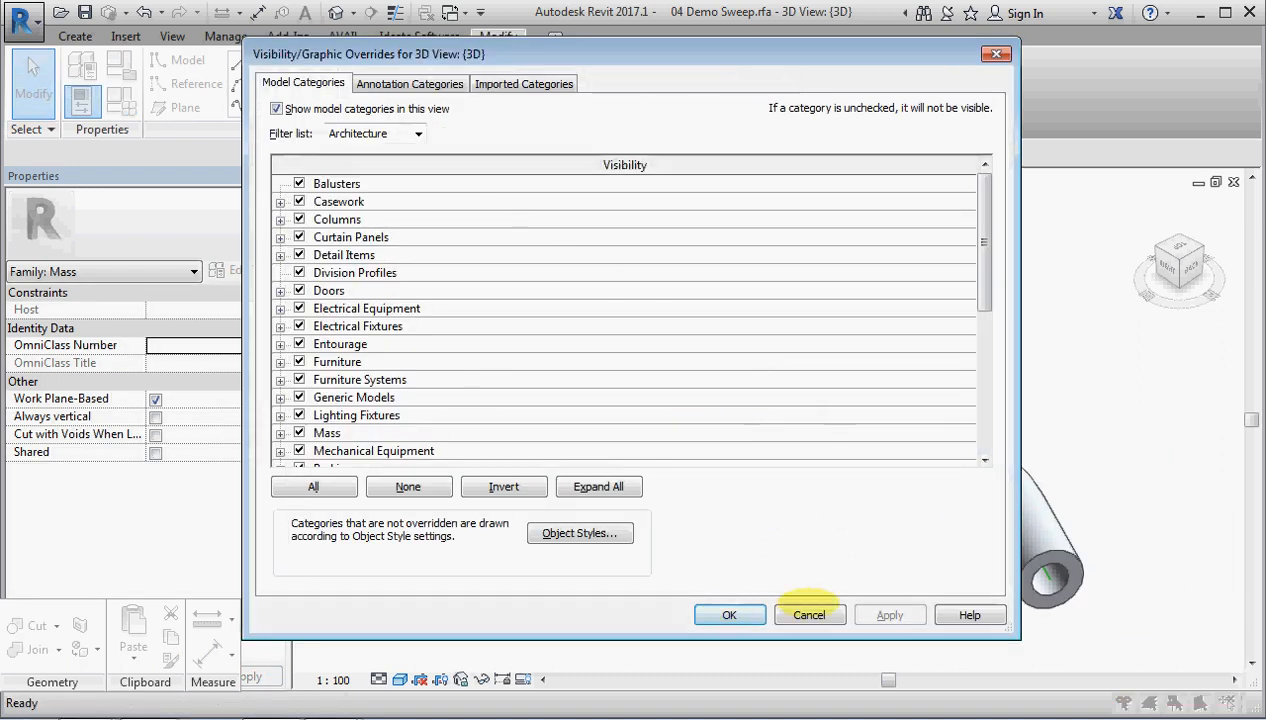
Expand Generic Models and uncheck the Profiles subcategory in this 3D view.
left_click(281, 397)
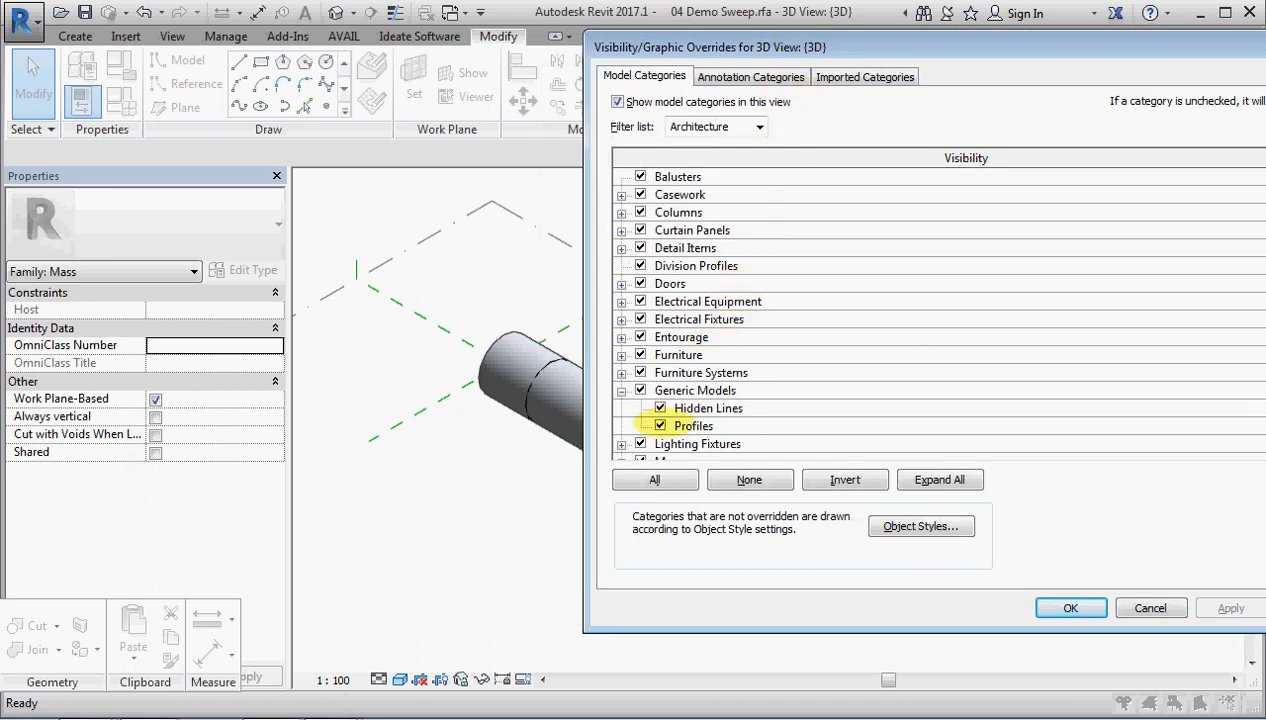
left_click(659, 425)
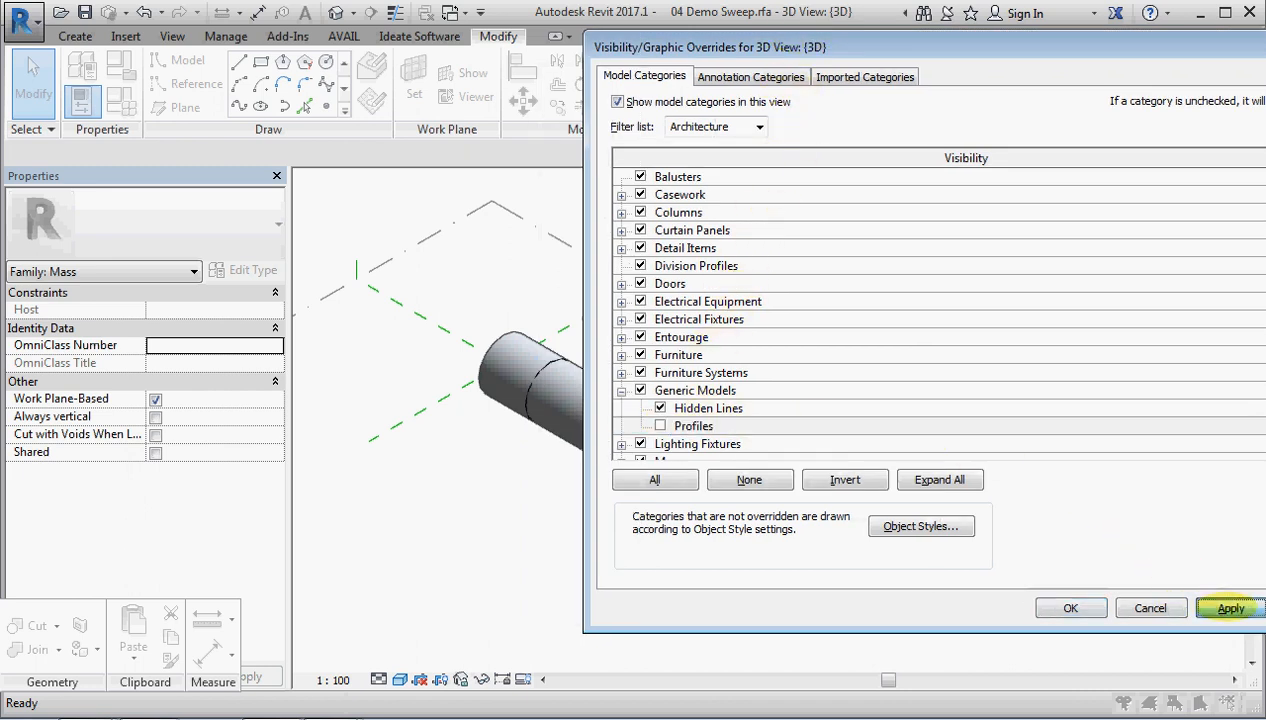